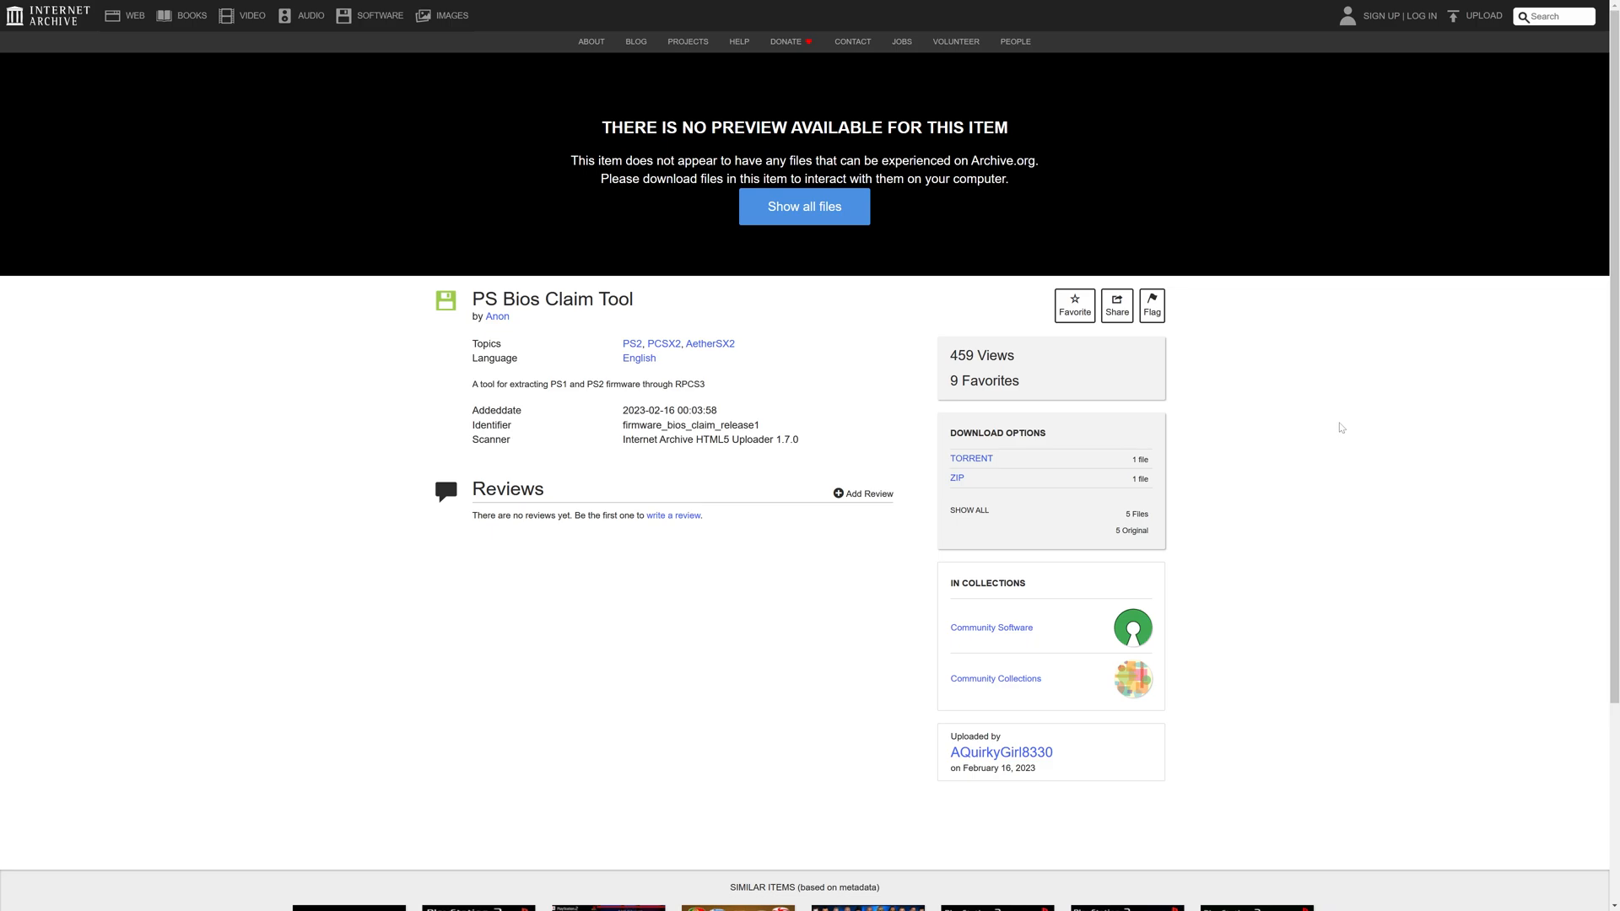
pyautogui.moveTo(768, 390)
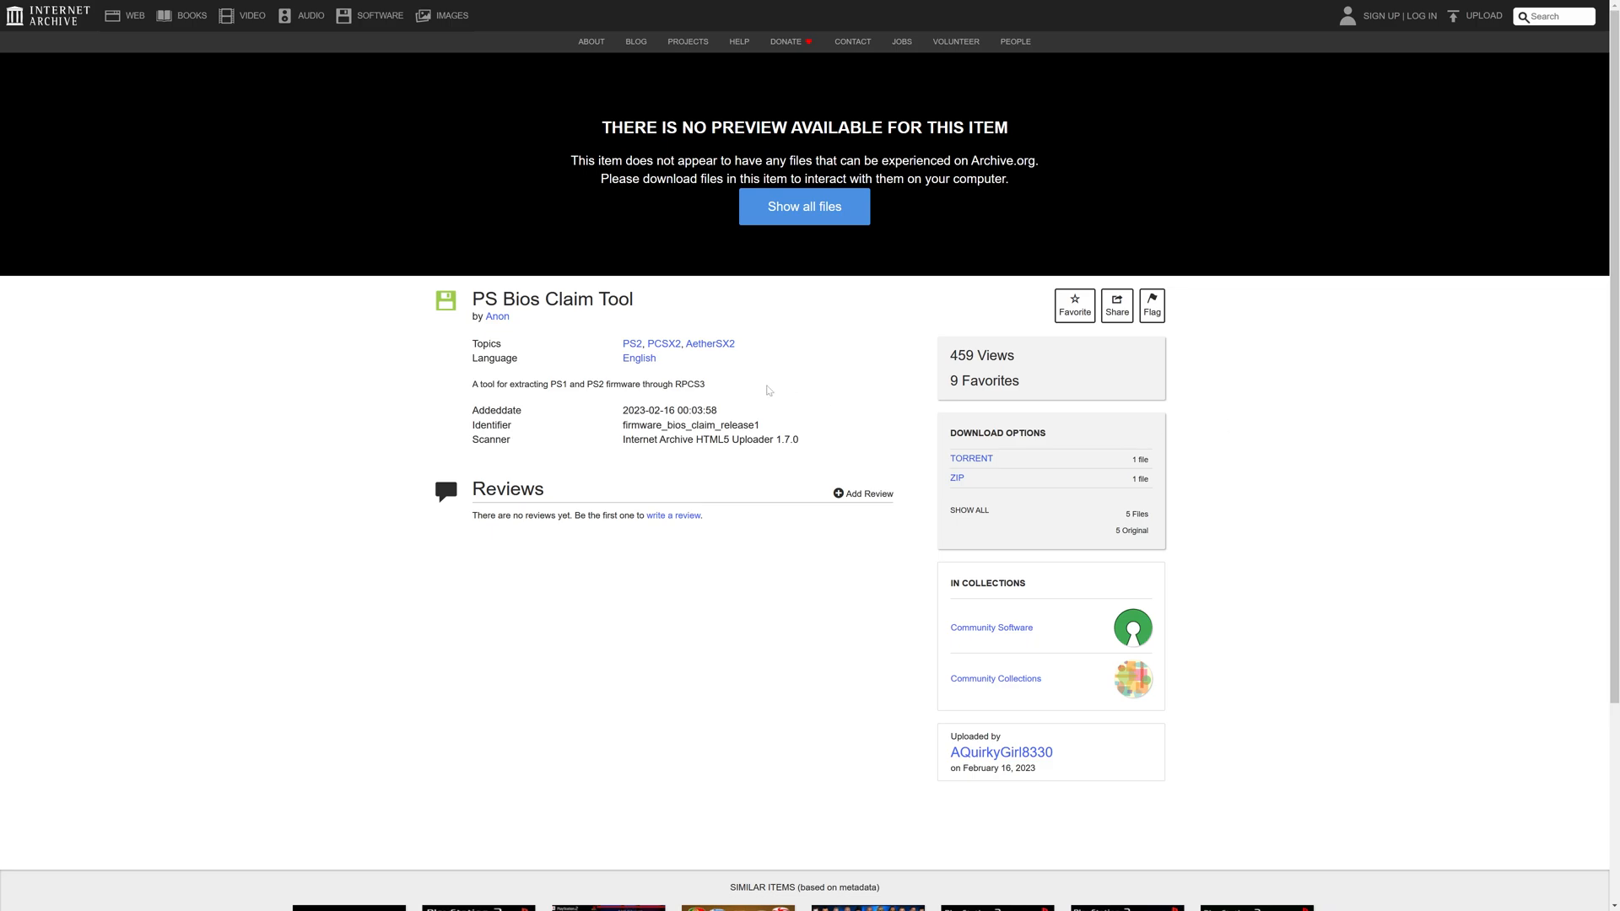
pyautogui.moveTo(598, 315)
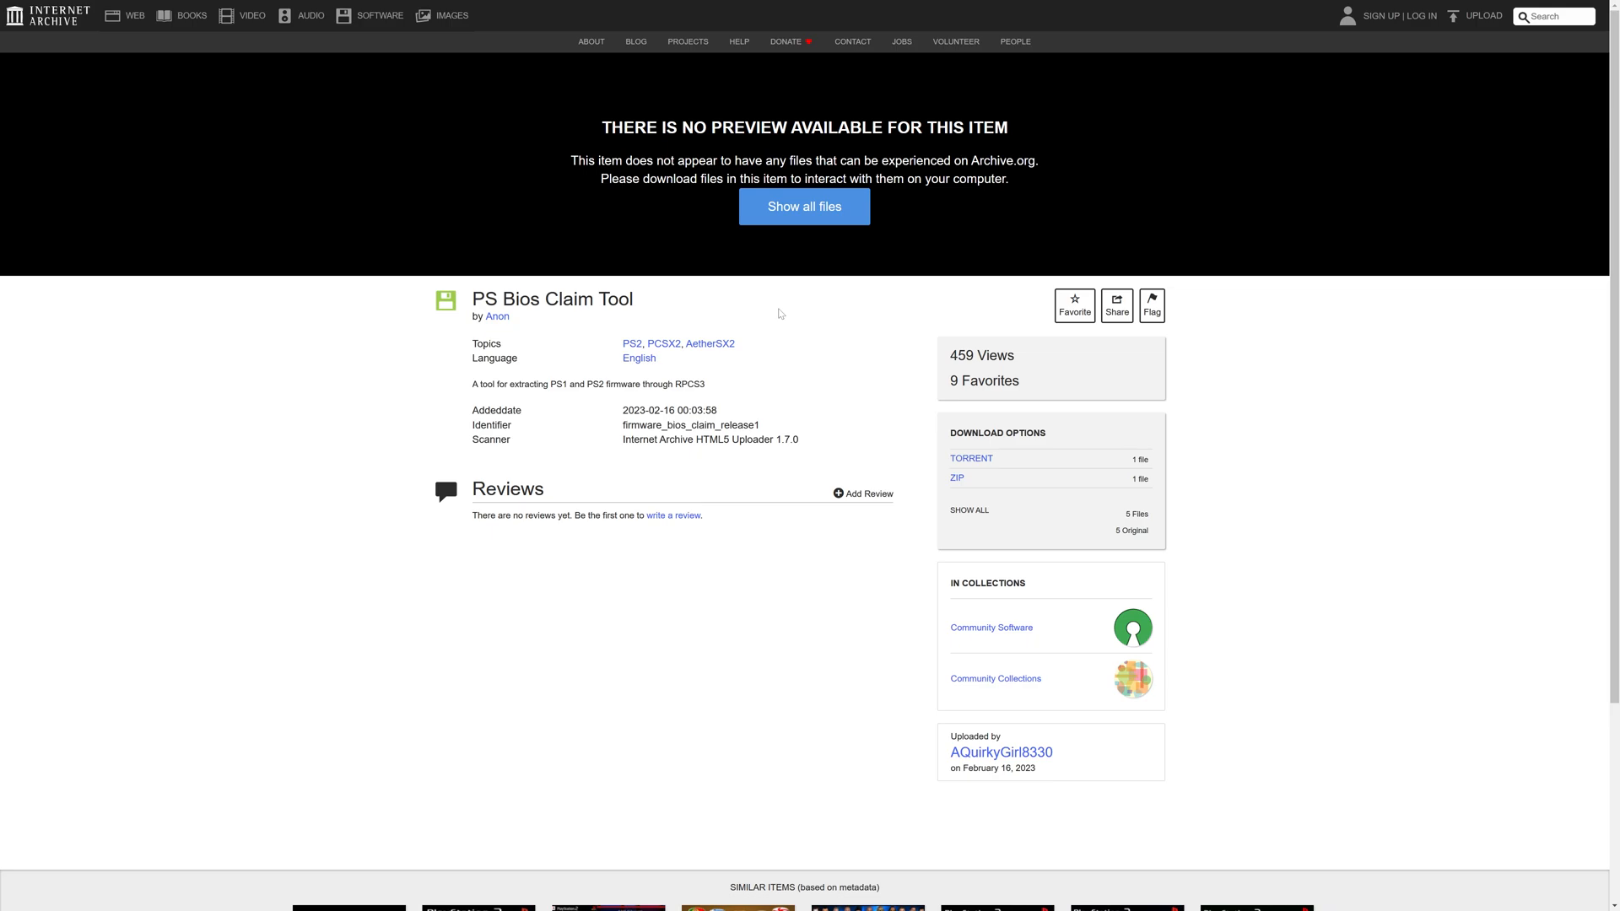
pyautogui.moveTo(975, 482)
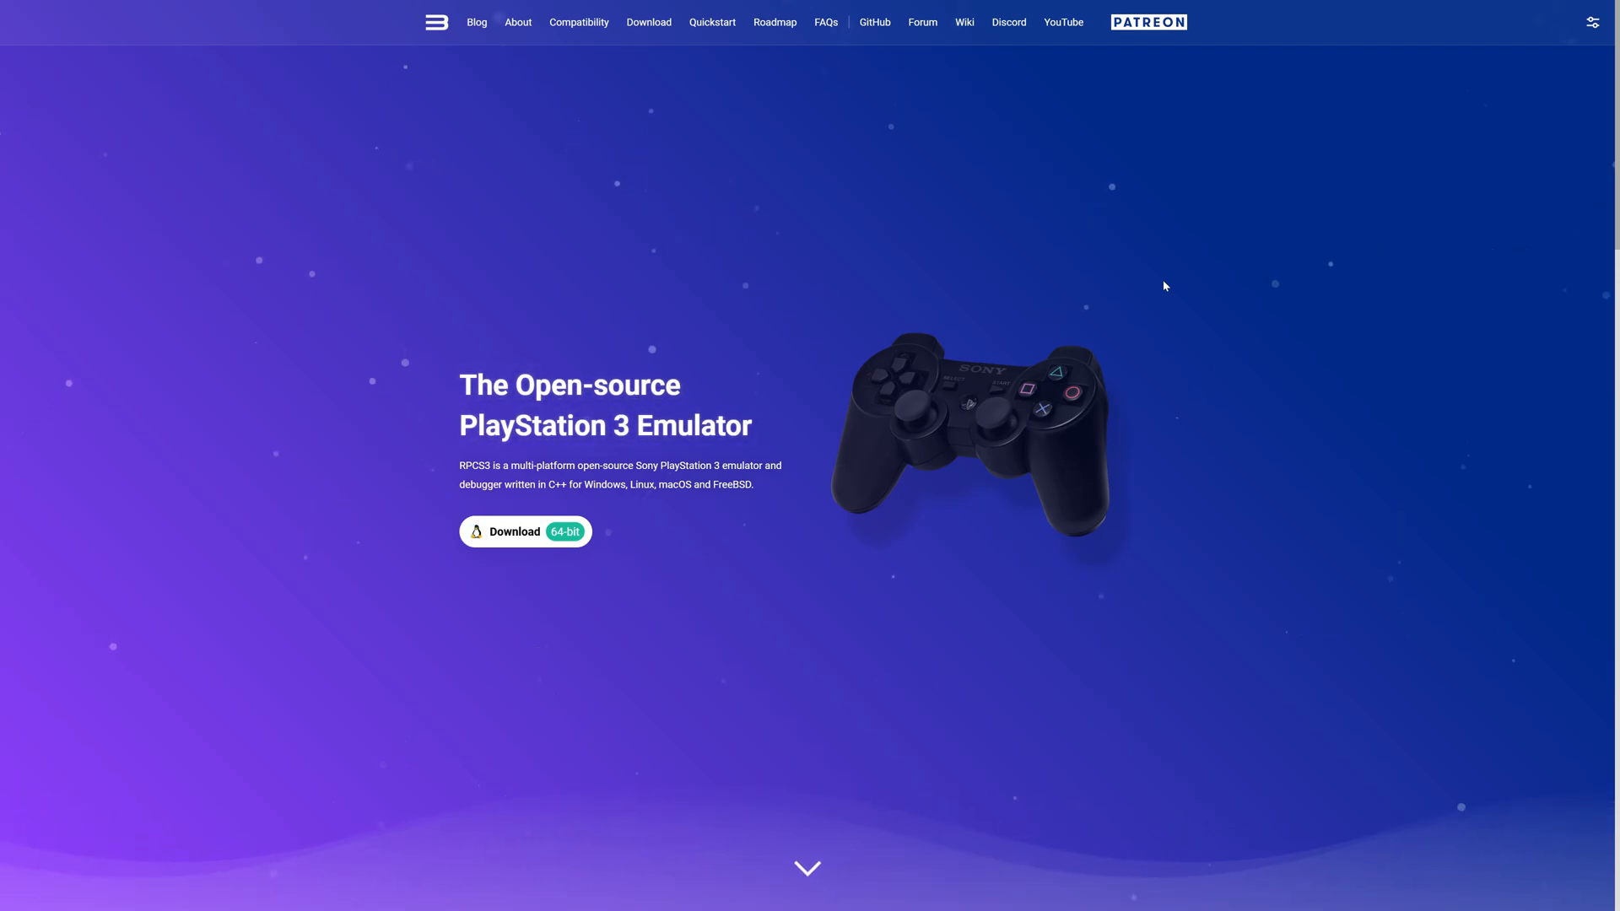
pyautogui.moveTo(834, 271)
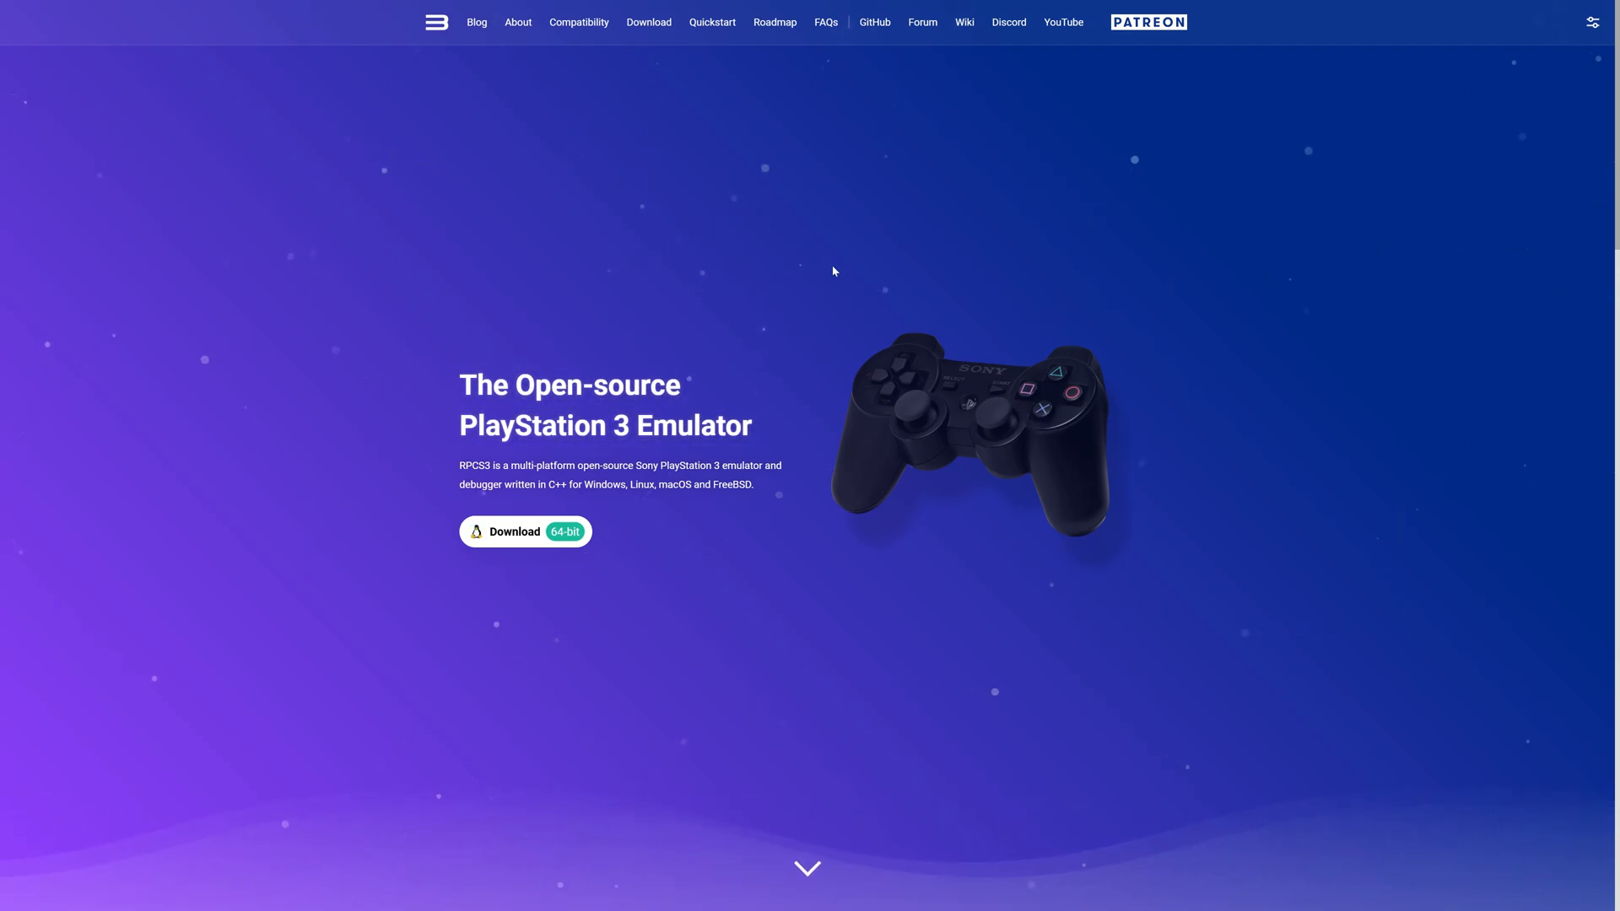
# Go from the RPCS3 home page to Sony's PS3 System Software 4.89 page
pyautogui.click(649, 22)
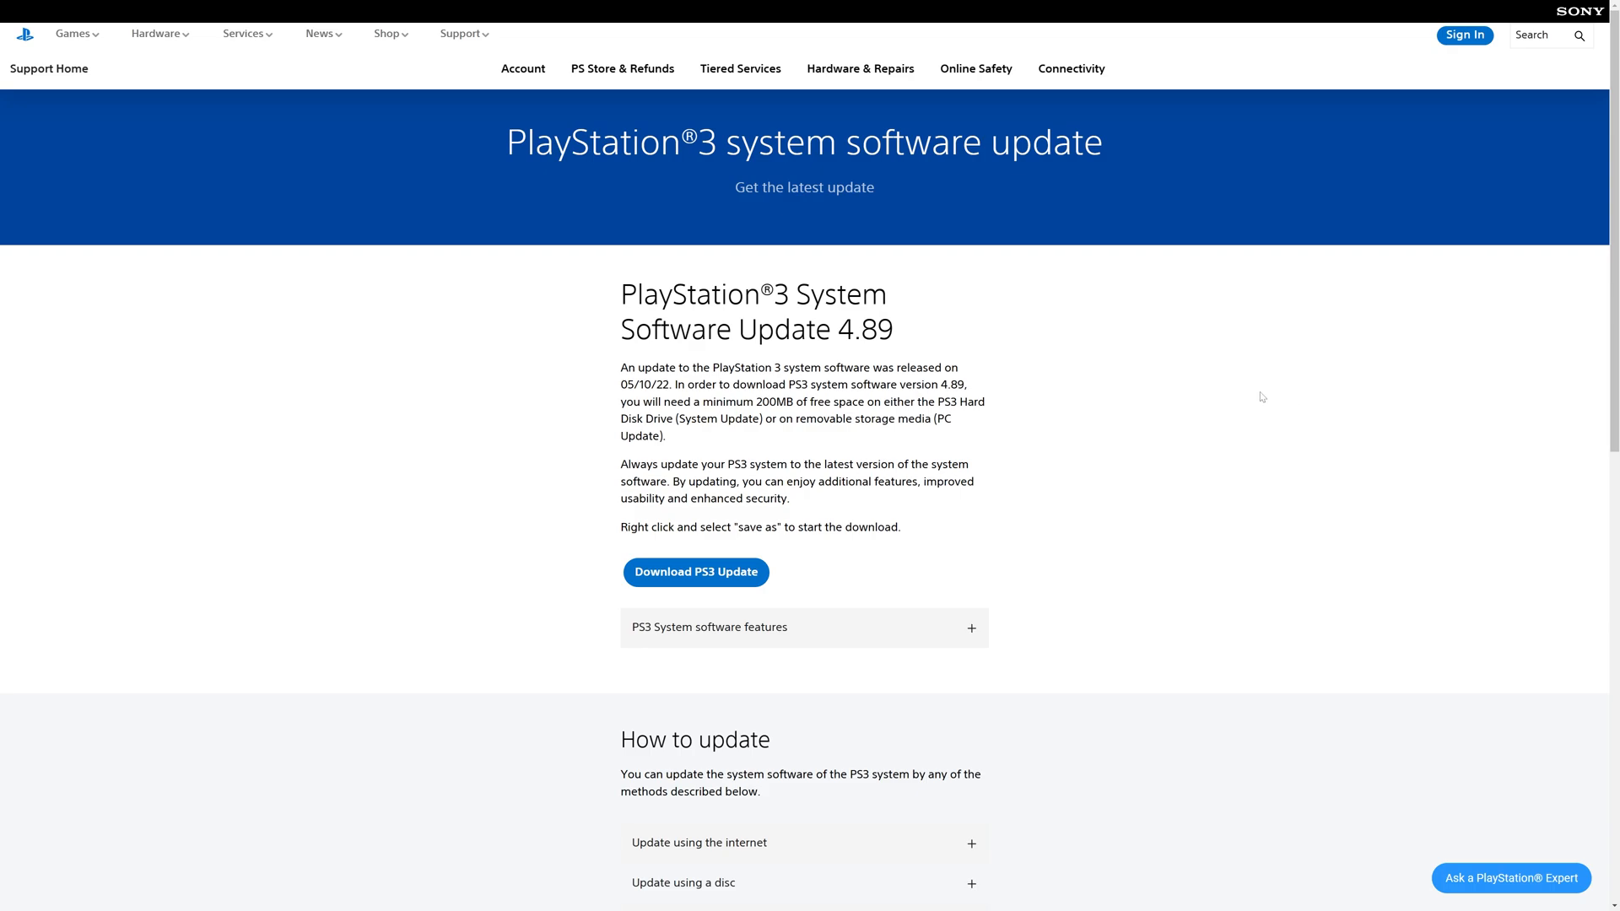
pyautogui.moveTo(897, 348)
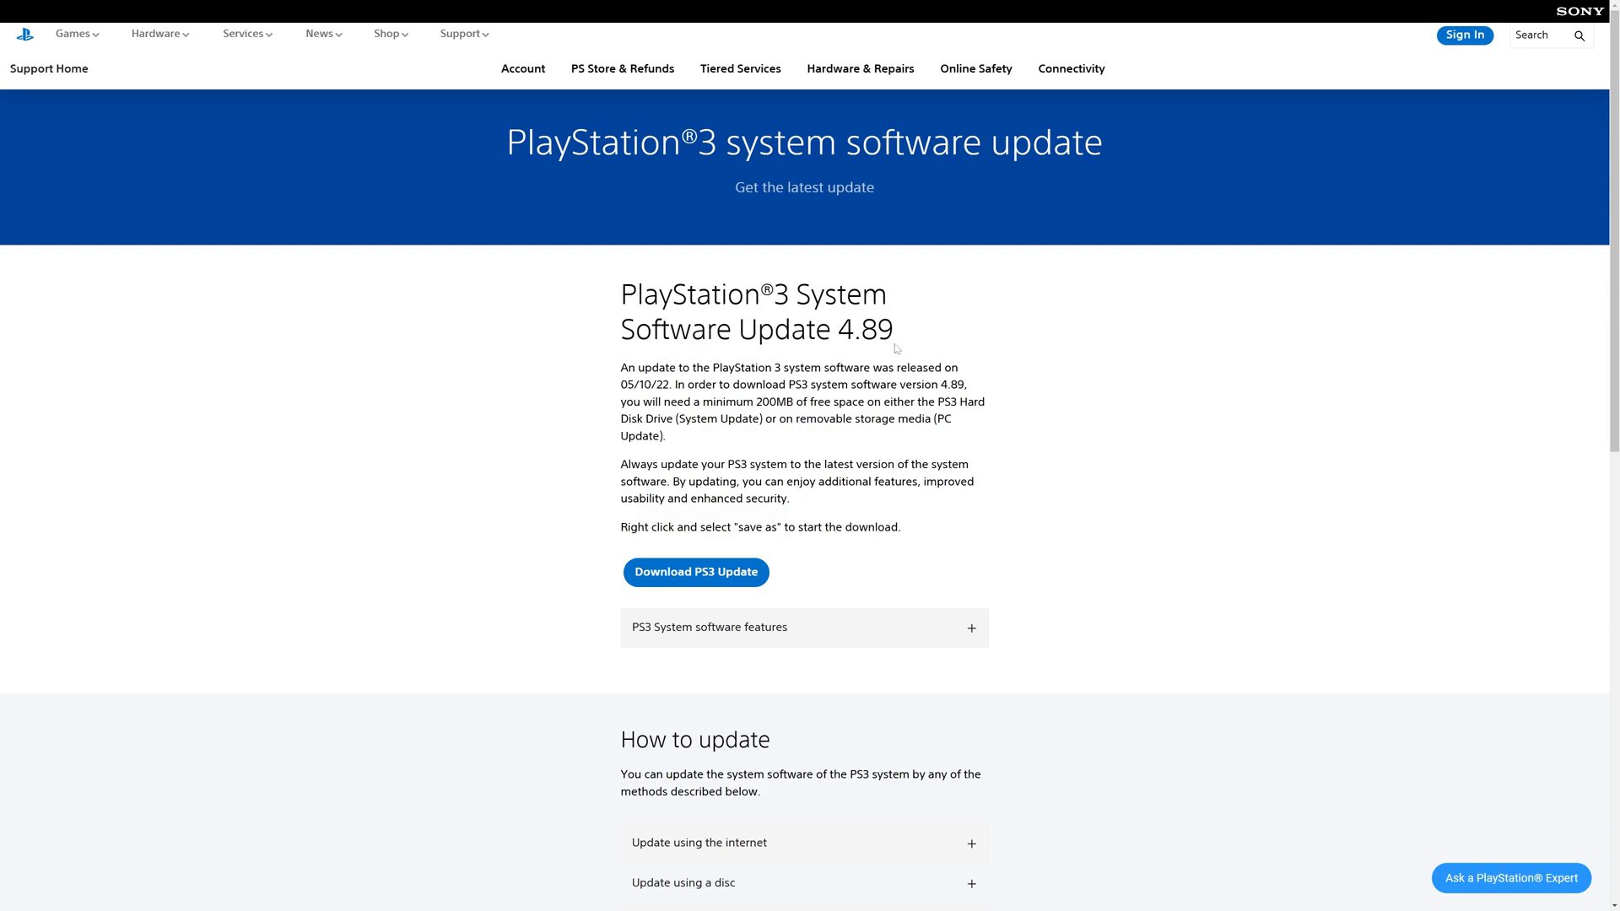
pyautogui.moveTo(660, 579)
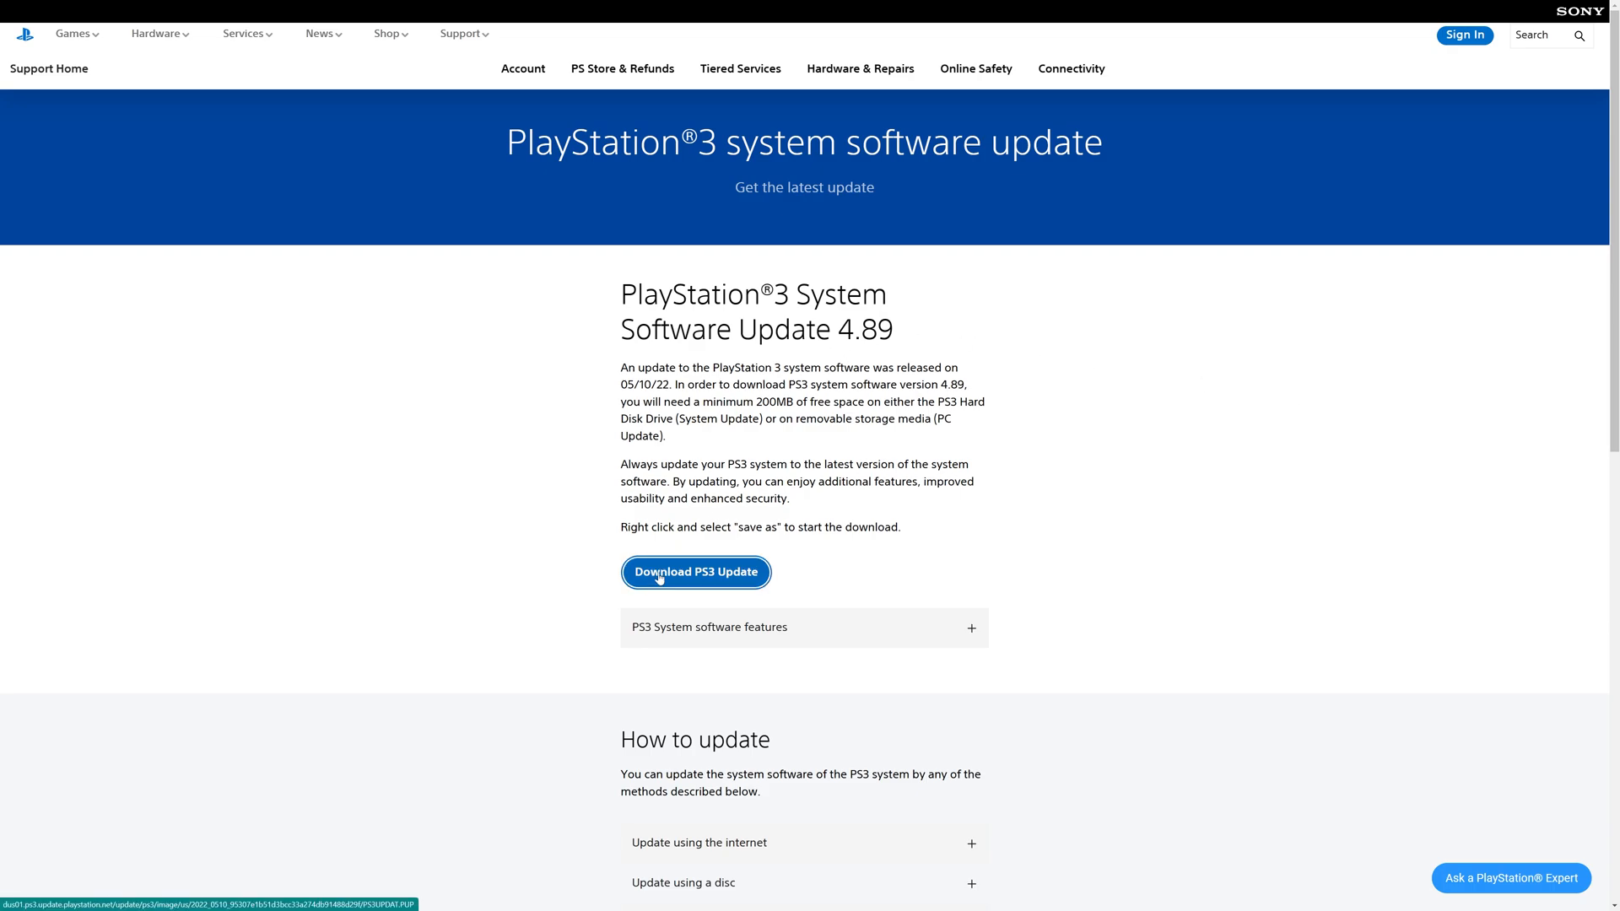
# Download the PS3UPDAT.PUP system software update 4.89 file
pyautogui.click(695, 572)
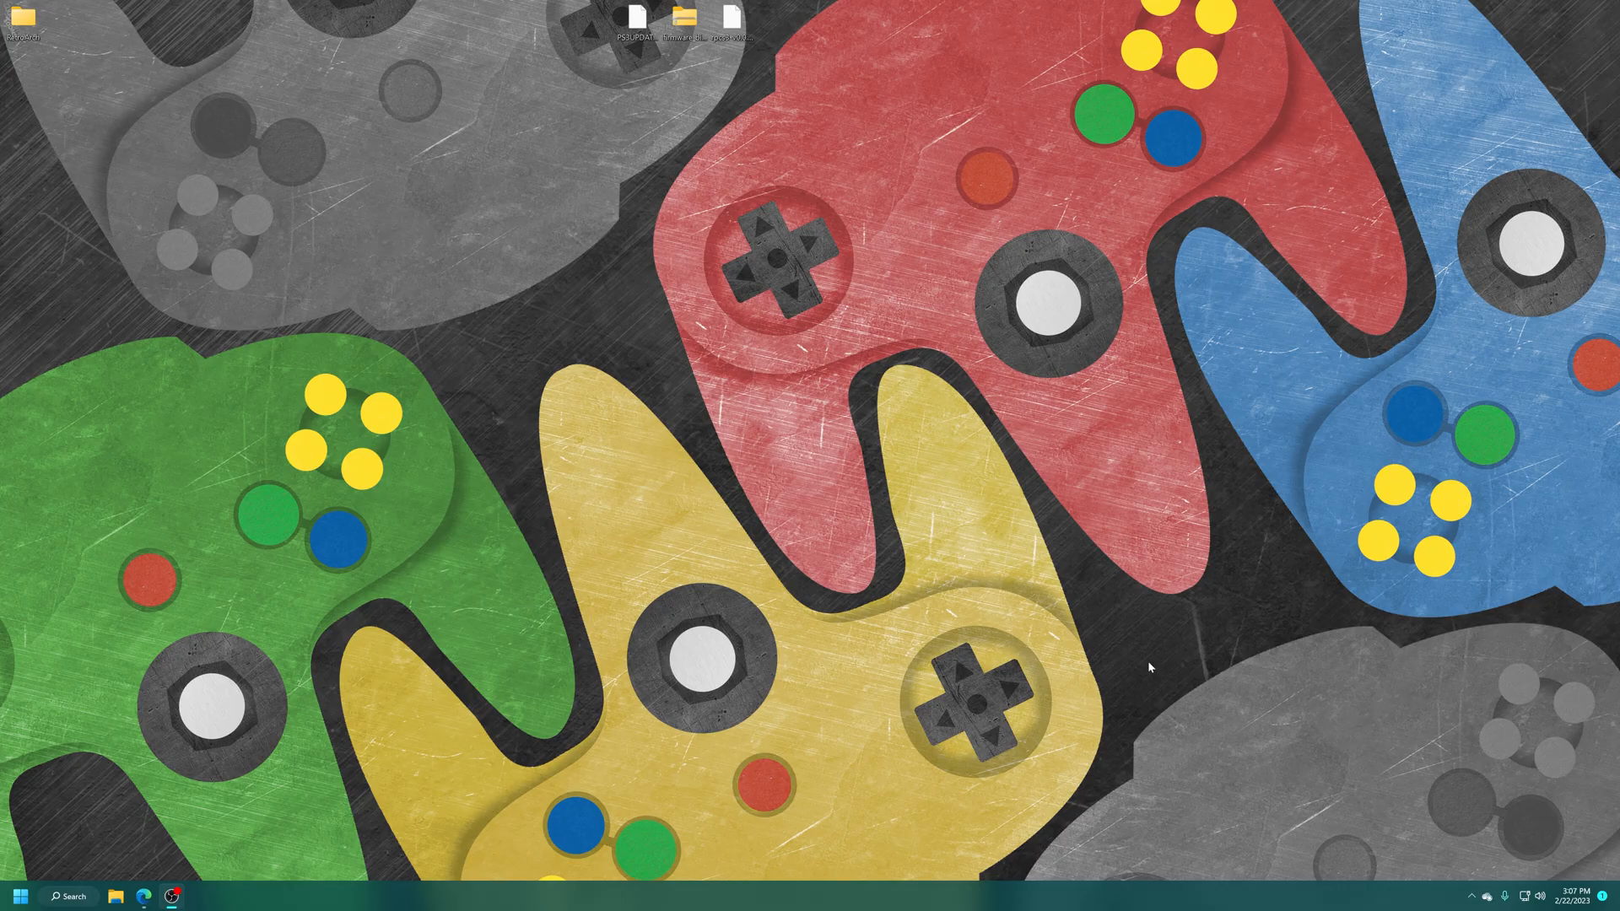
pyautogui.moveTo(741, 91)
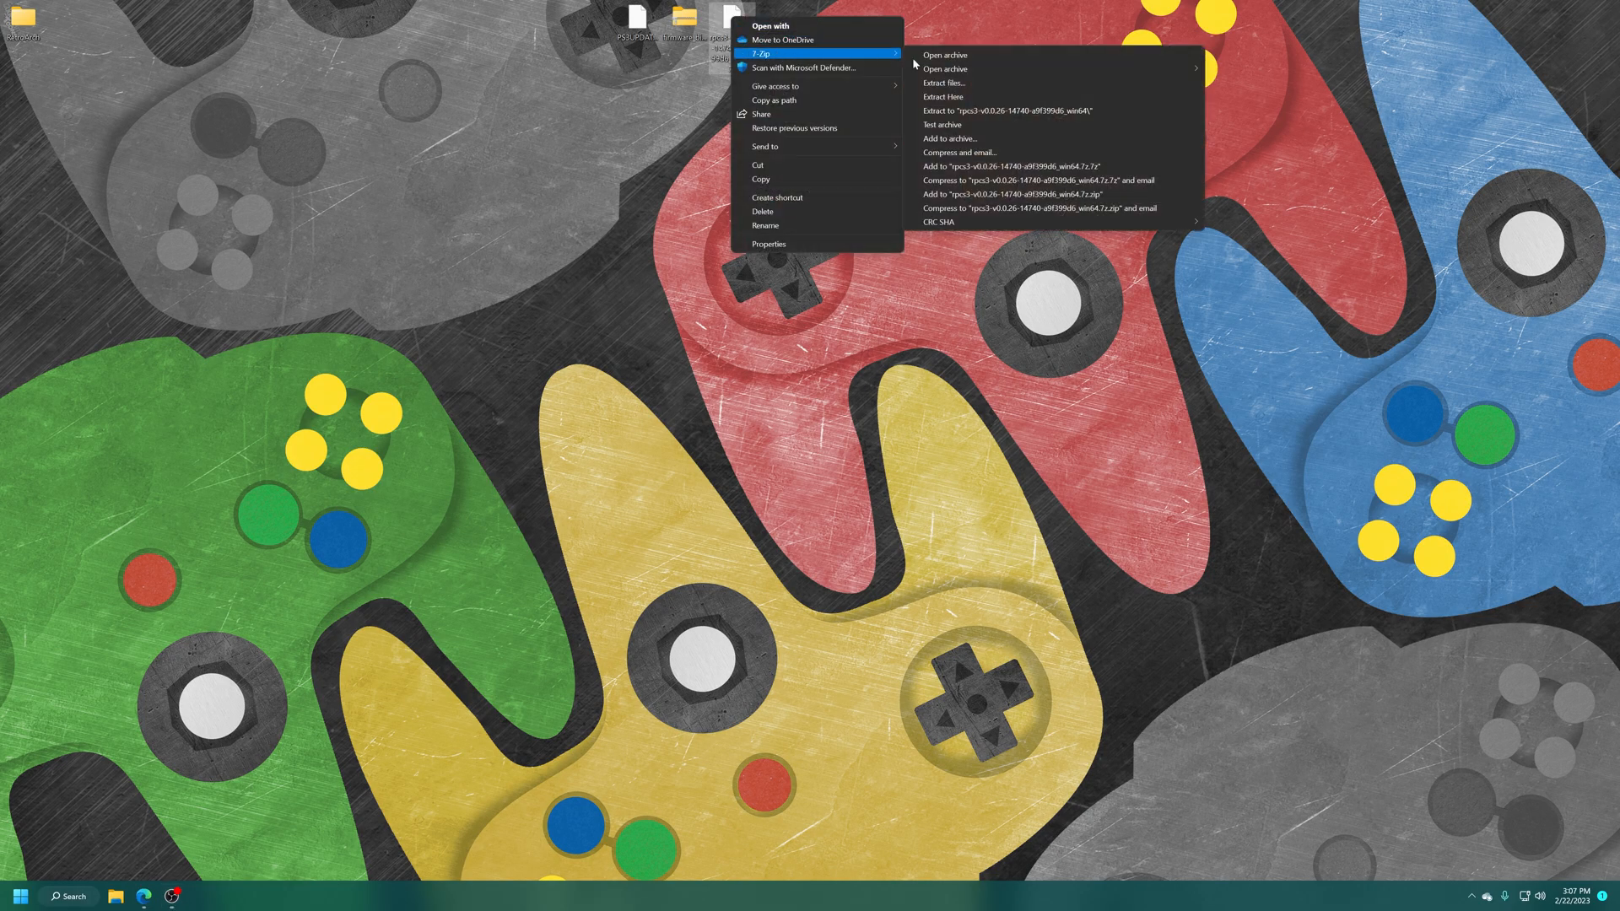
pyautogui.moveTo(990, 115)
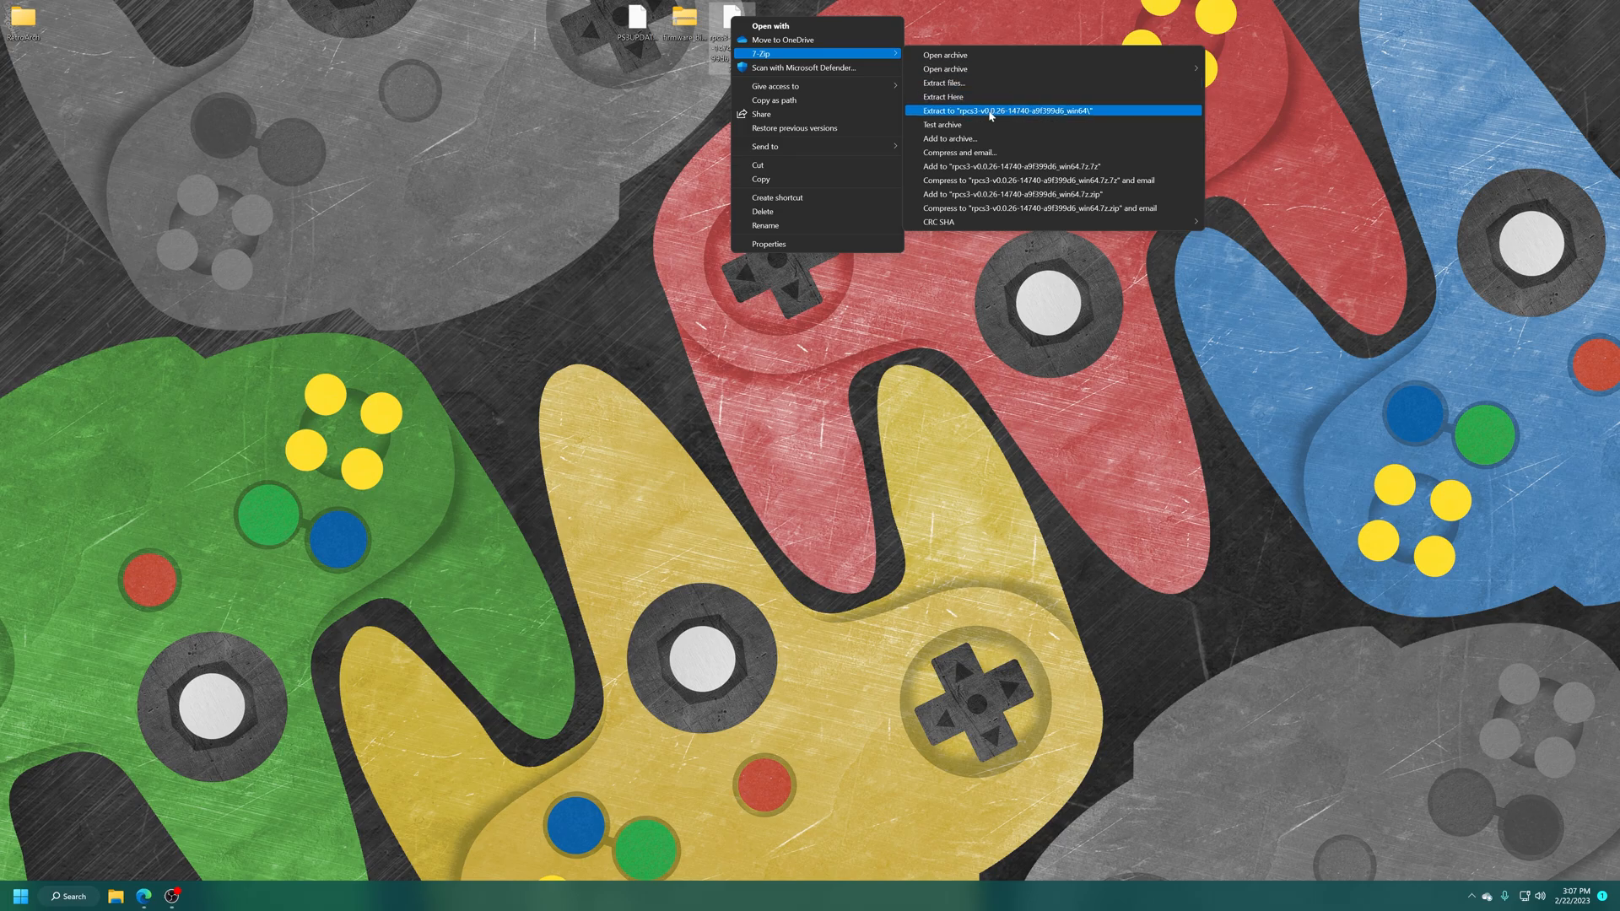
# Extract the RPCS3 archive and the firmware_bios_claim archive into their own desktop folders
pyautogui.click(1007, 110)
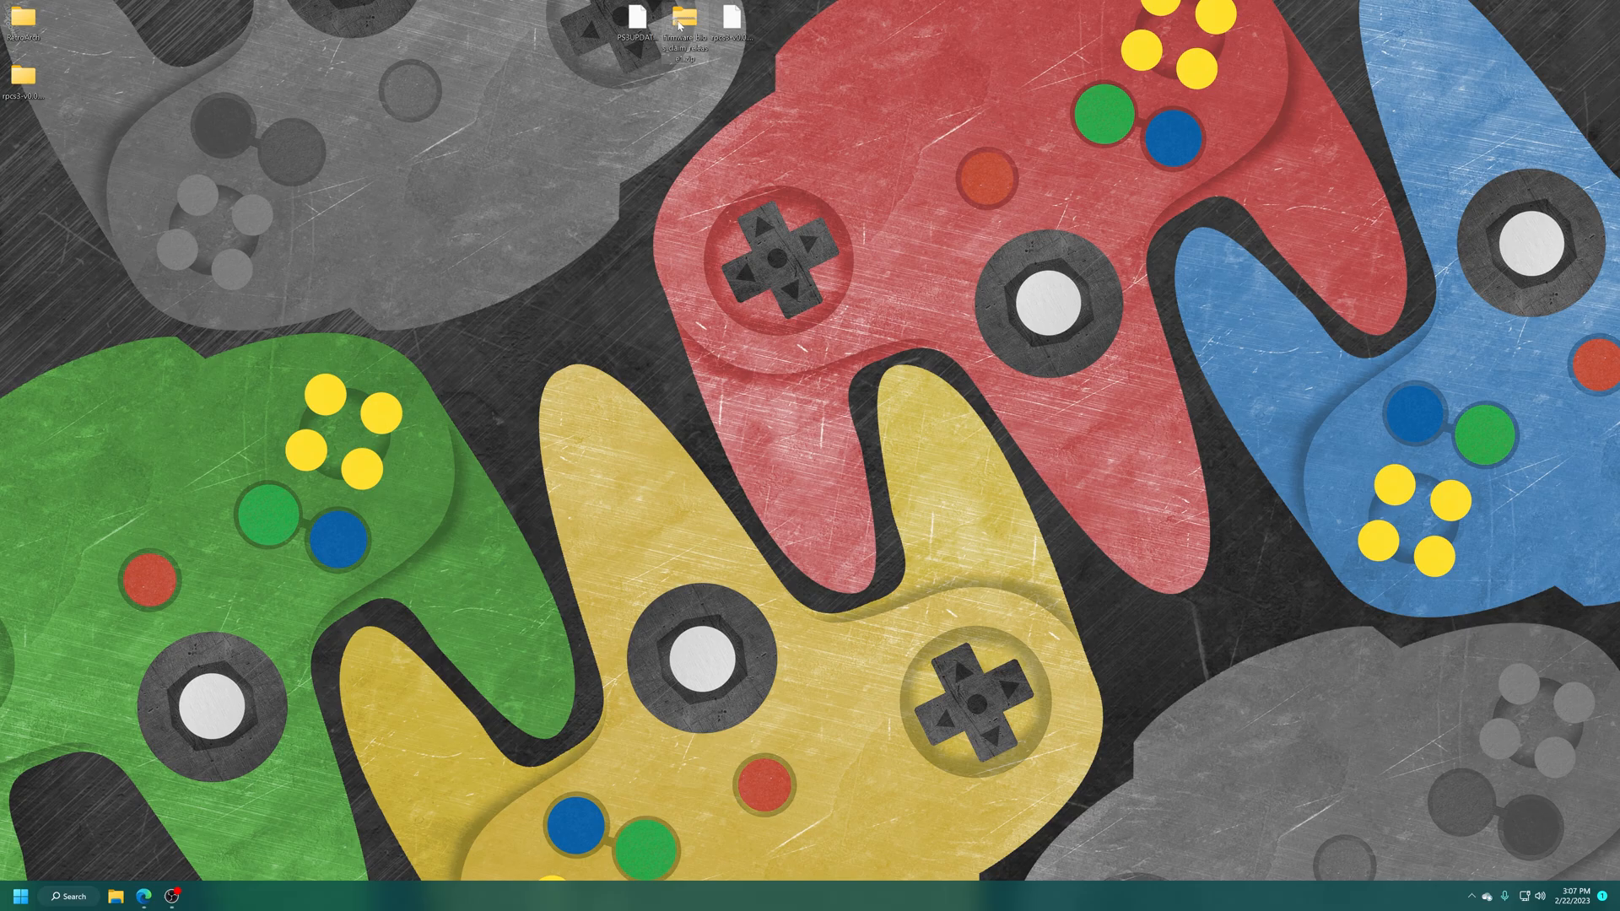
pyautogui.rightClick(682, 17)
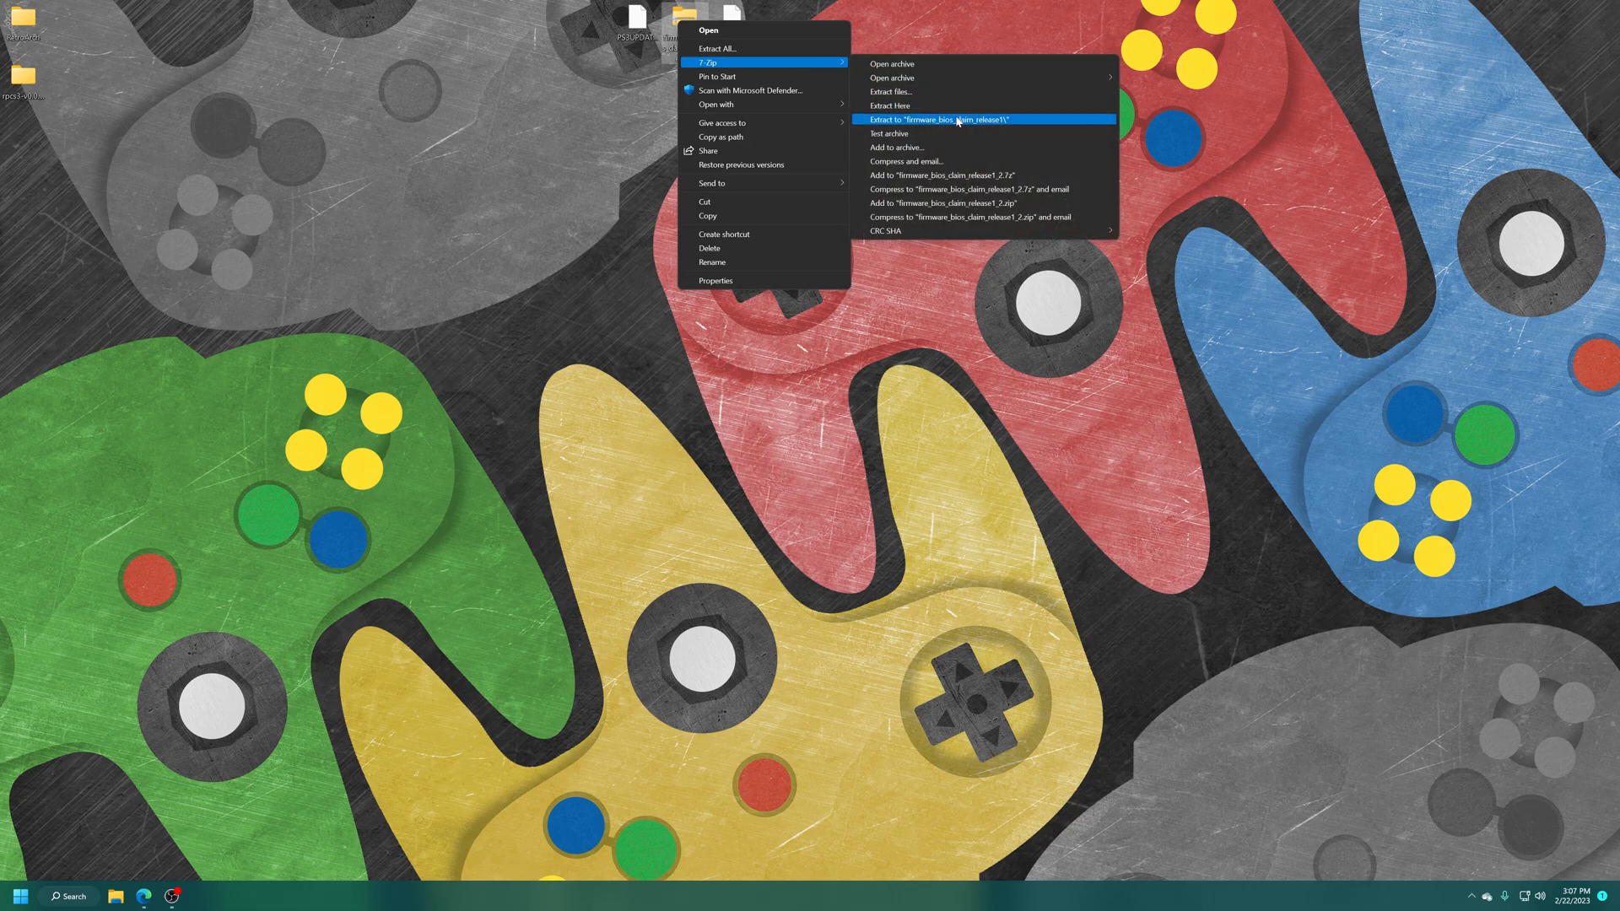
pyautogui.click(958, 119)
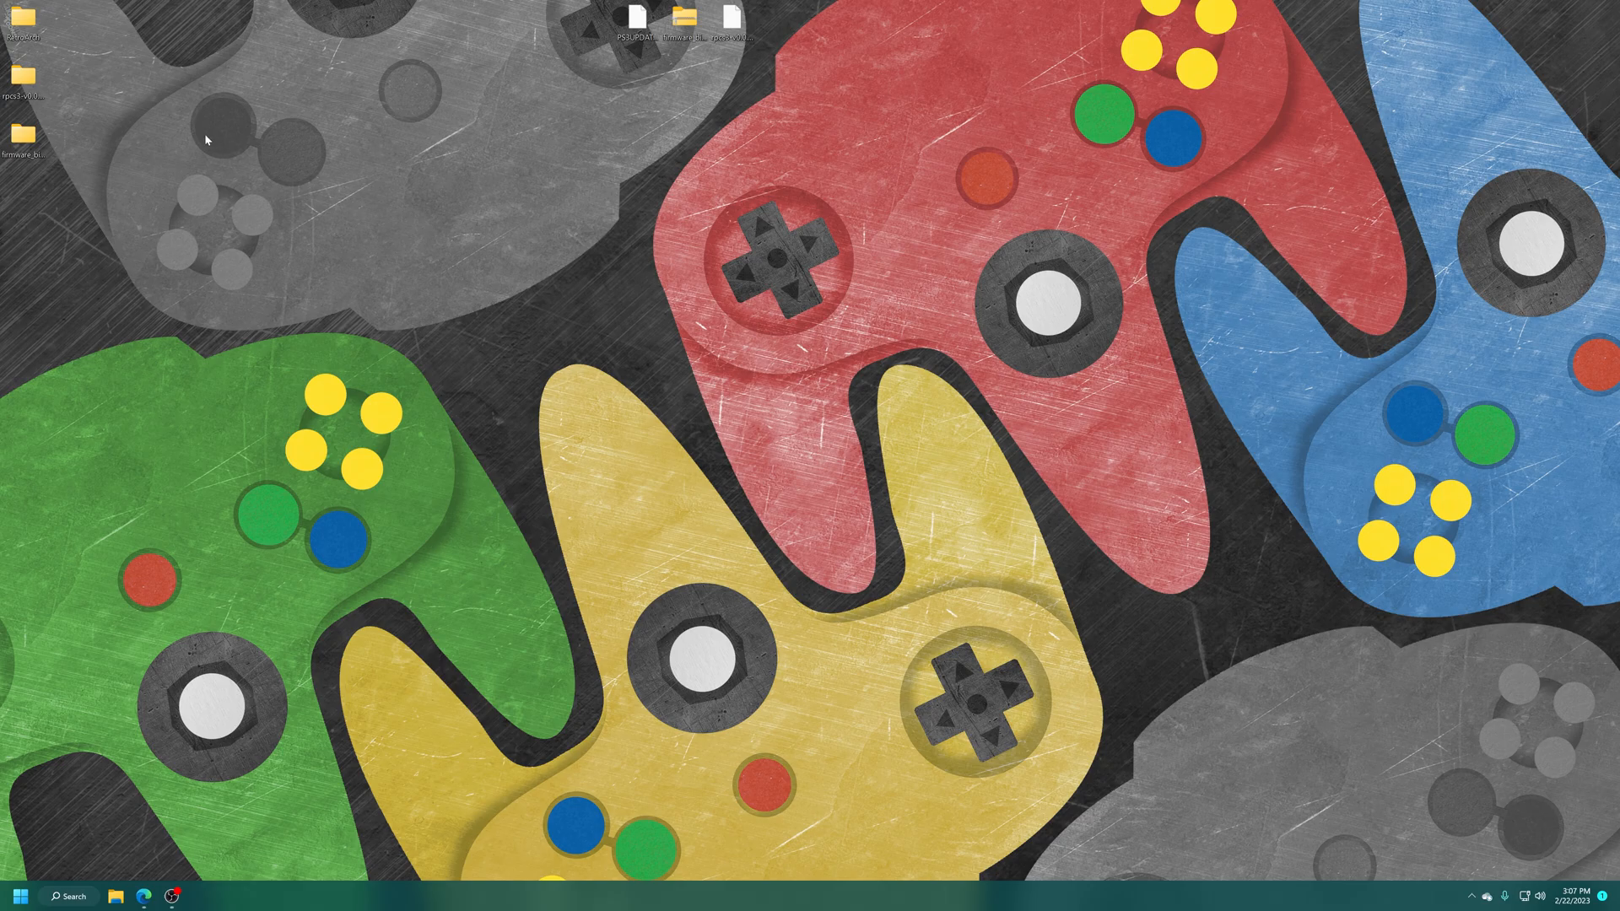
# Launch rpcs3.exe from the extracted rpcs3 folder
pyautogui.doubleClick(28, 73)
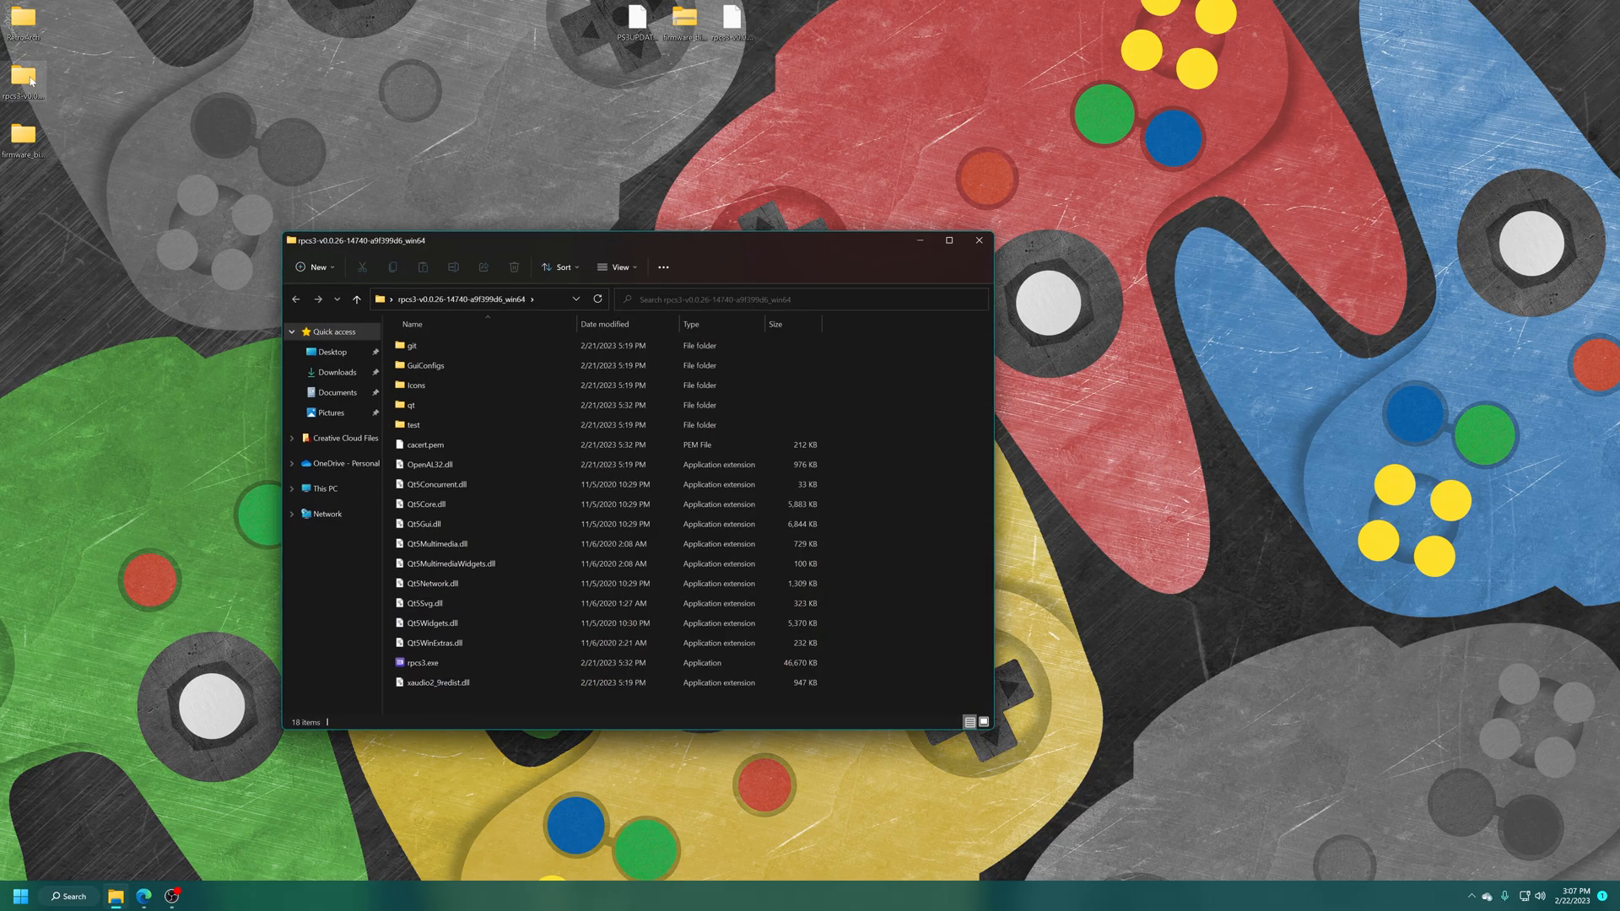
pyautogui.click(425, 662)
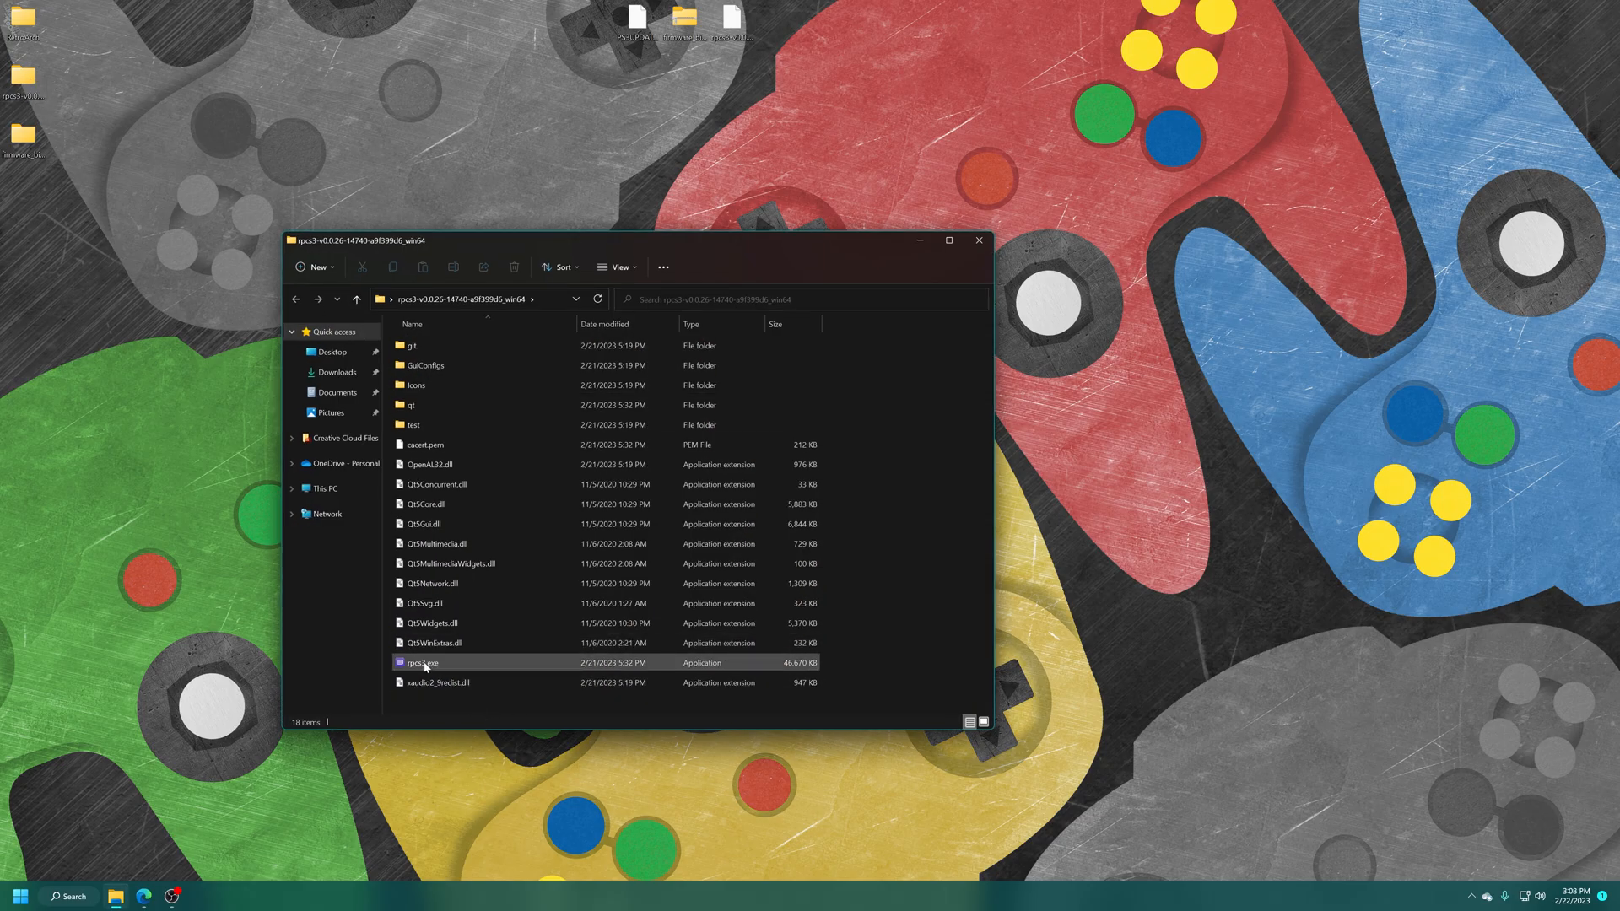
pyautogui.doubleClick(423, 663)
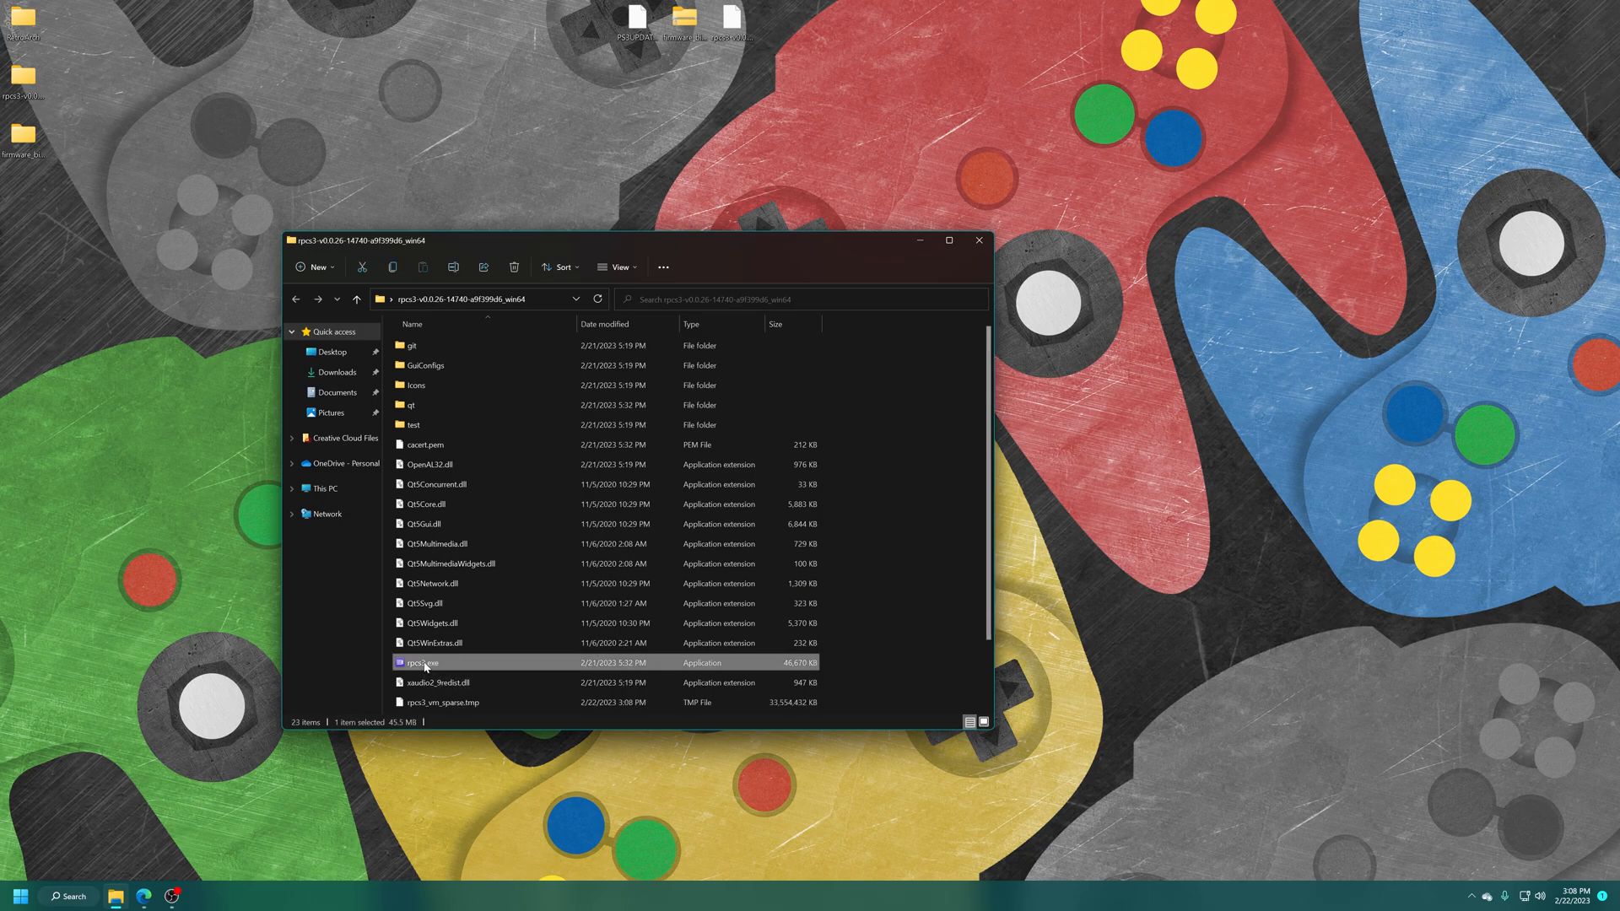
pyautogui.doubleClick(424, 663)
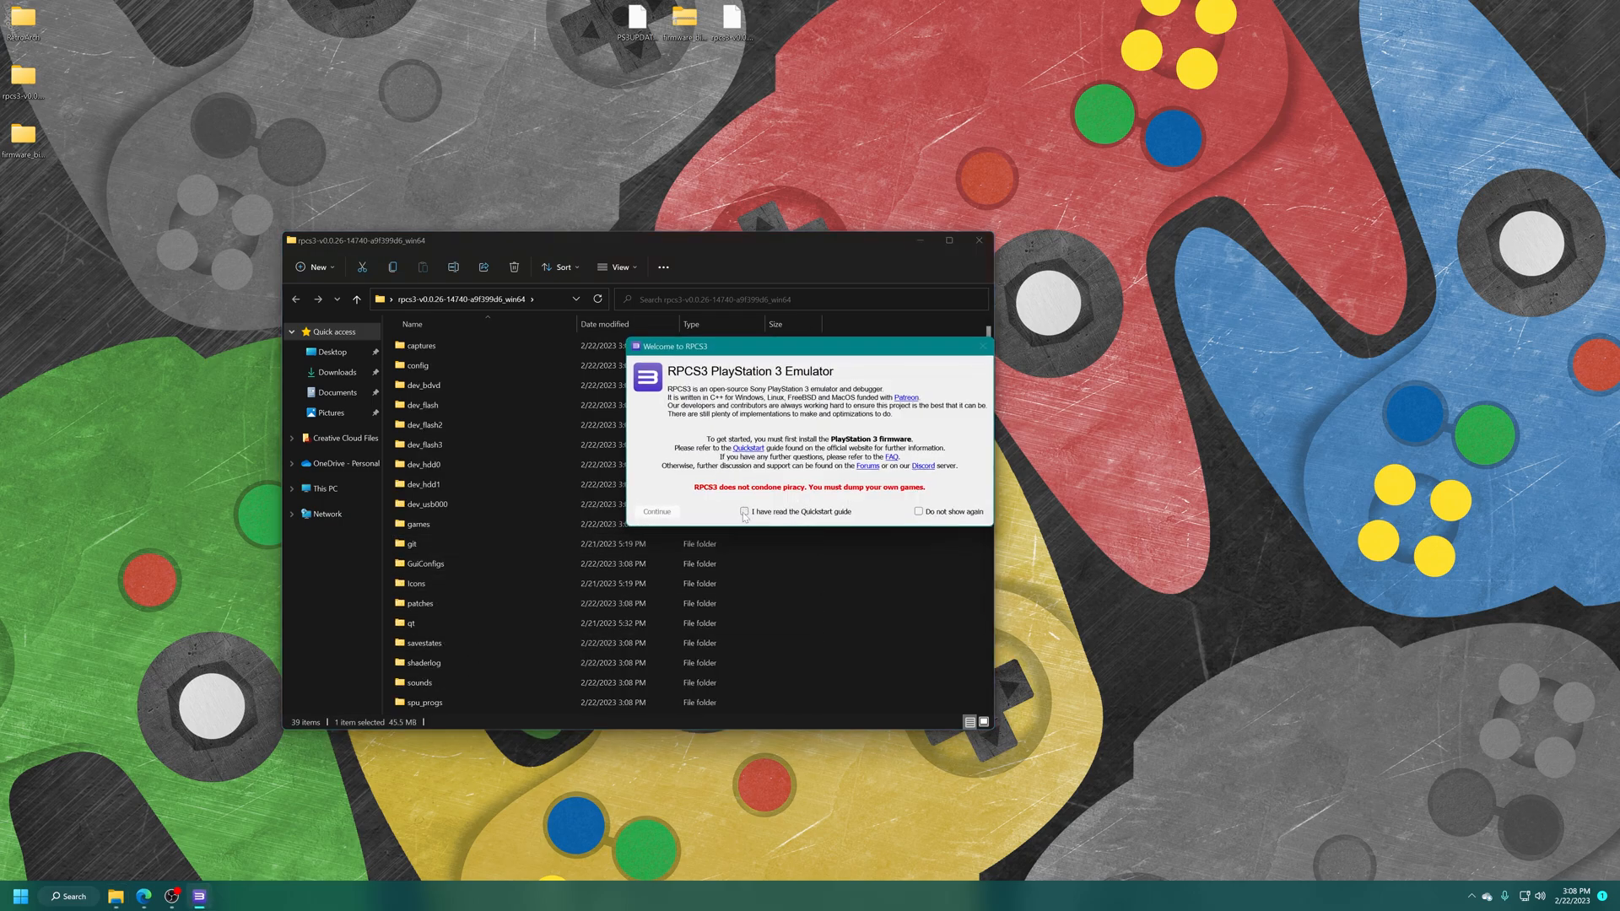
# Acknowledge the Quickstart notice and continue to the empty game list
pyautogui.click(744, 511)
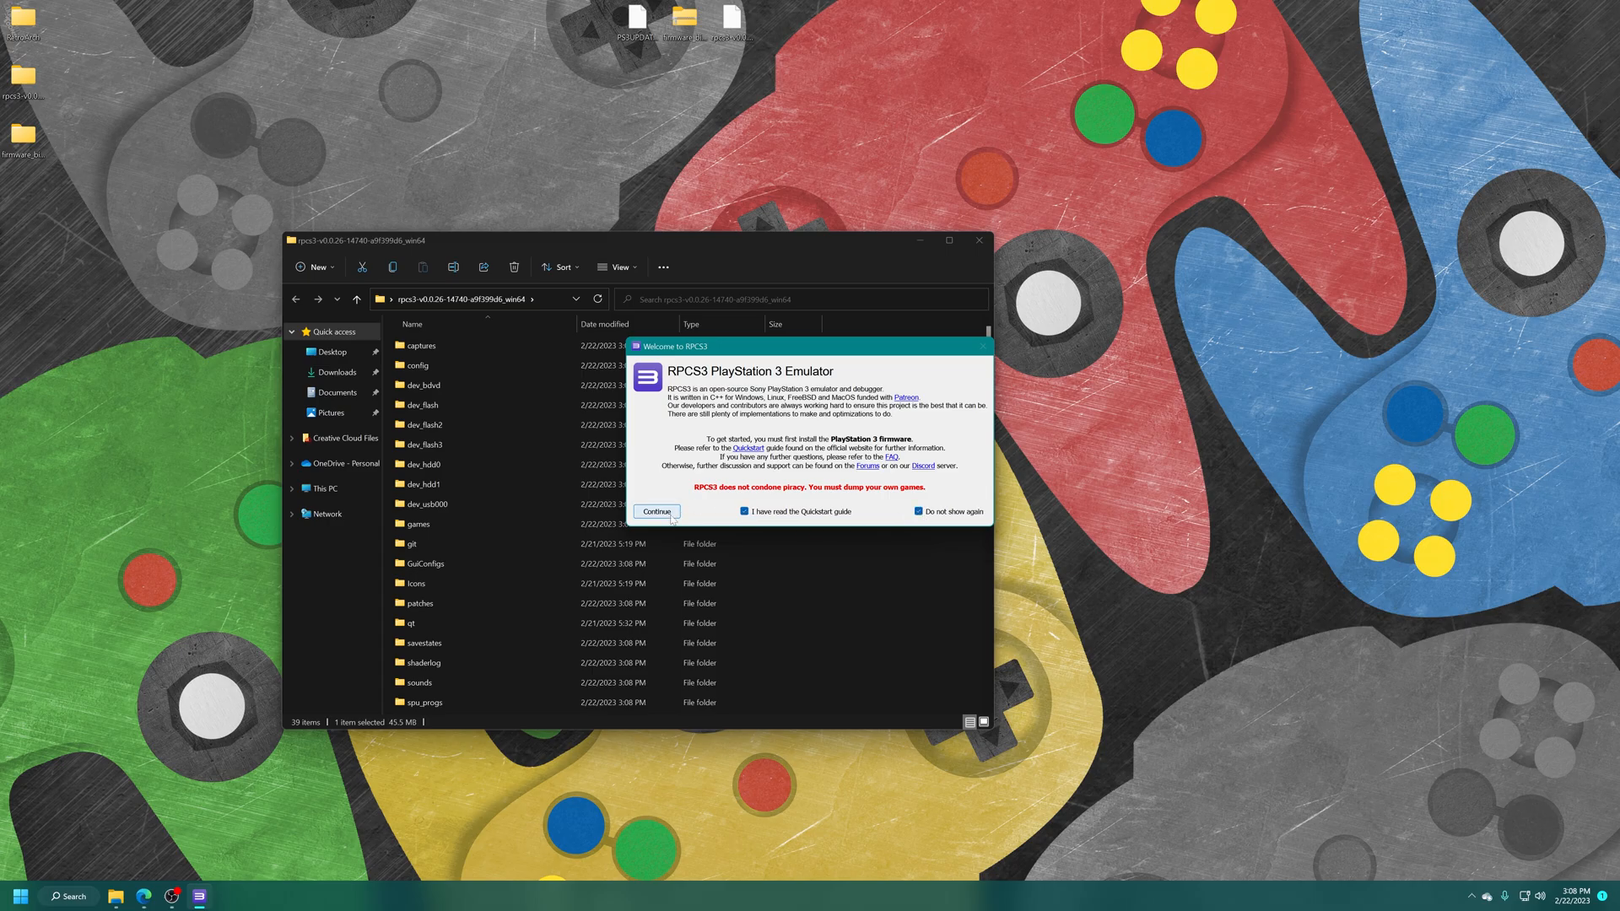
pyautogui.click(657, 511)
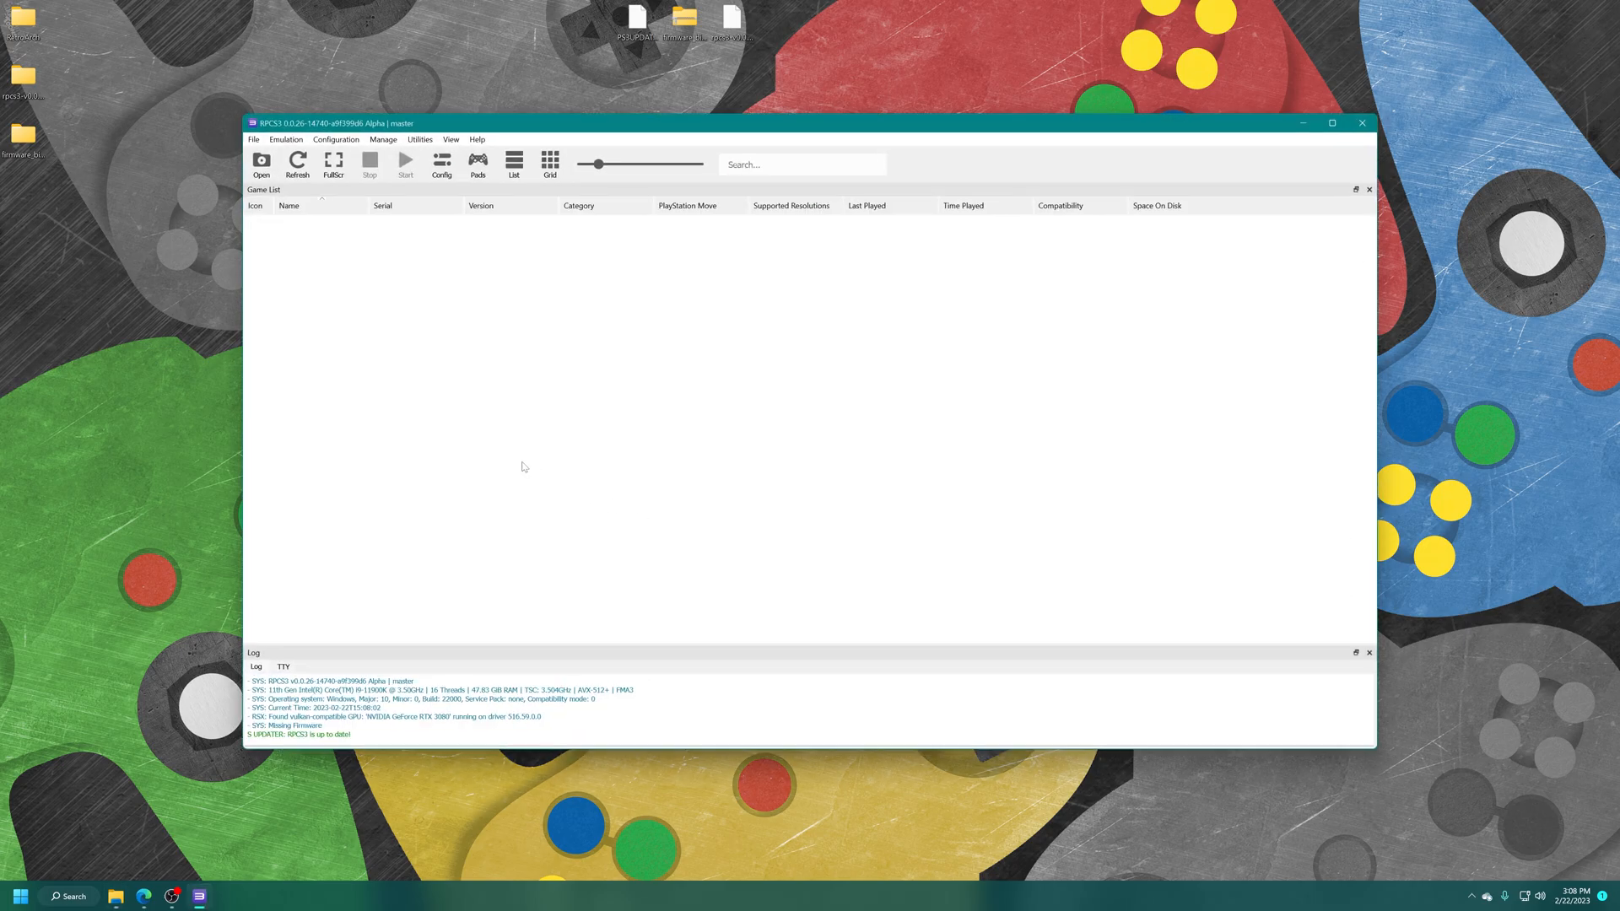
# Install PS3 firmware 4.89 from PS3UPDAT.PUP on the desktop and acknowledge the success notice
pyautogui.click(253, 139)
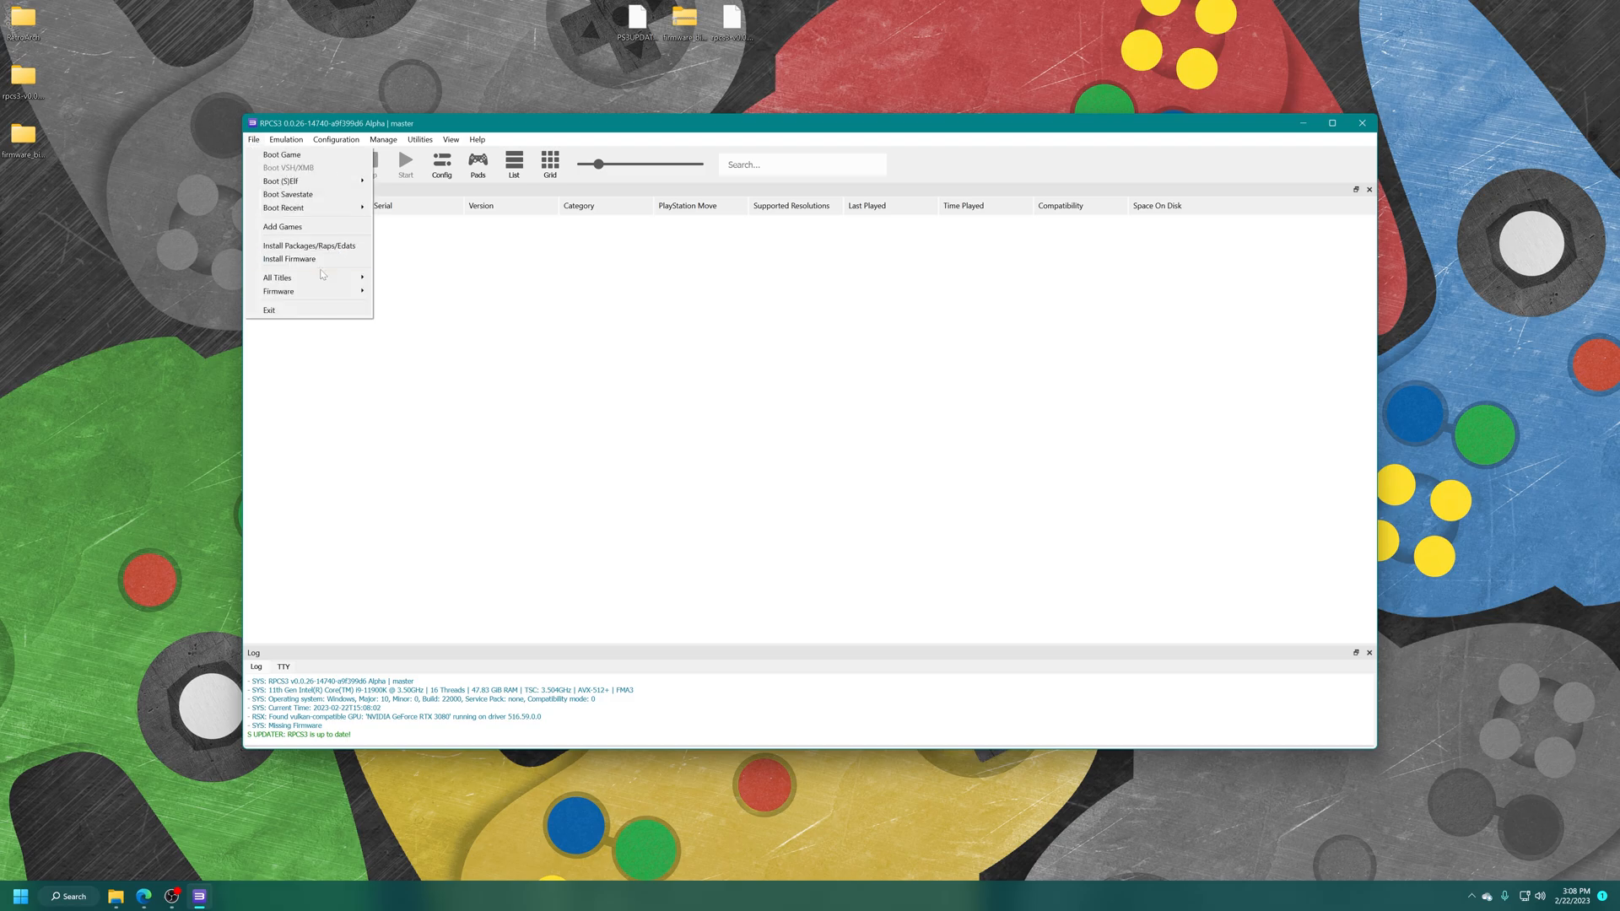
pyautogui.click(289, 259)
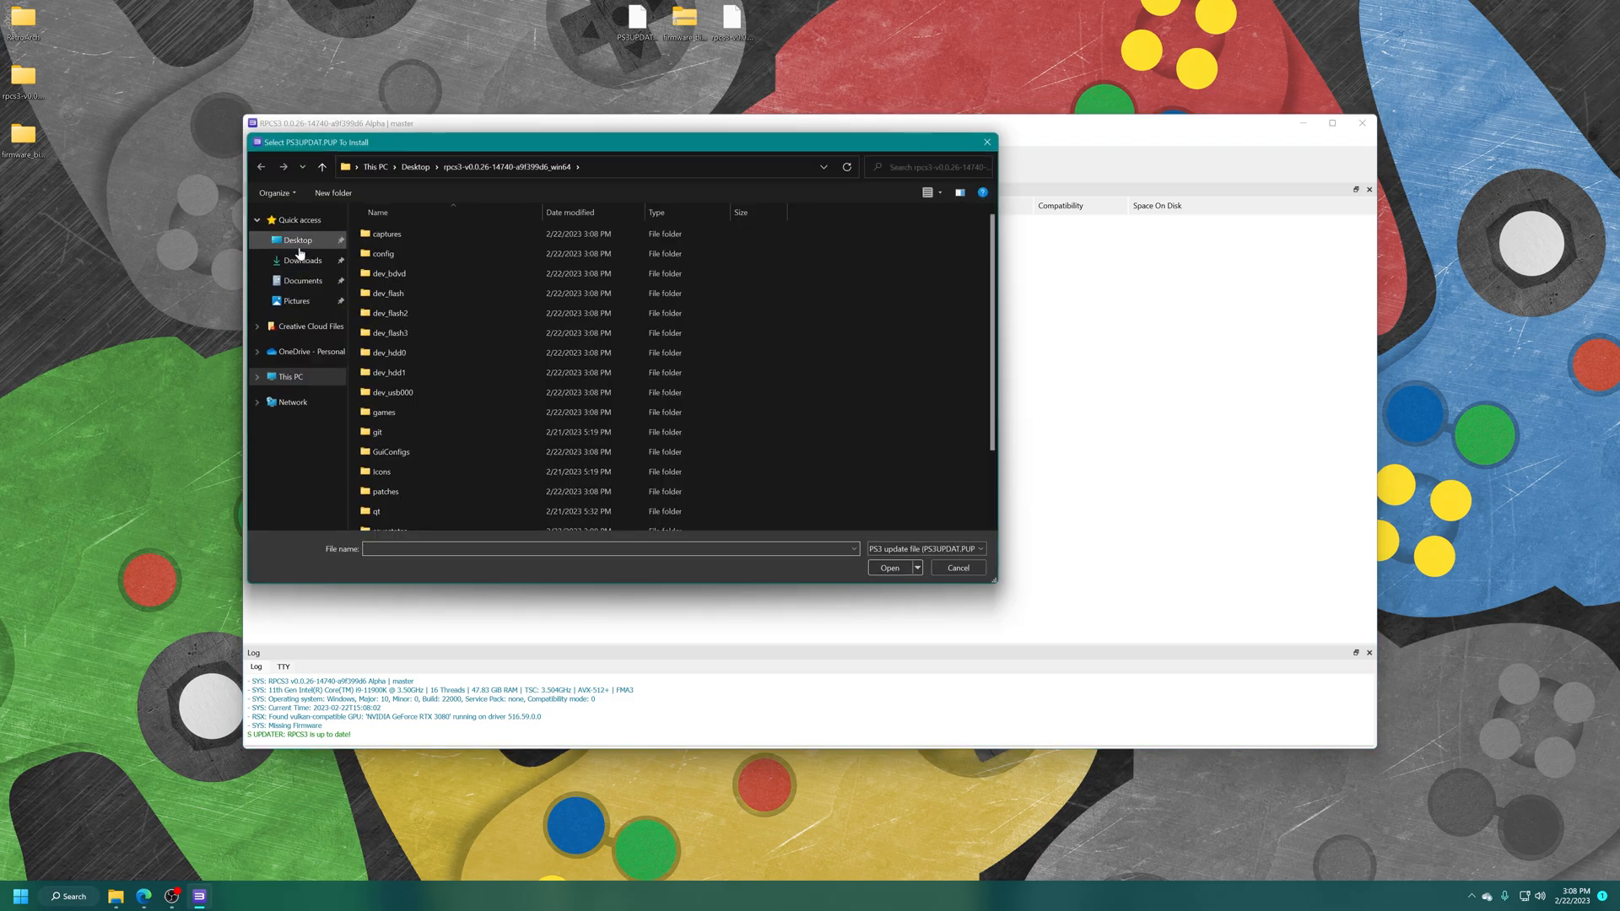
pyautogui.click(297, 240)
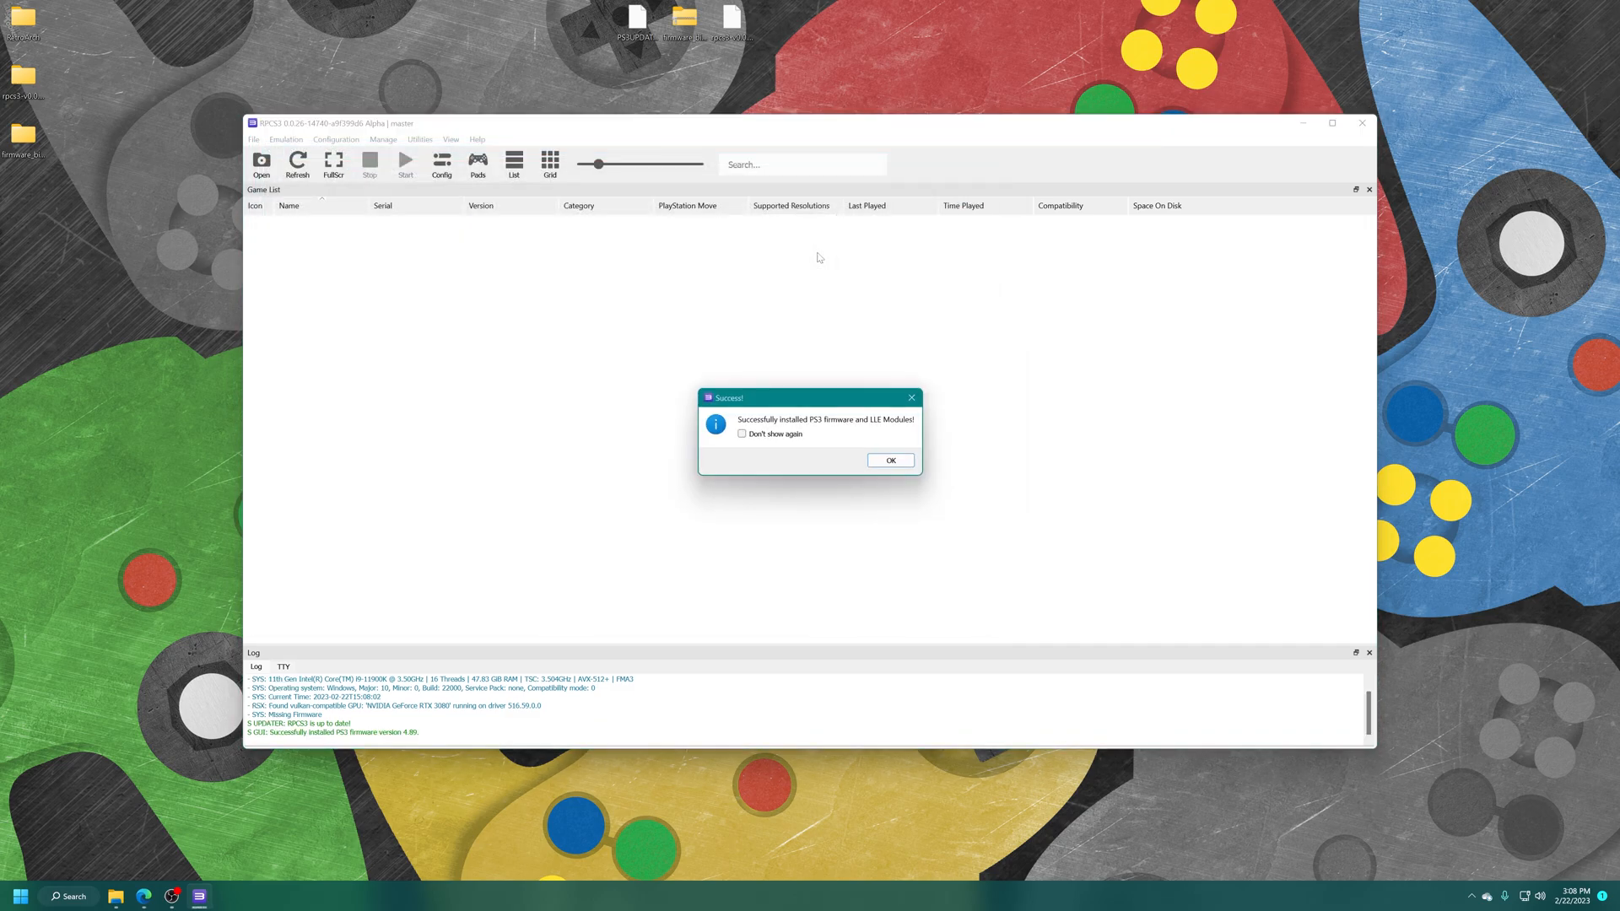
pyautogui.moveTo(858, 438)
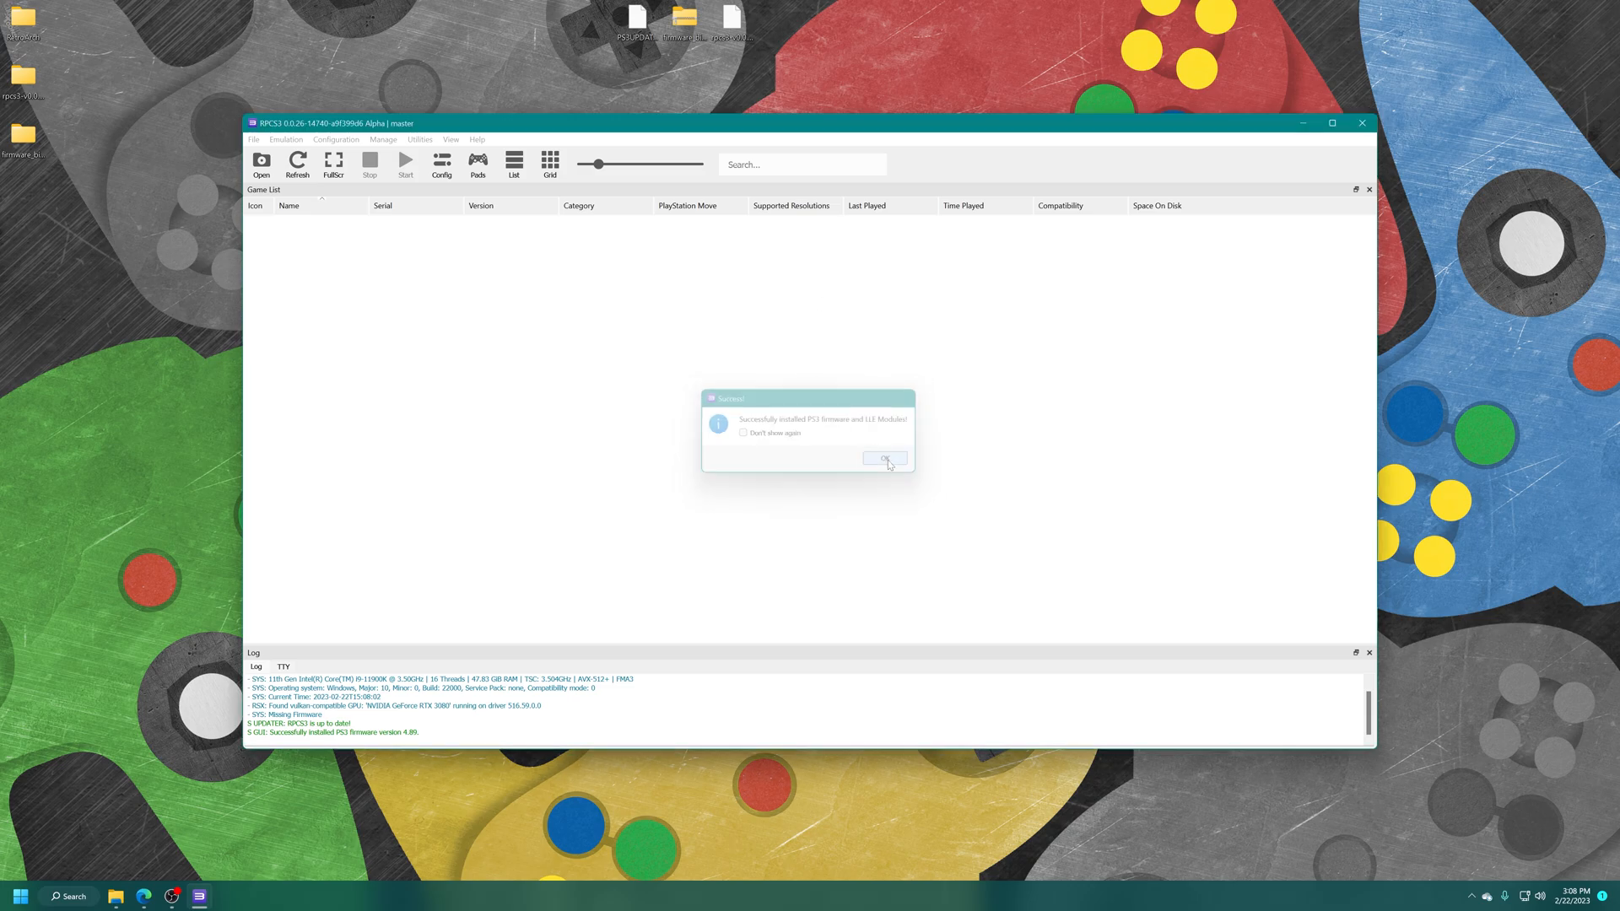
pyautogui.click(885, 458)
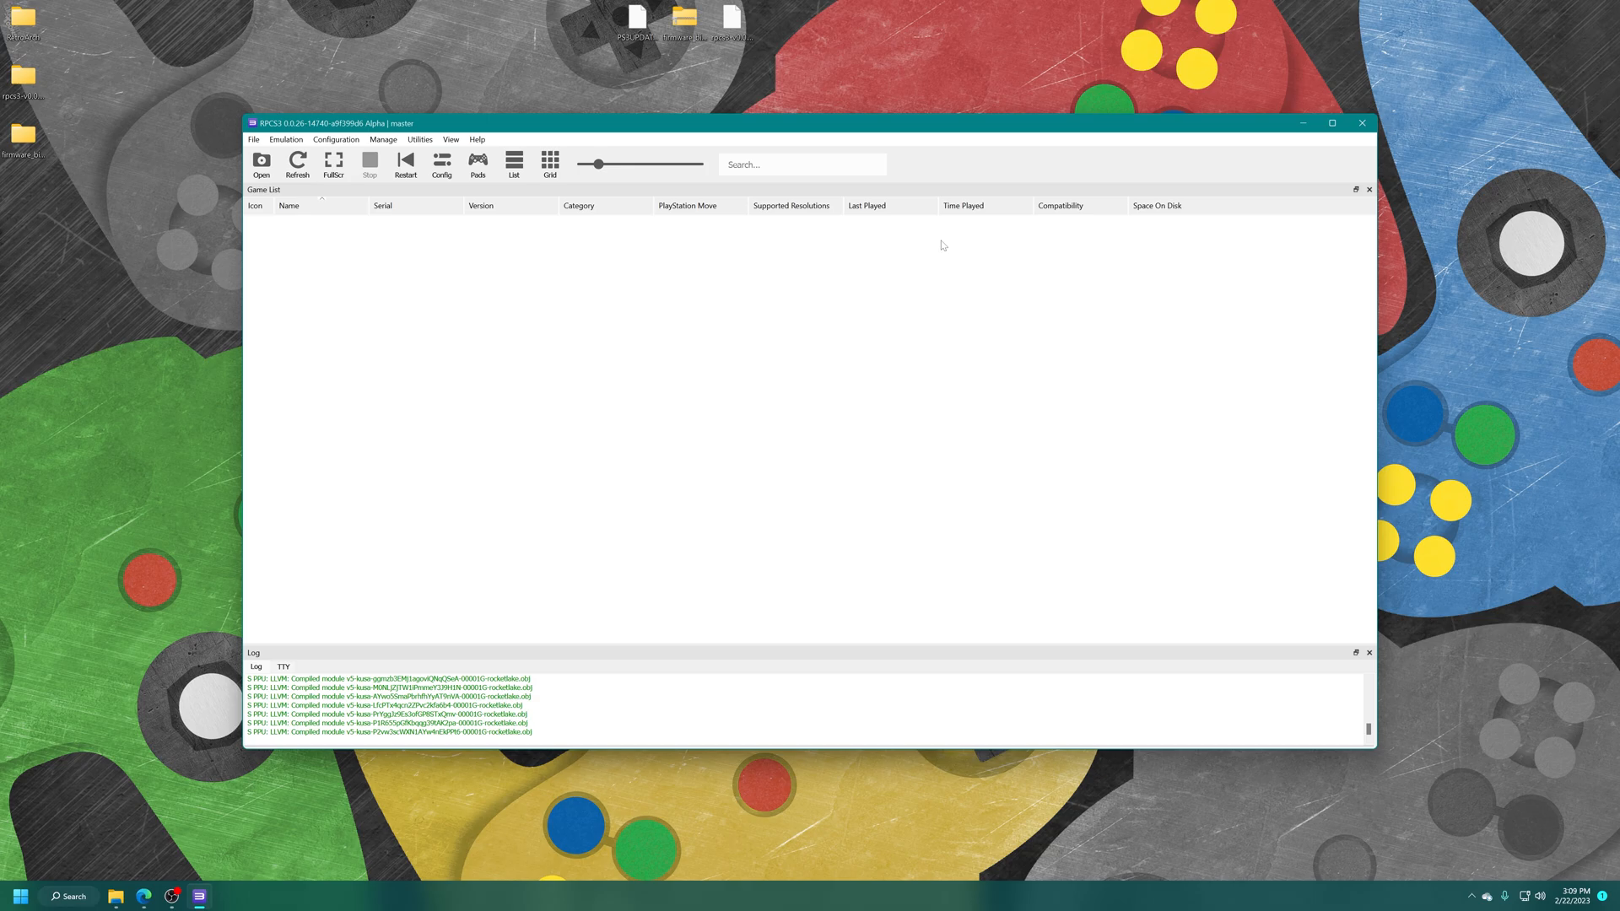
pyautogui.moveTo(1362, 123)
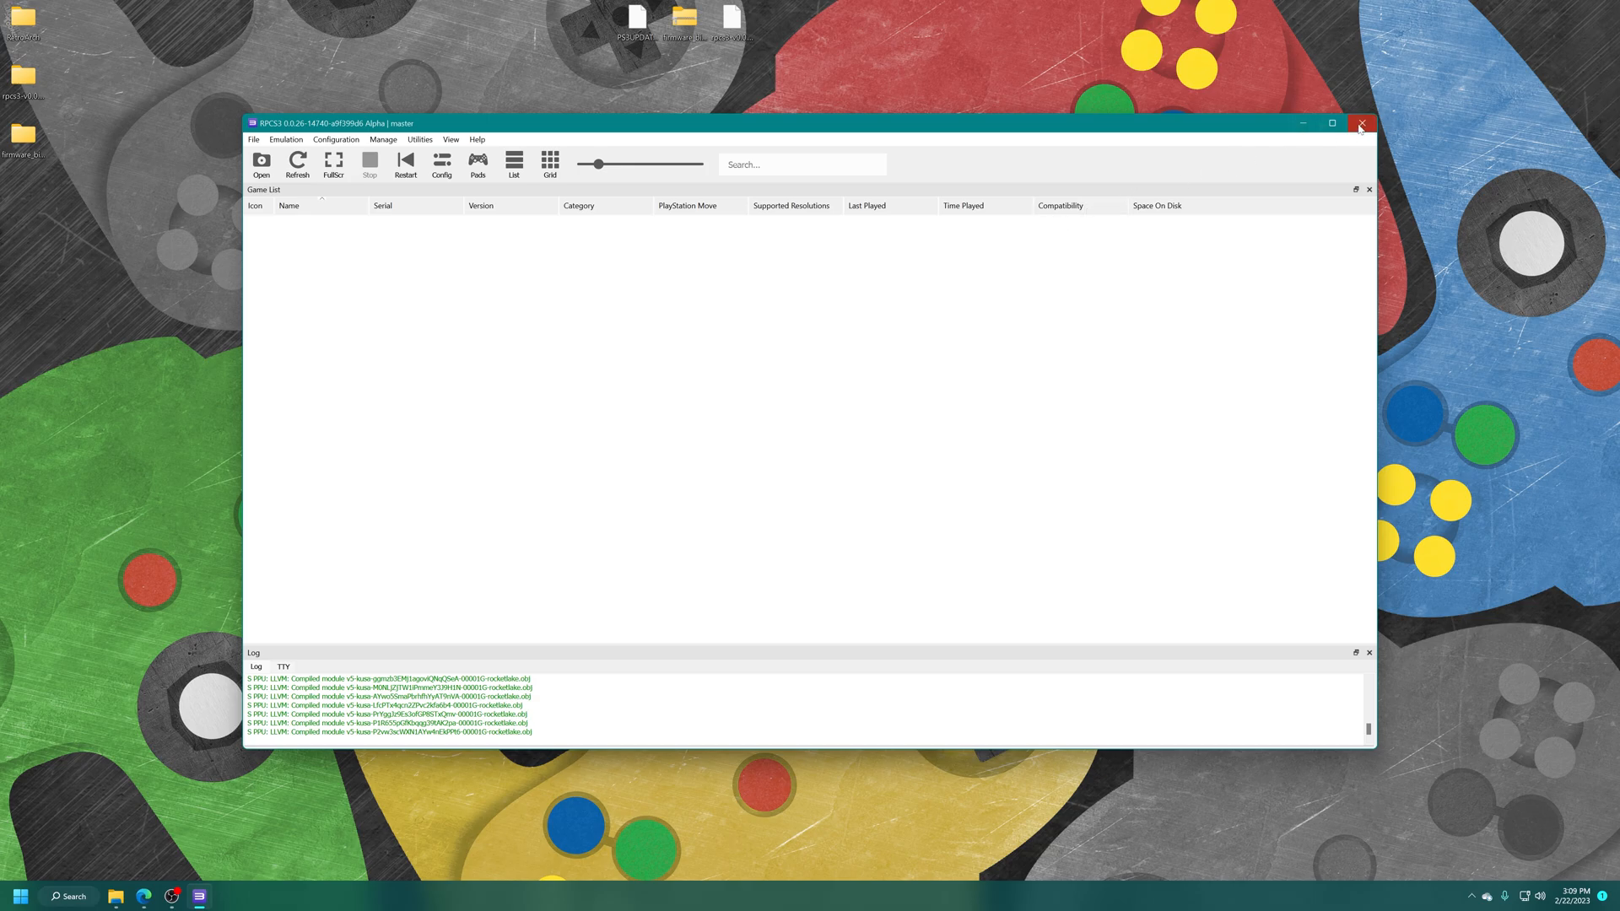
# Close RPCS3 and select the firmware_bios_claim scripts in the release's windows folder
pyautogui.click(1361, 123)
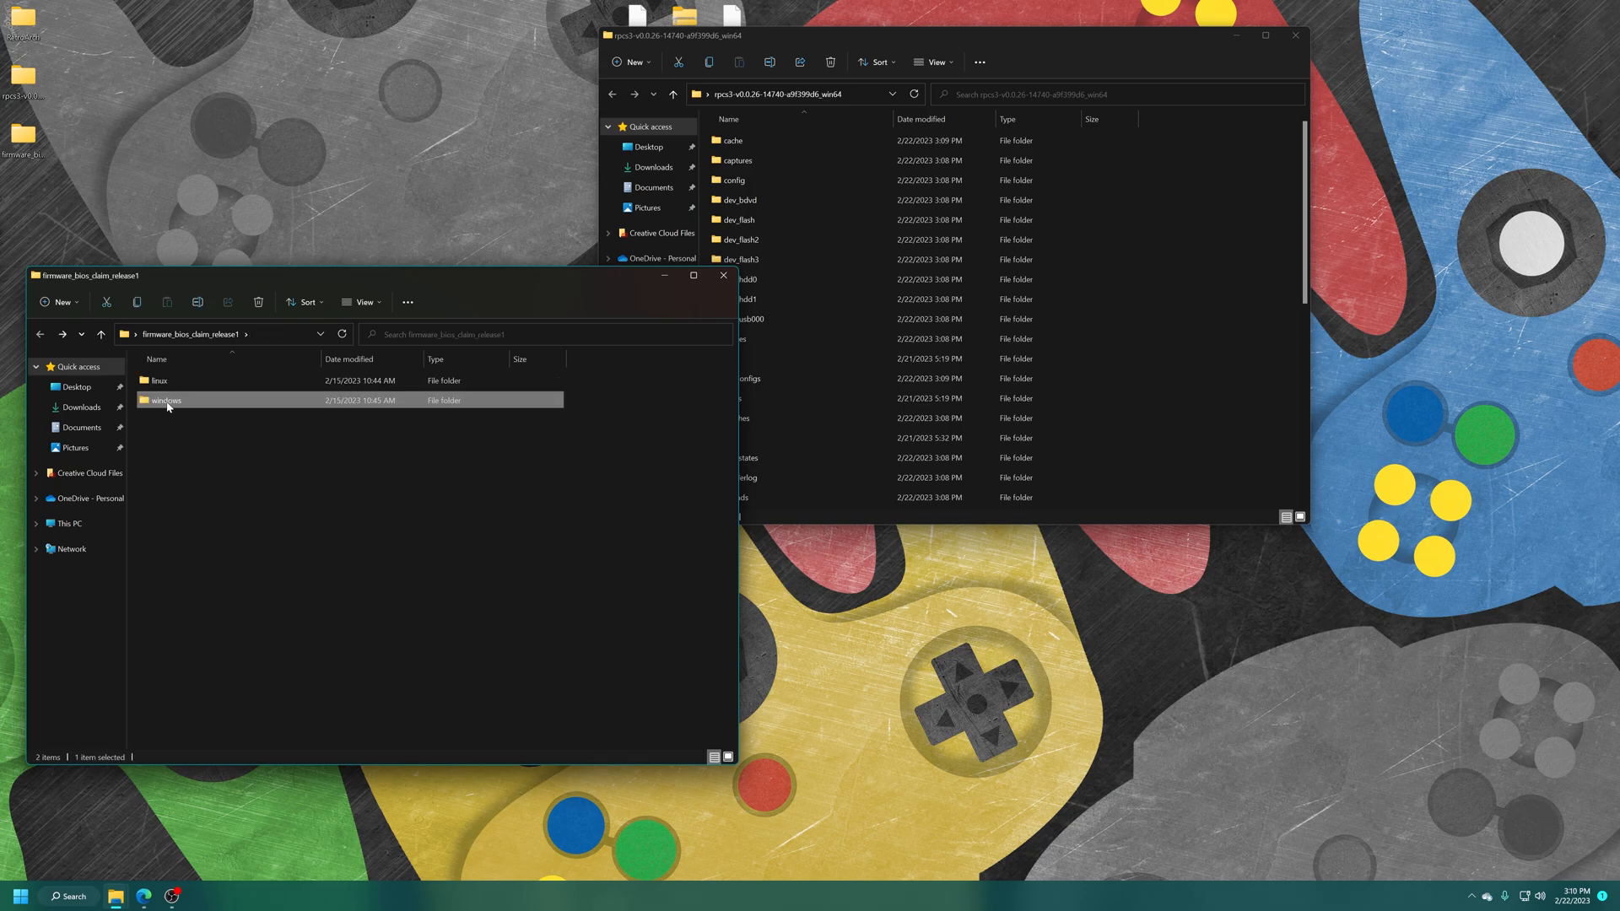
pyautogui.doubleClick(165, 400)
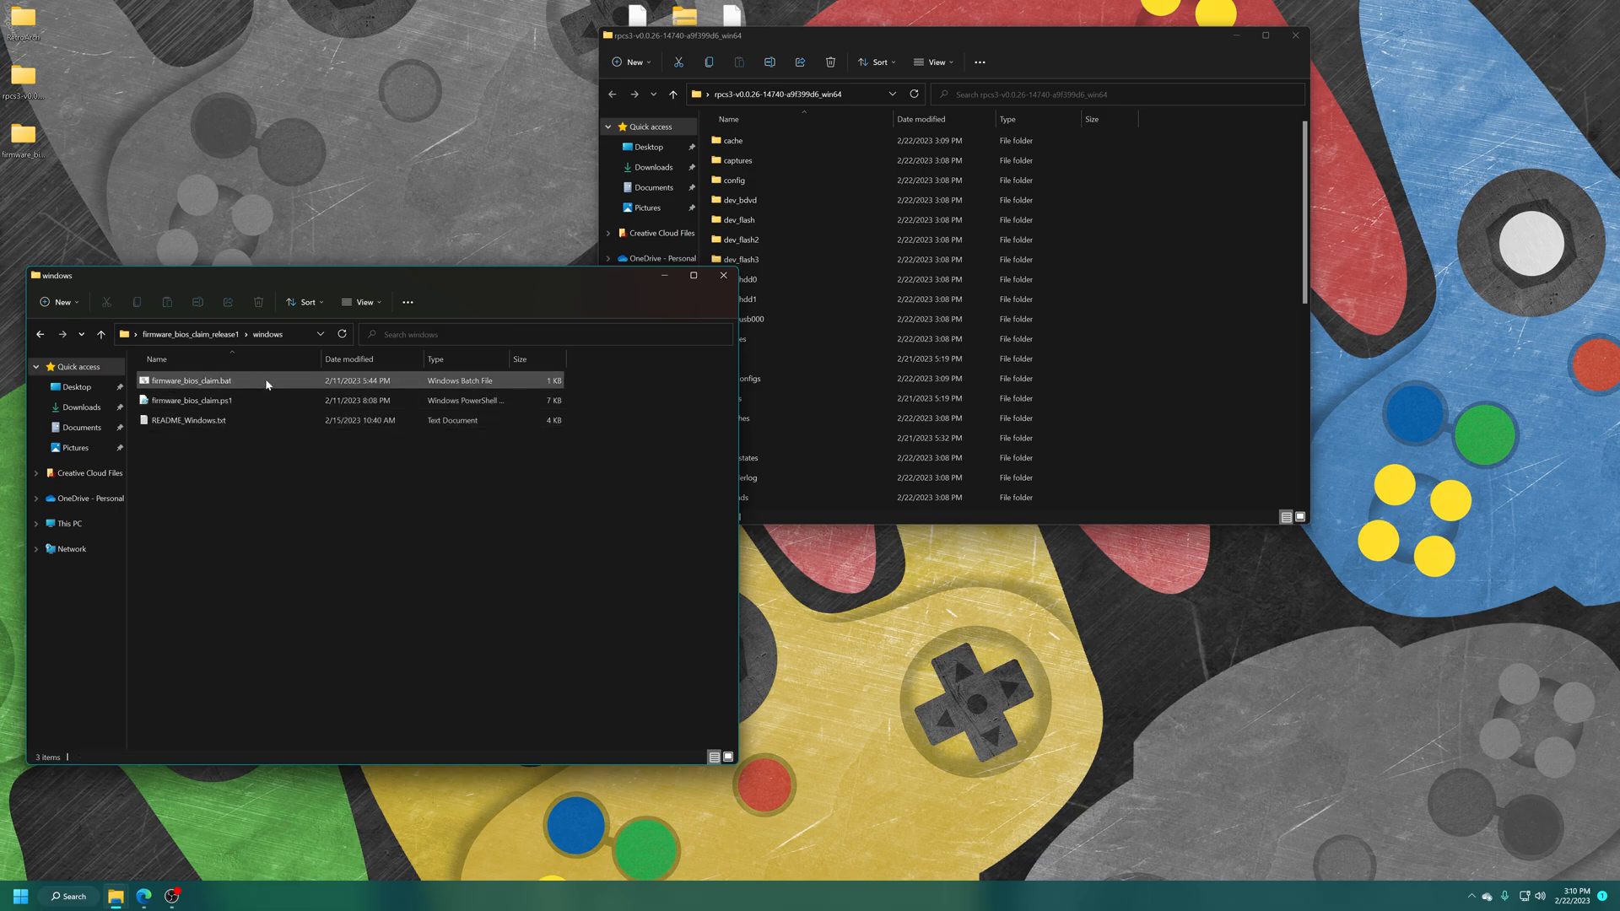
pyautogui.click(190, 400)
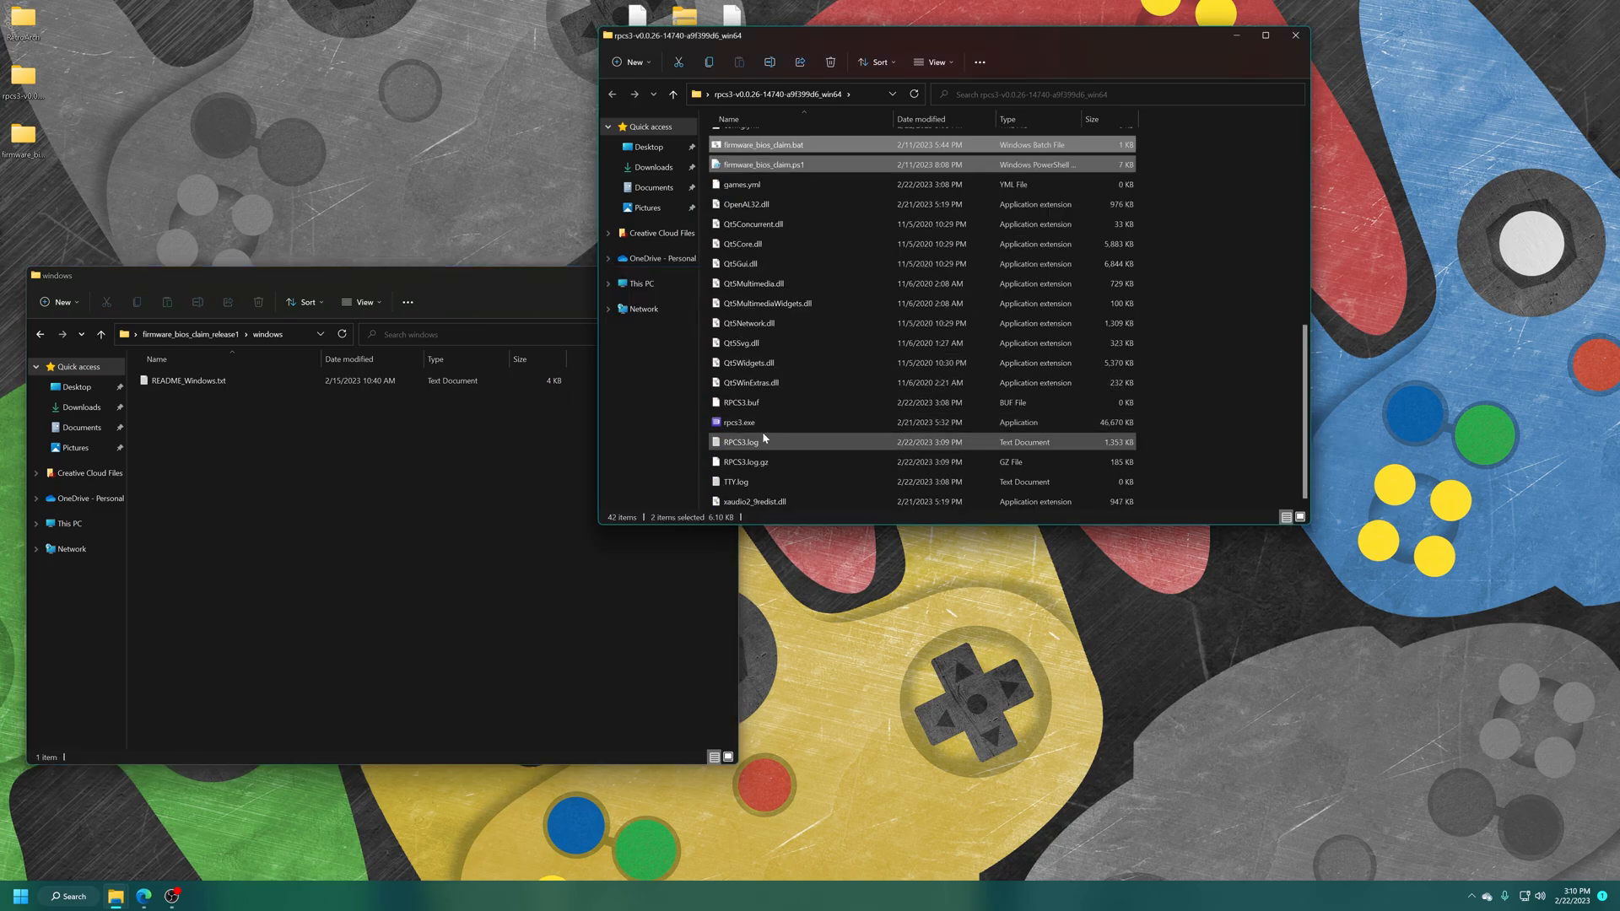
pyautogui.moveTo(853, 223)
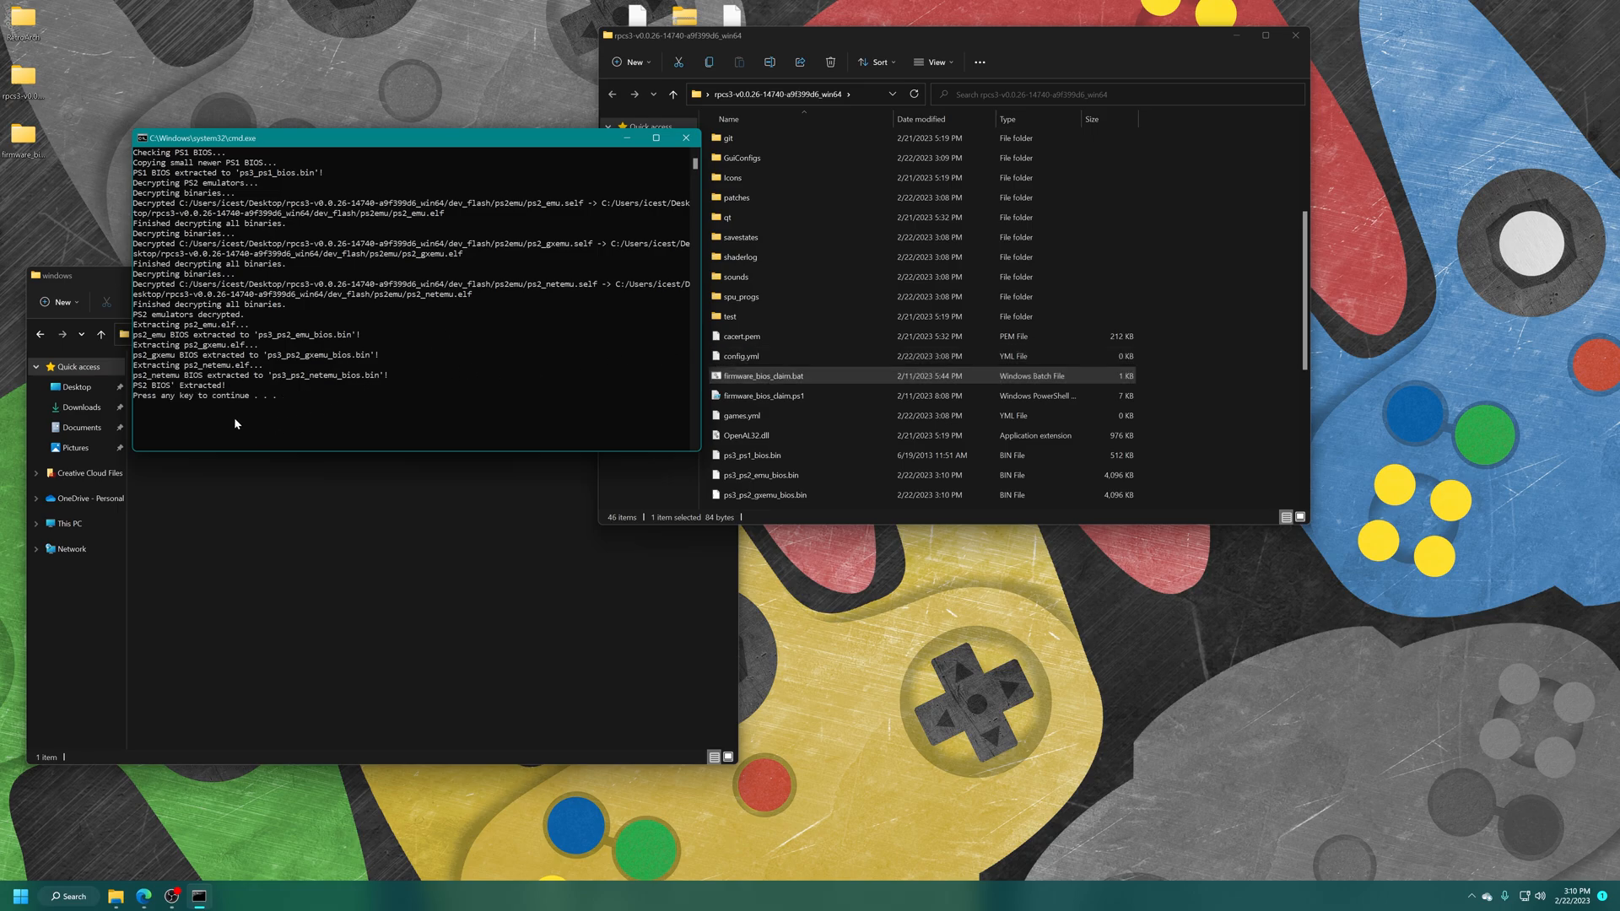
pyautogui.moveTo(336, 406)
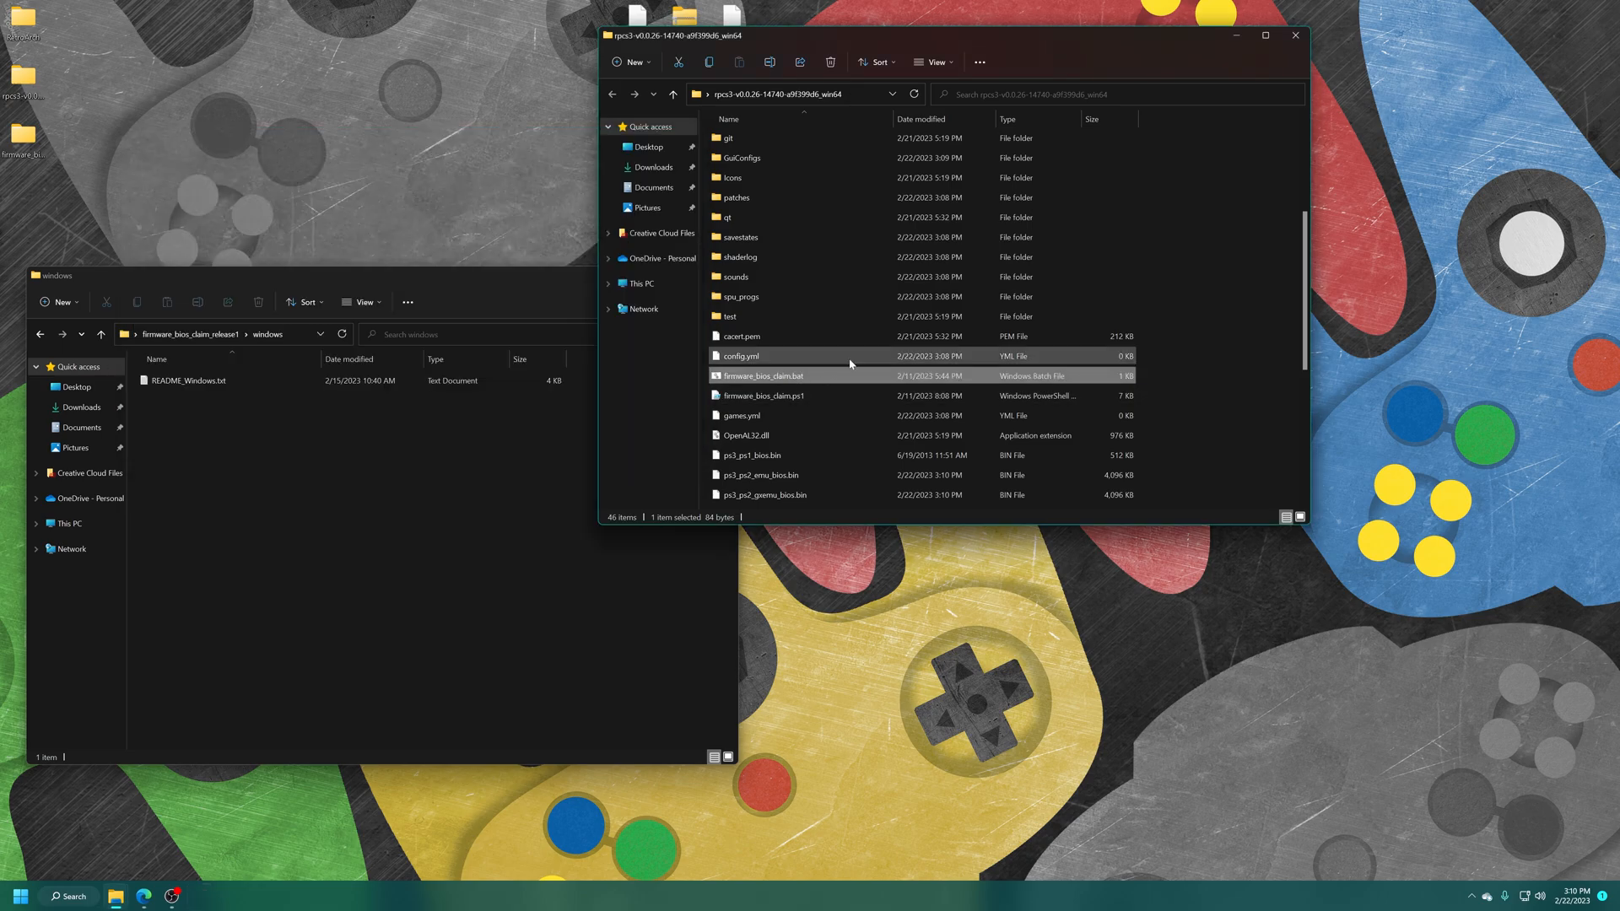
# Select the ps3_ps1_bios.bin and ps3_ps2_emu_bios.bin files and put them on the desktop
pyautogui.scroll(-3)
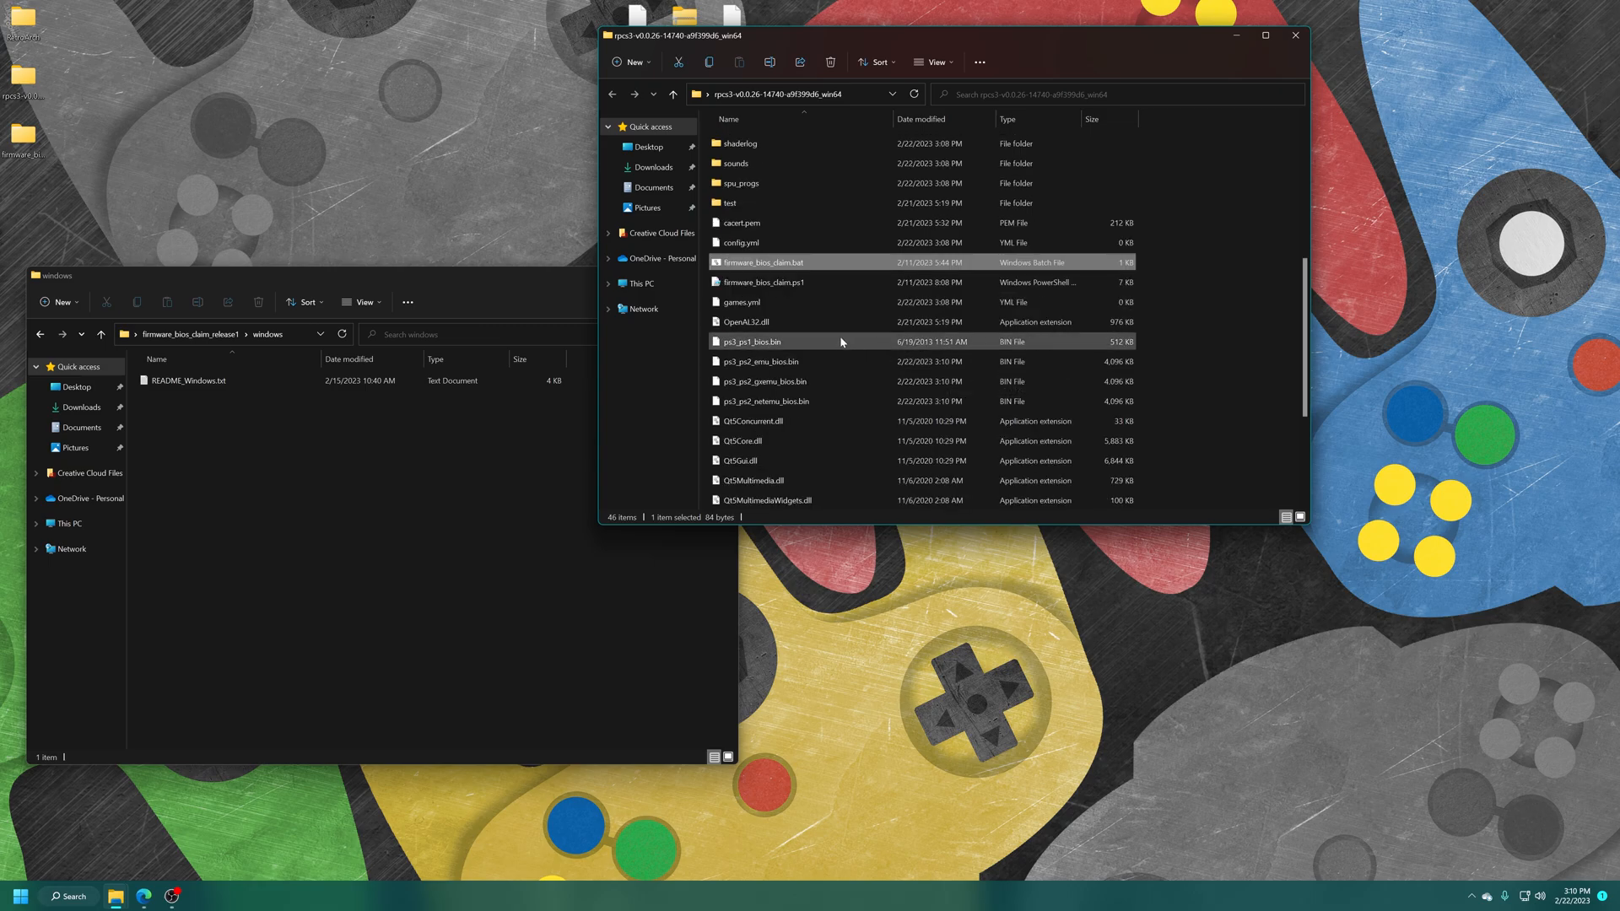
pyautogui.click(764, 401)
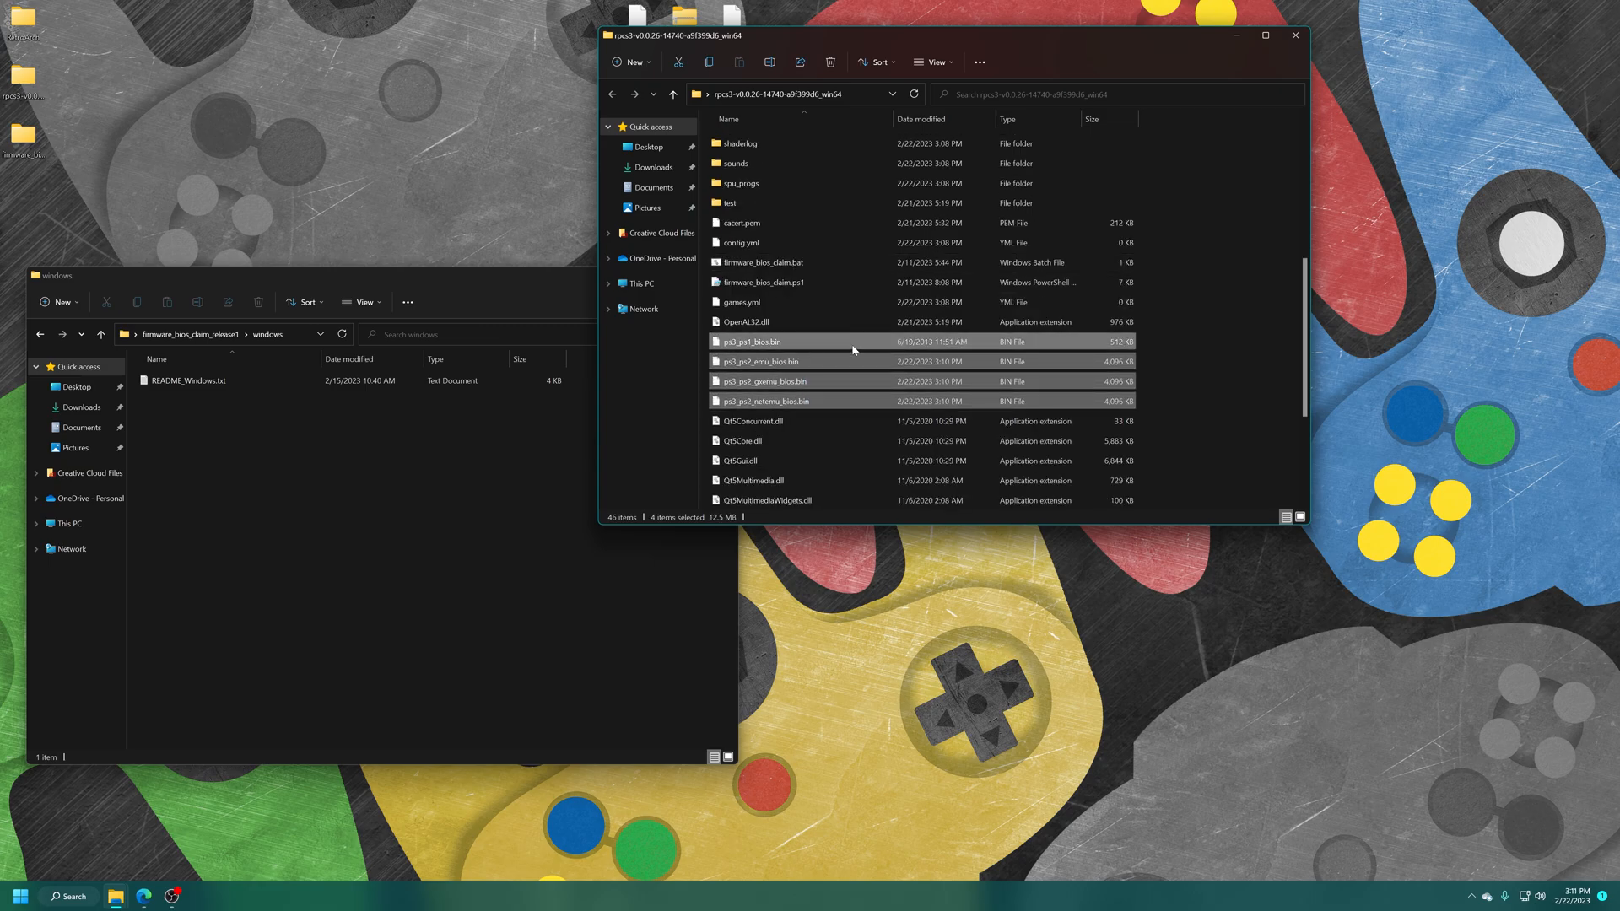
pyautogui.click(751, 341)
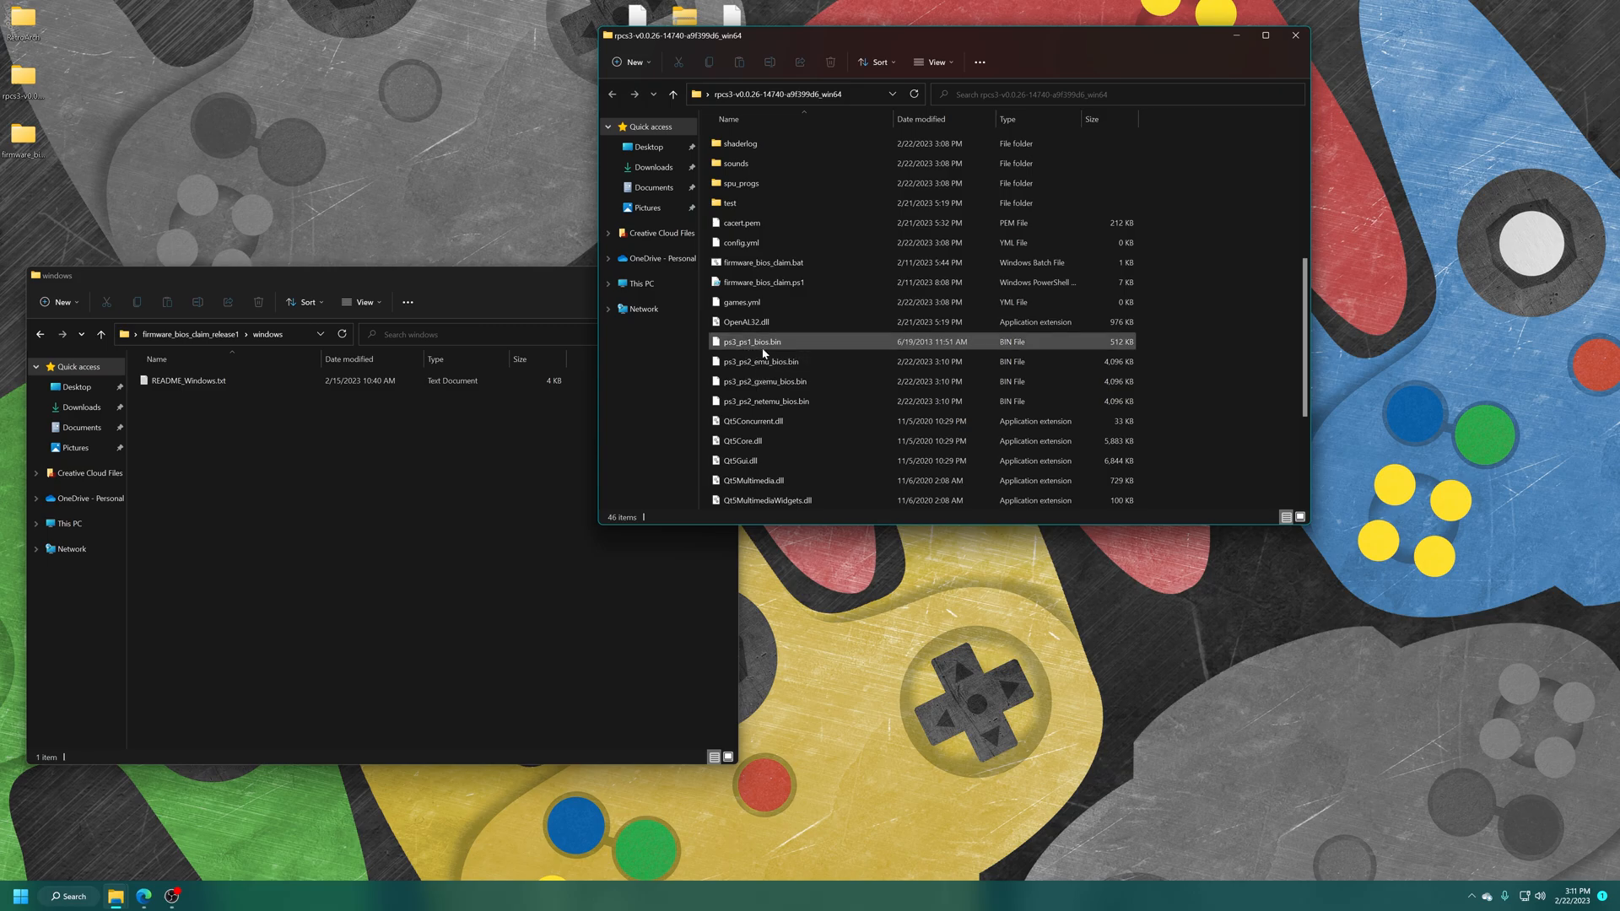
pyautogui.moveTo(744, 363)
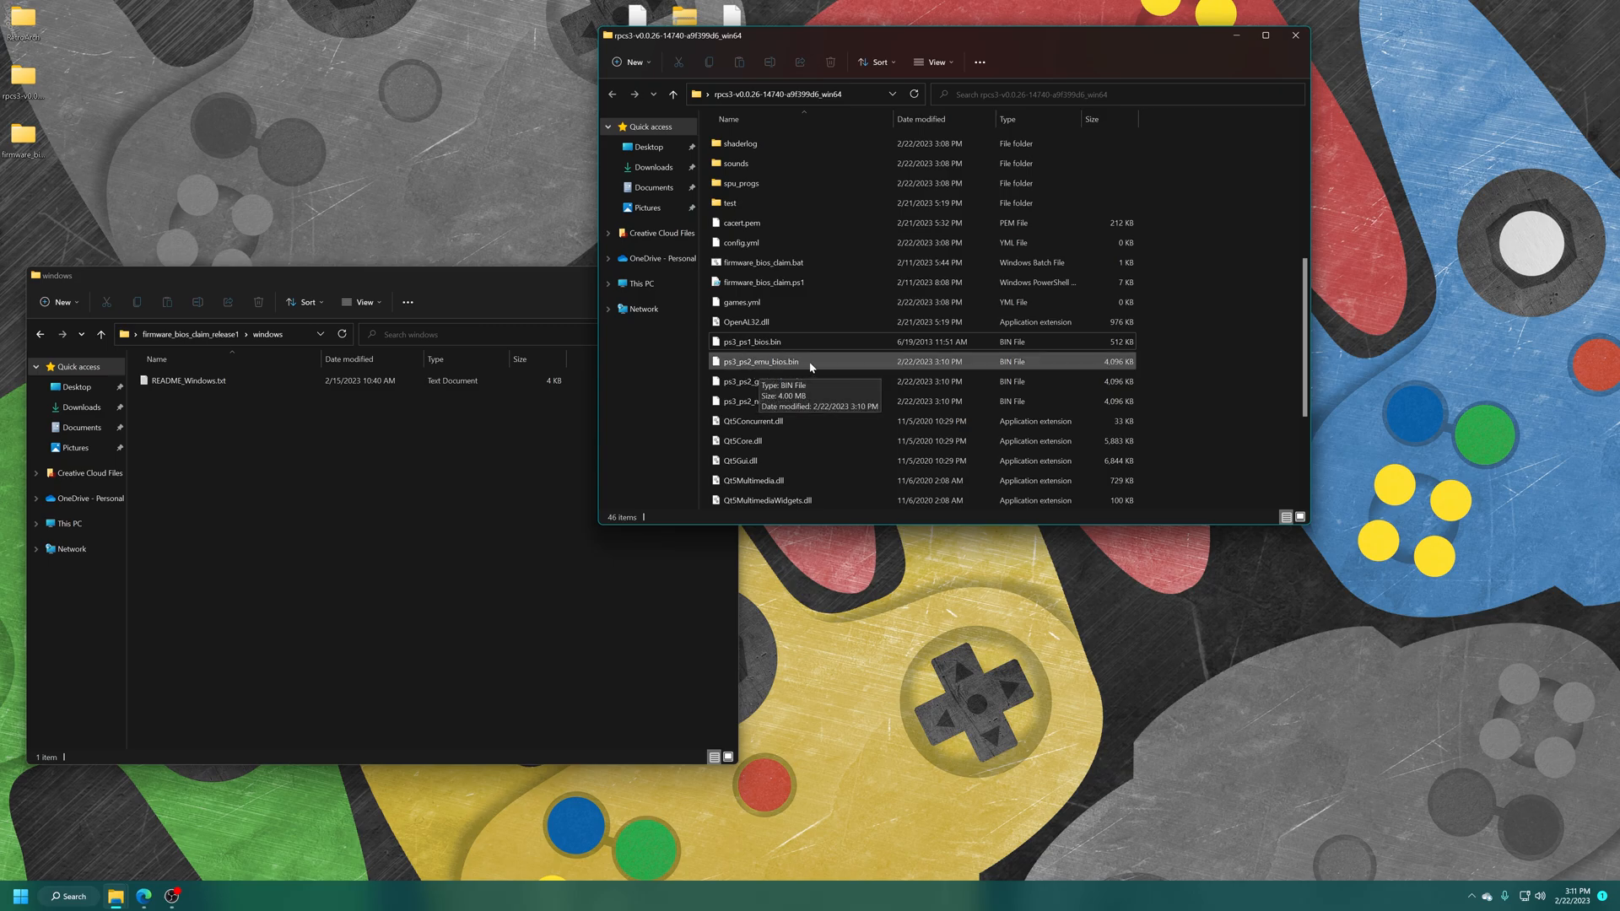
pyautogui.click(751, 342)
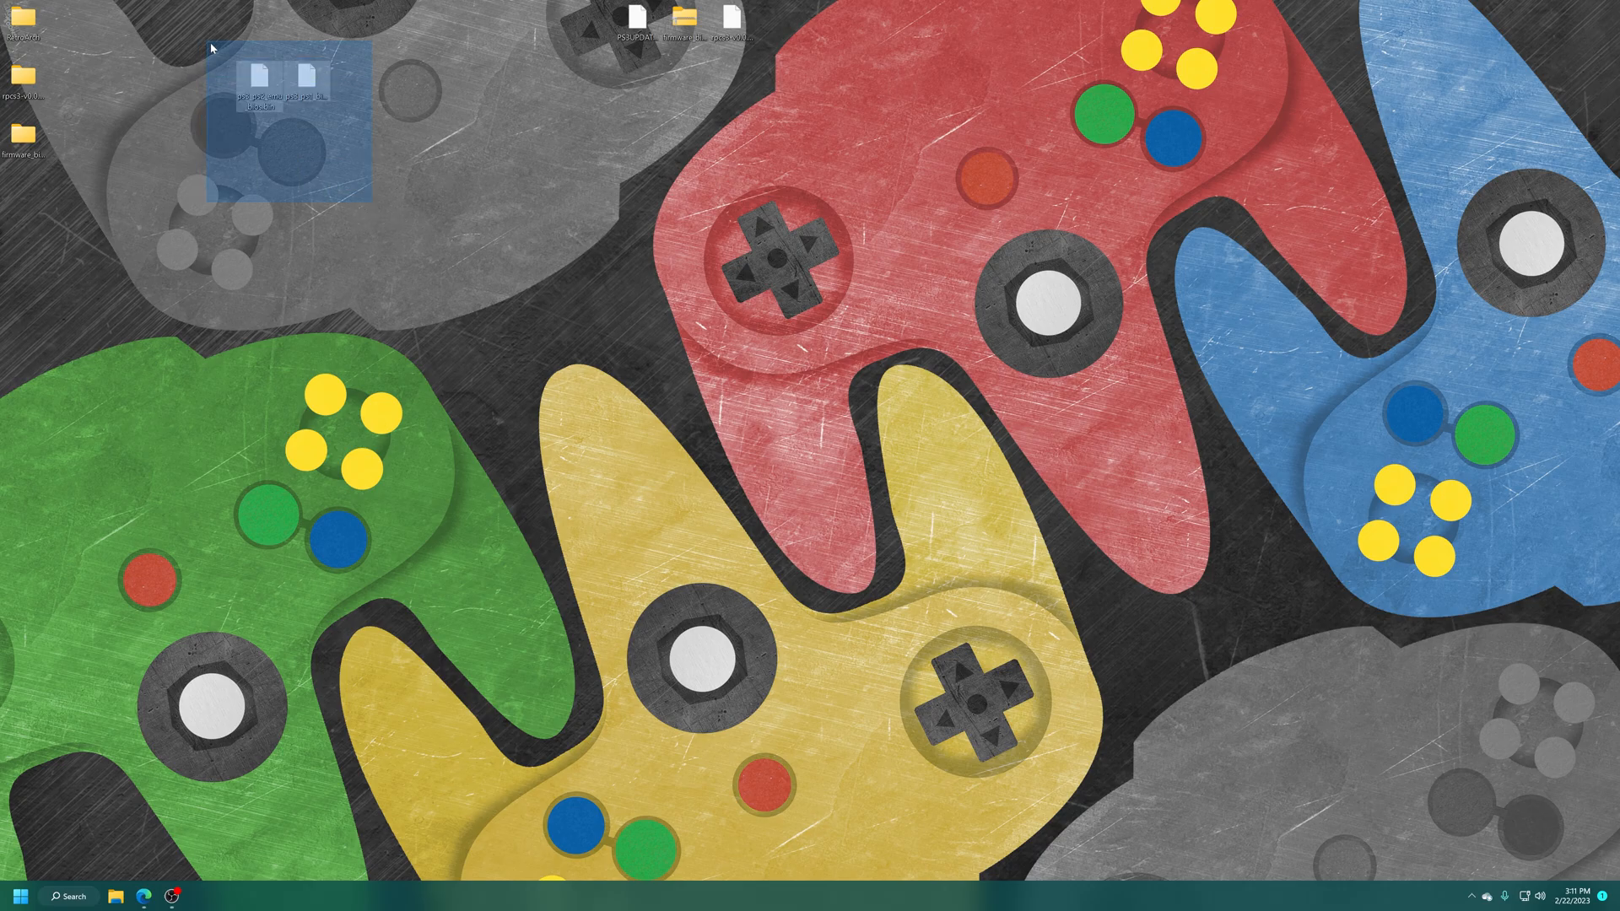
pyautogui.click(237, 123)
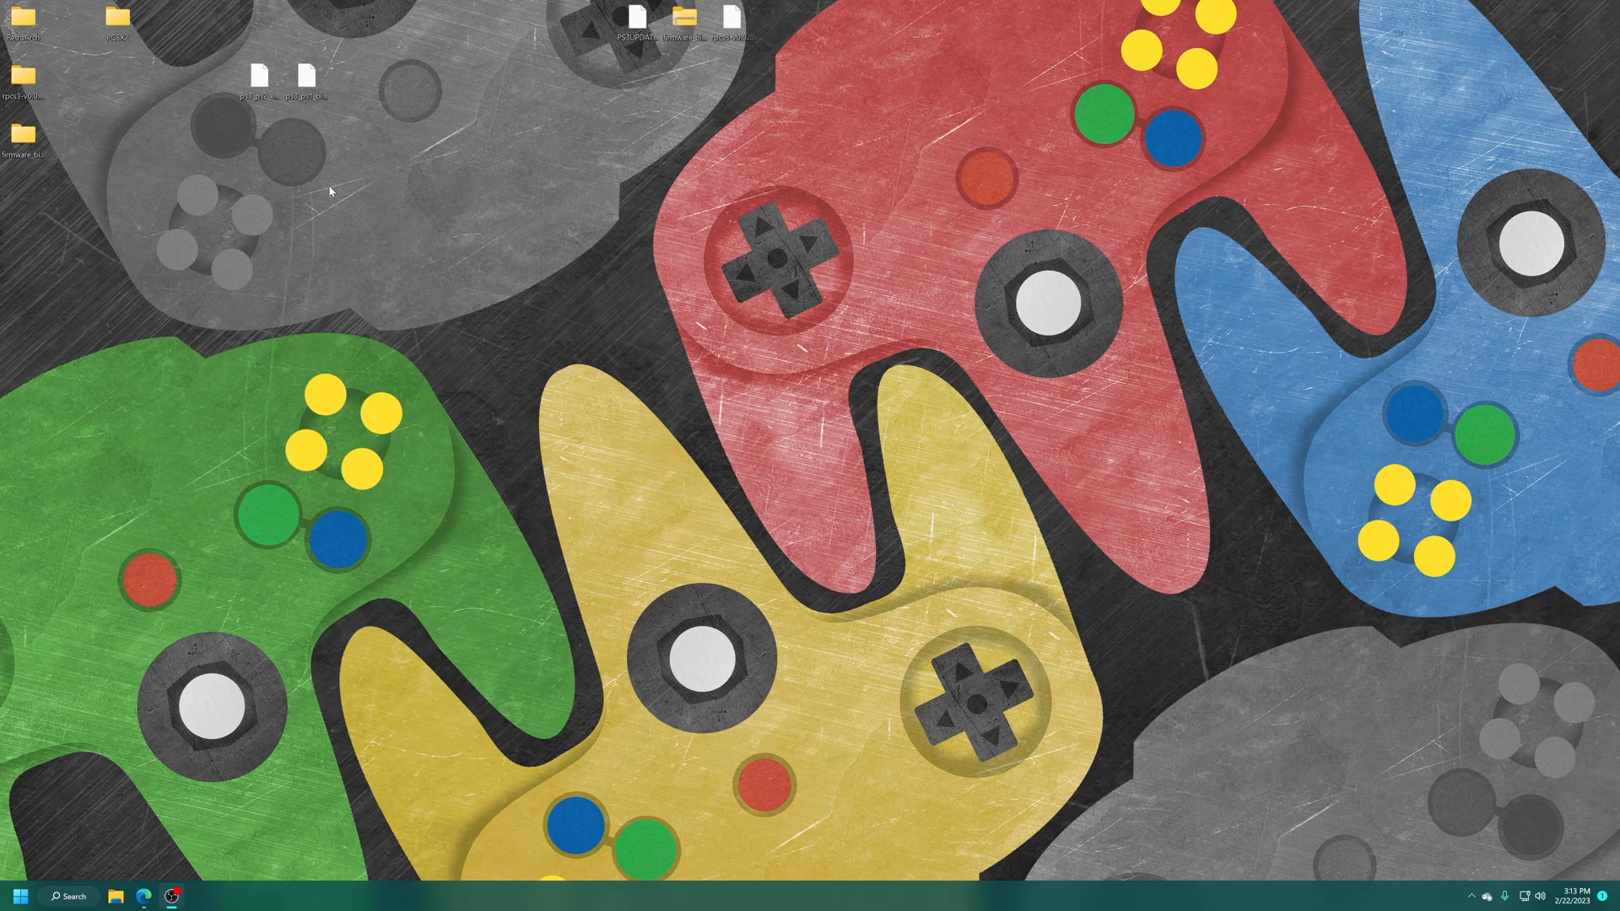
pyautogui.moveTo(99, 131)
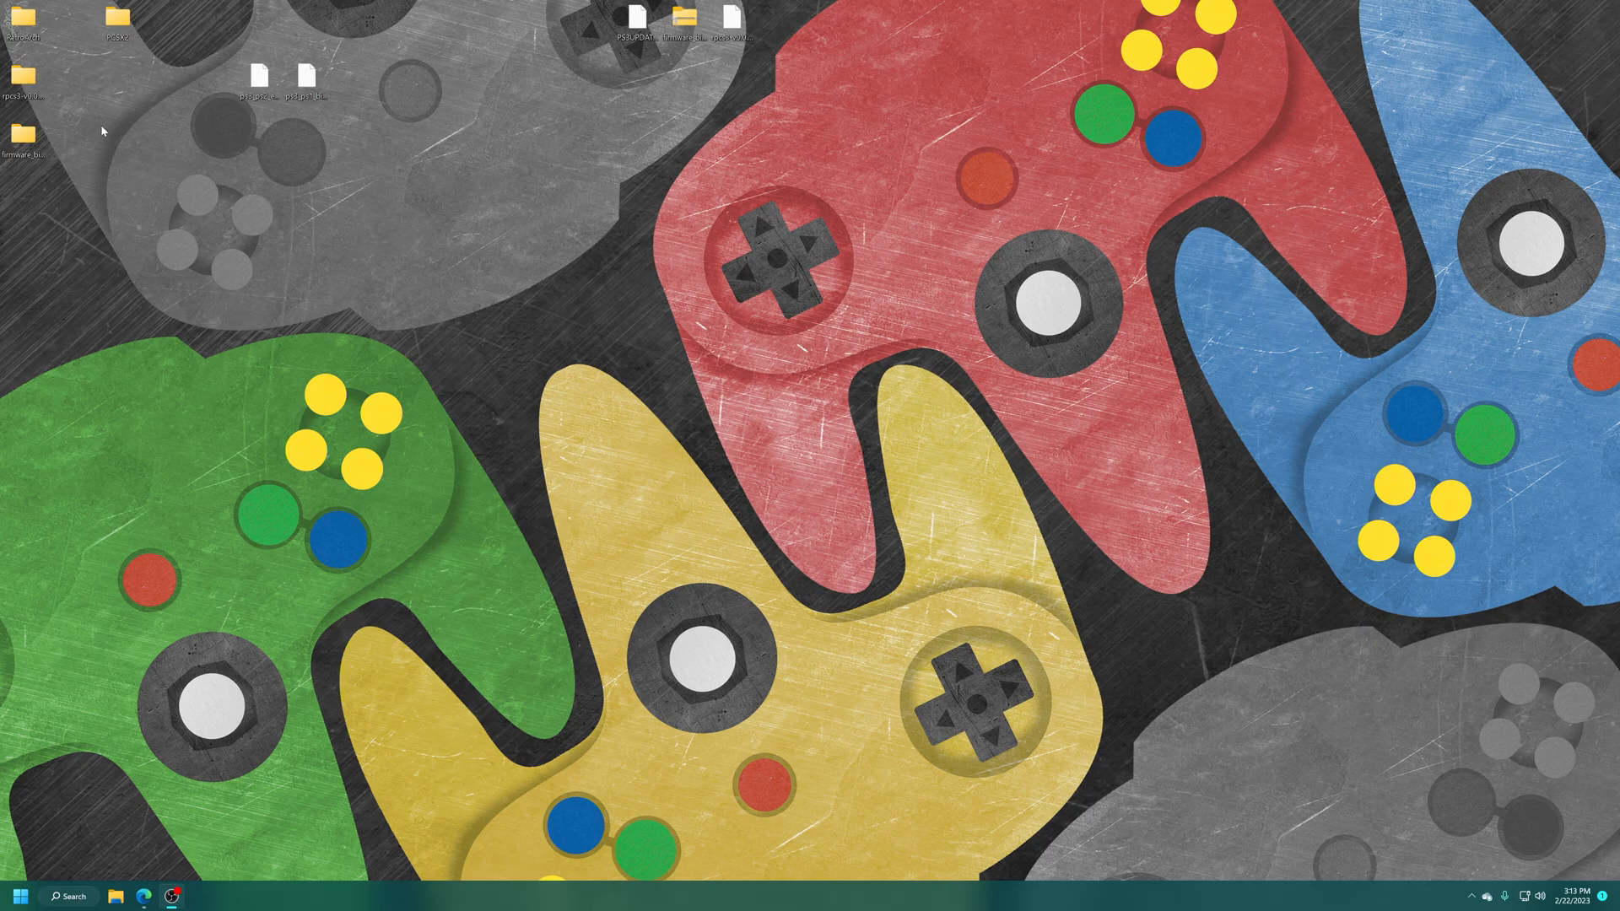
# Open the PCSX2 folder on the desktop and place ps3_ps2_emu_bios.bin in its bios folder
pyautogui.doubleClick(114, 23)
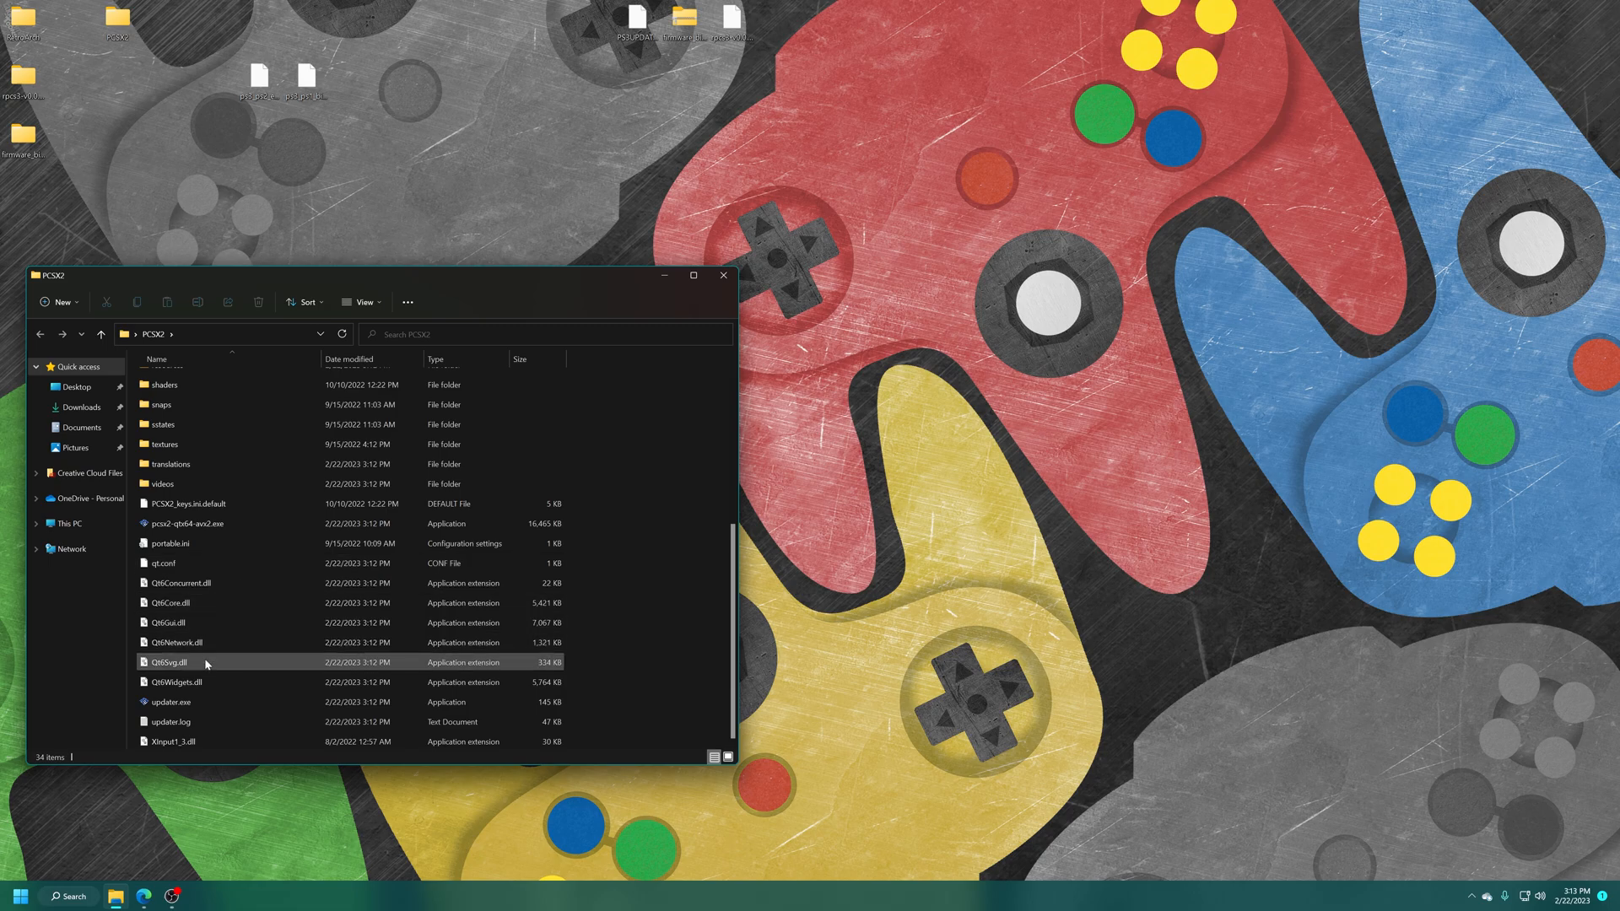
pyautogui.doubleClick(163, 384)
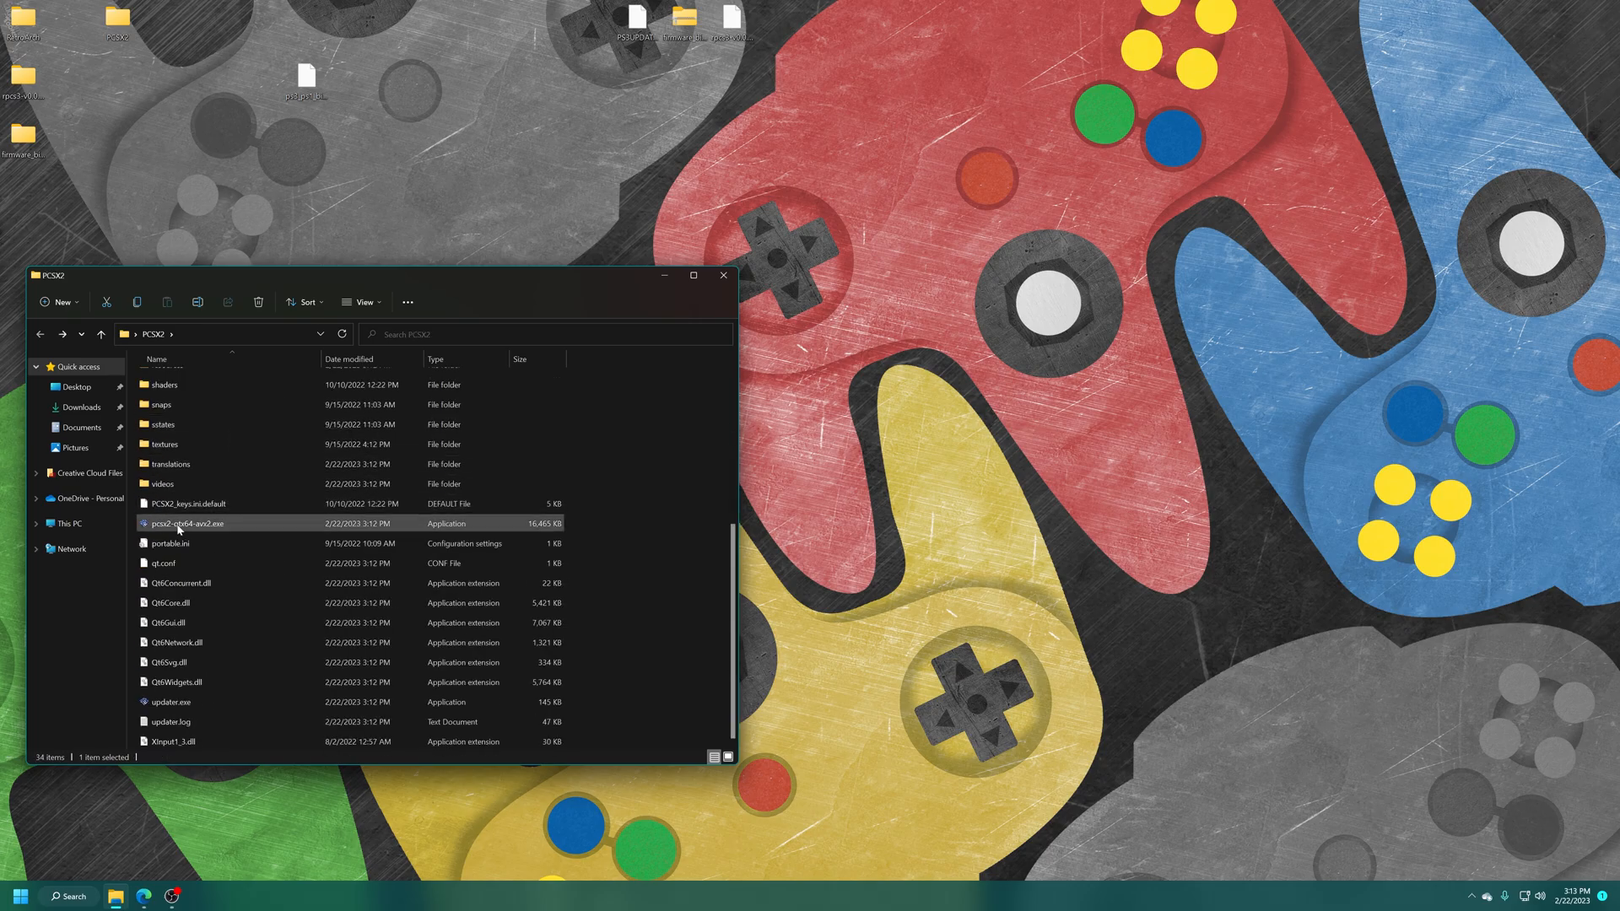
# Launch PCSX2, choose ps3_ps2_emu_bios.bin as its BIOS and return to the game list
pyautogui.doubleClick(178, 523)
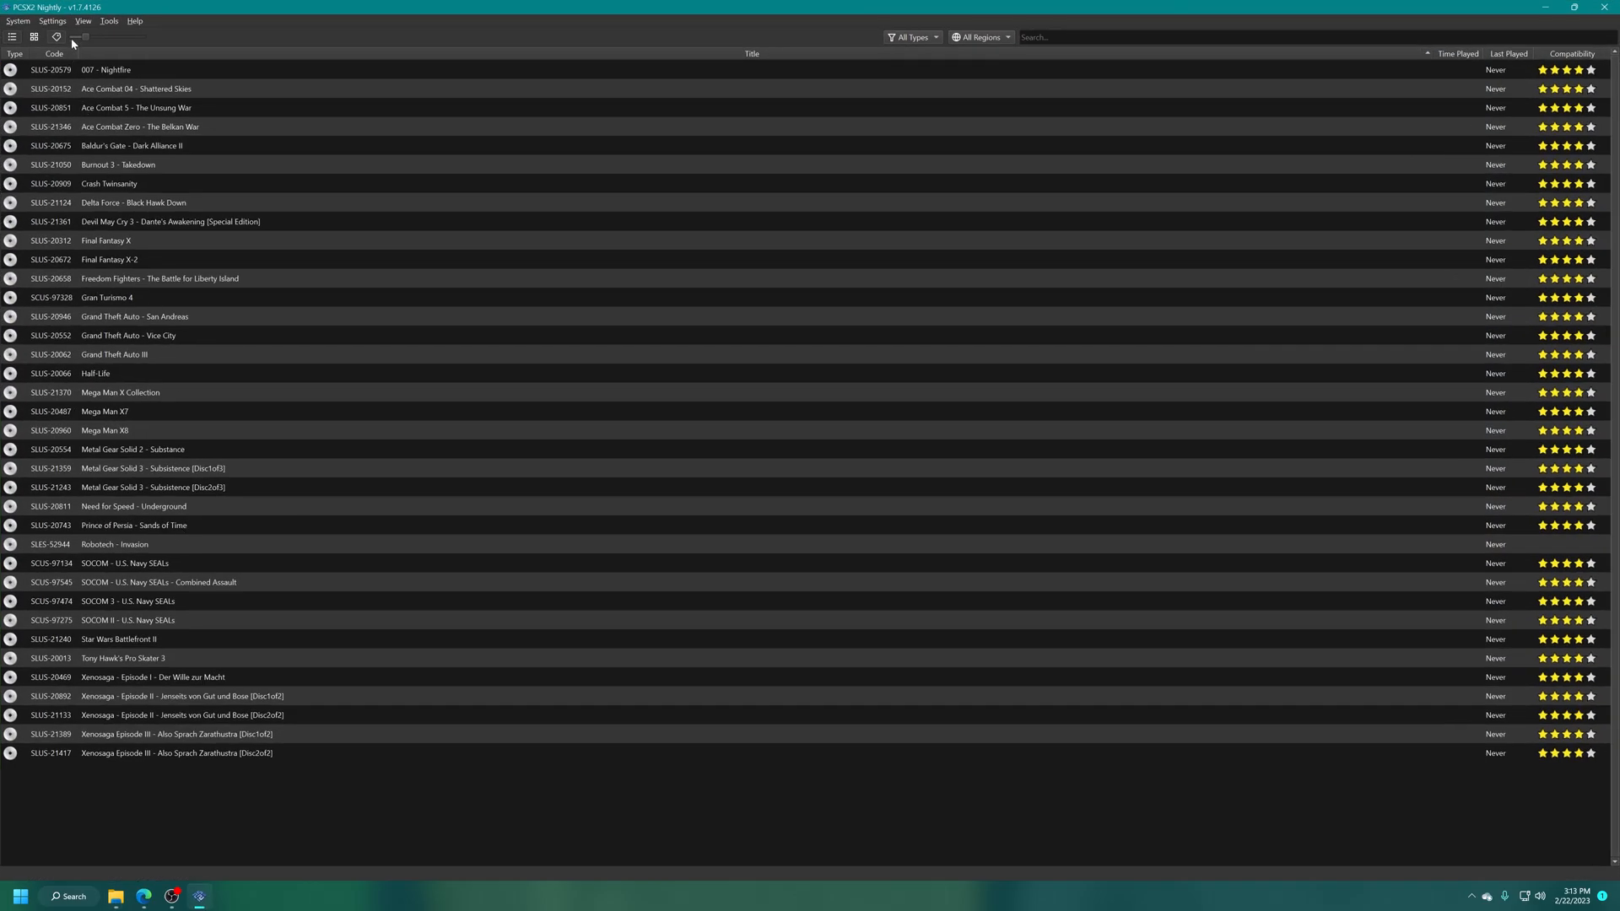
pyautogui.click(55, 21)
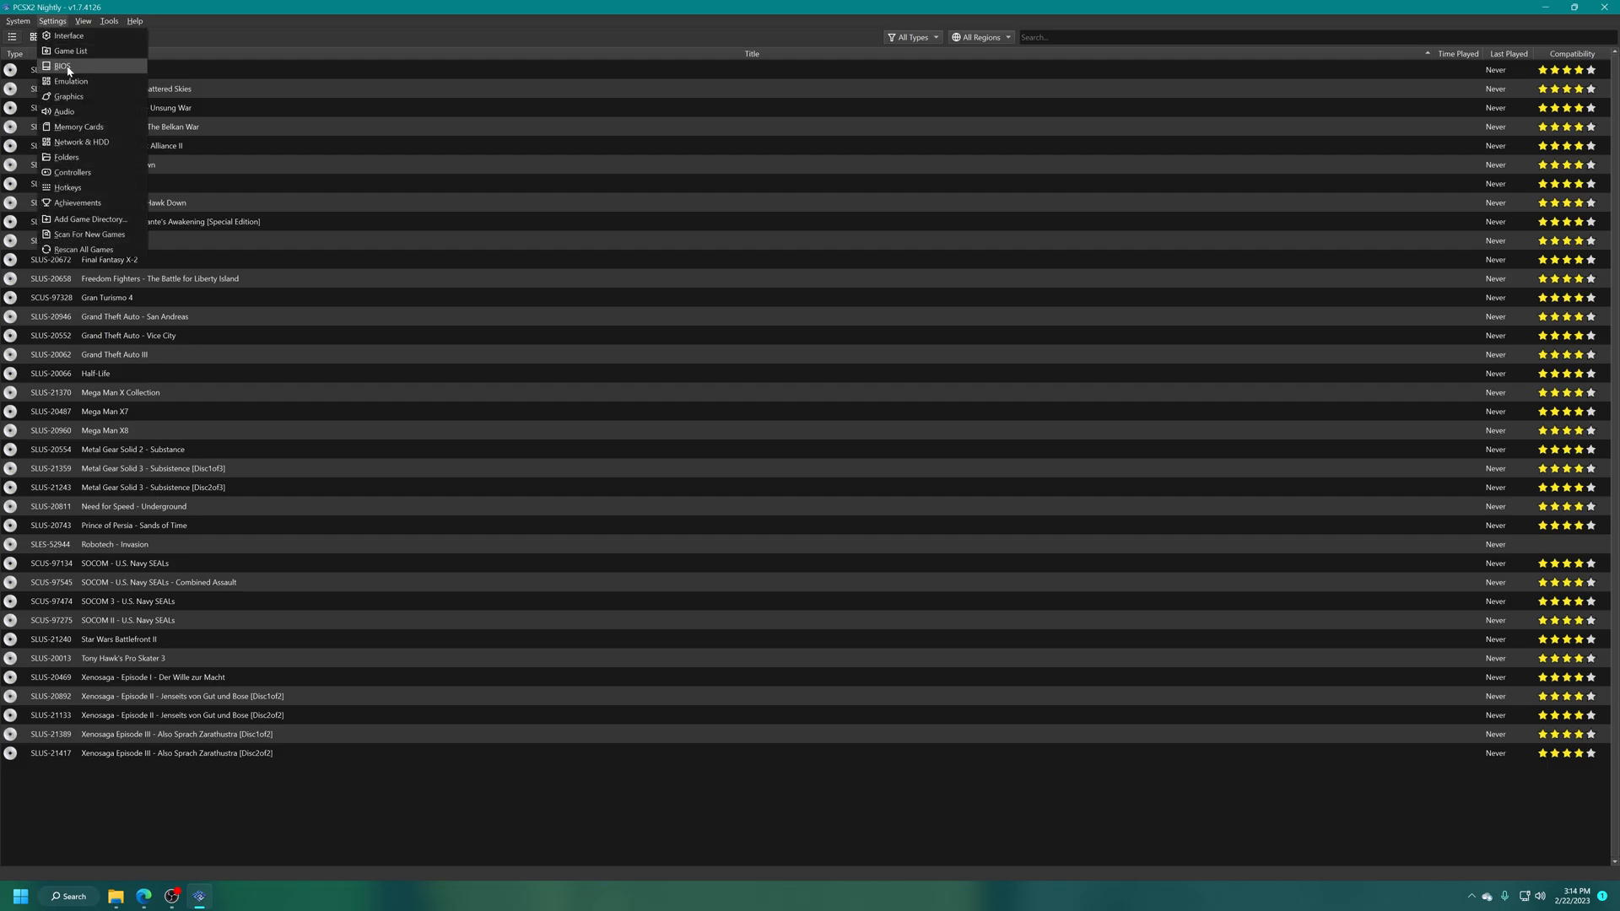
pyautogui.click(59, 65)
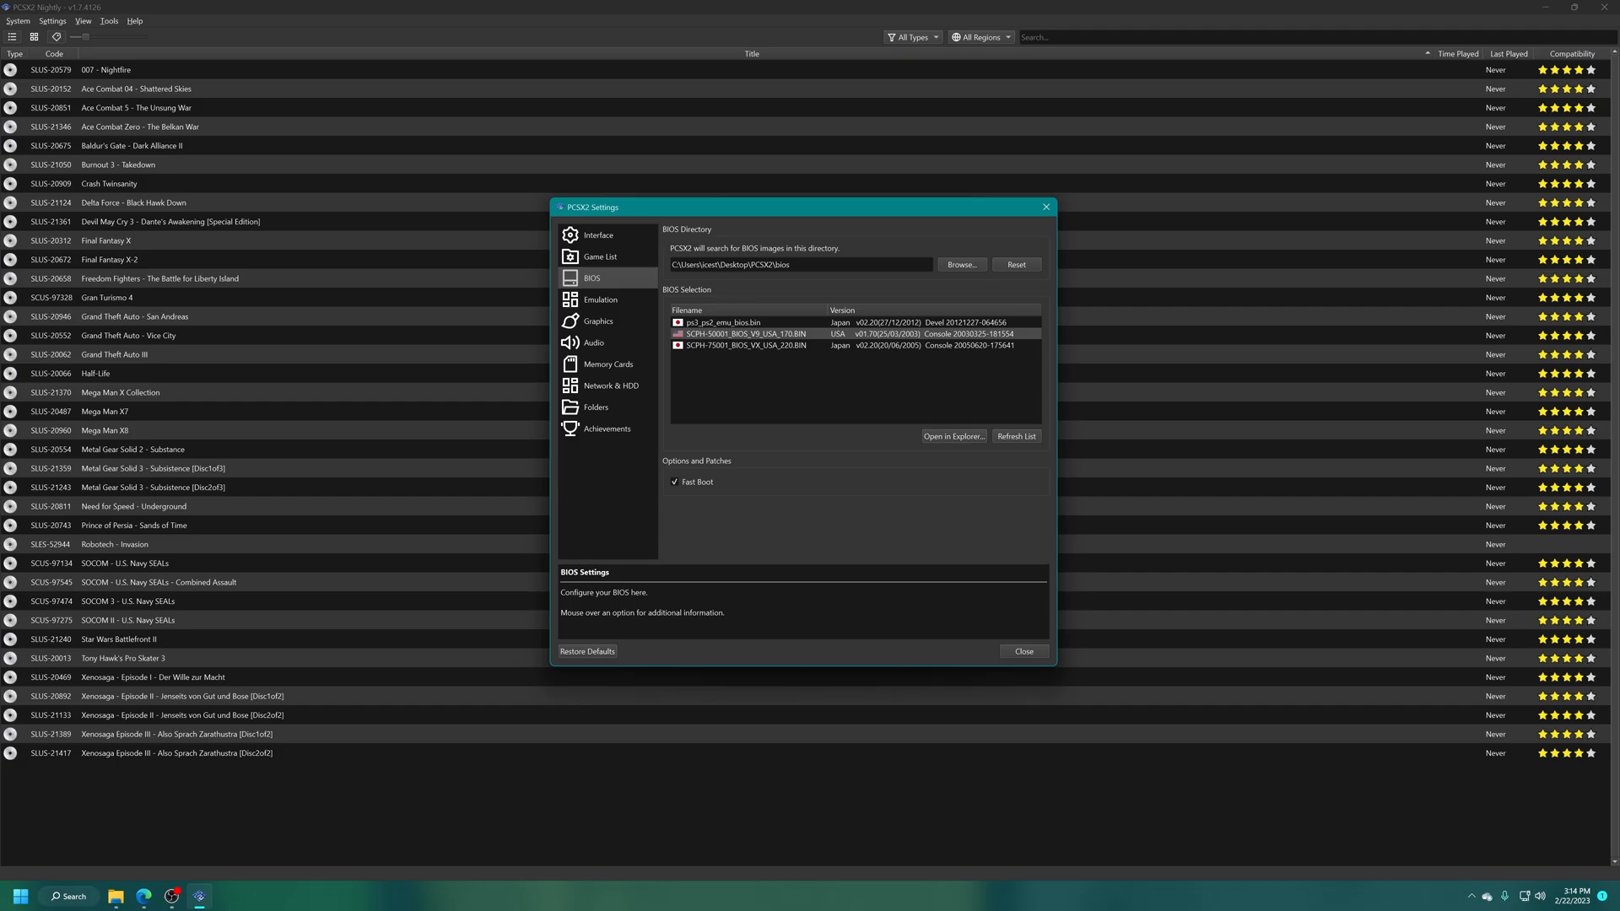
pyautogui.moveTo(715, 298)
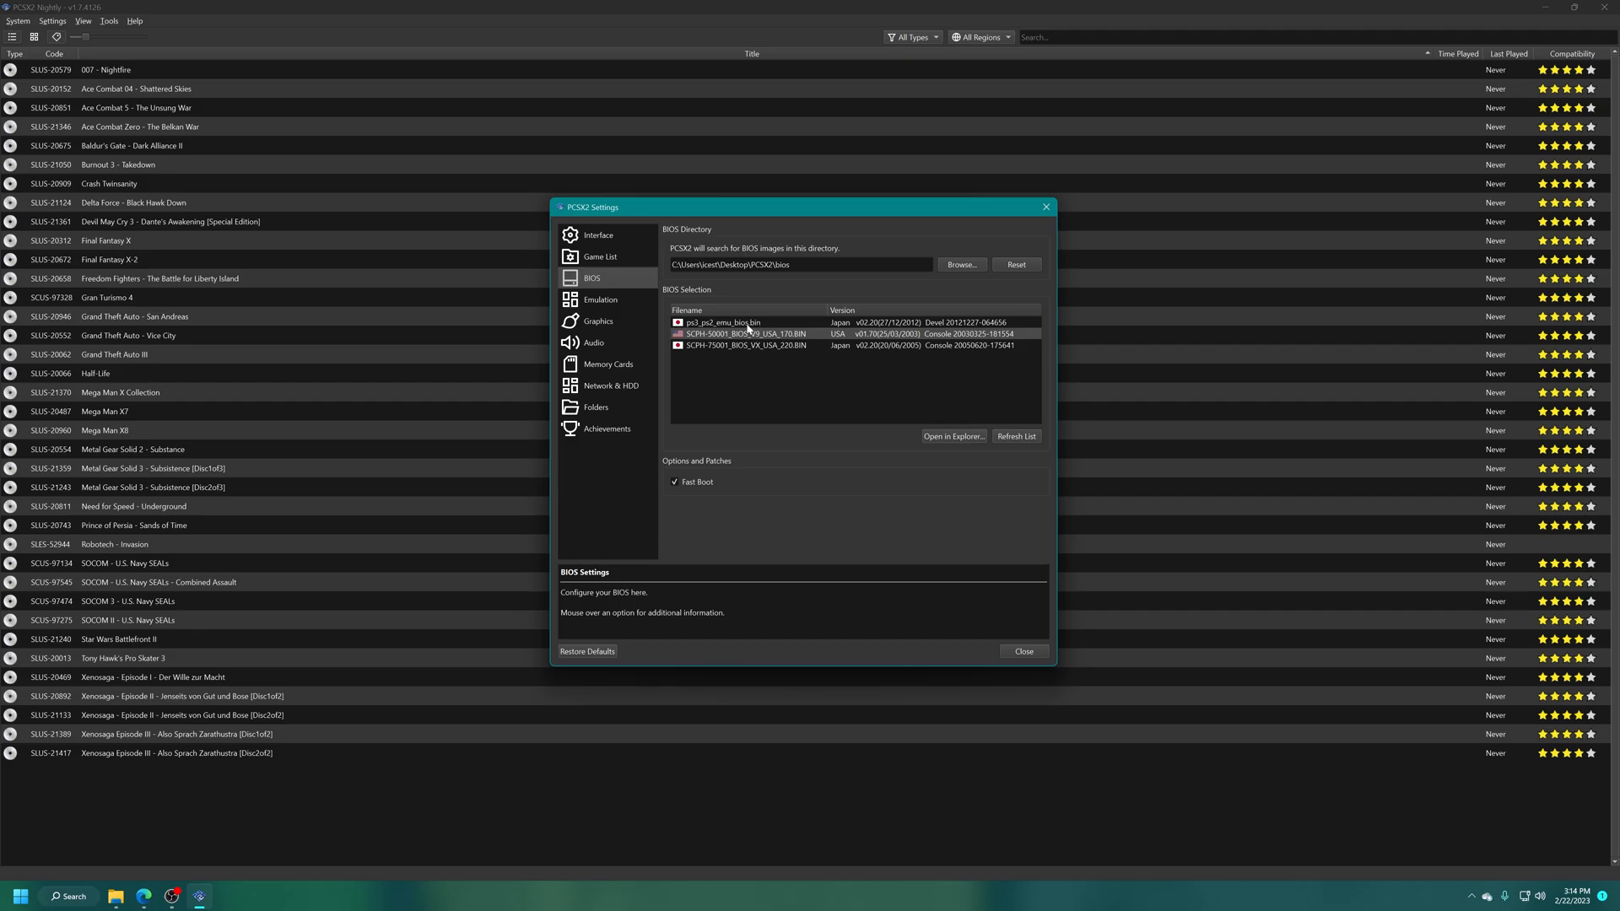
pyautogui.click(723, 323)
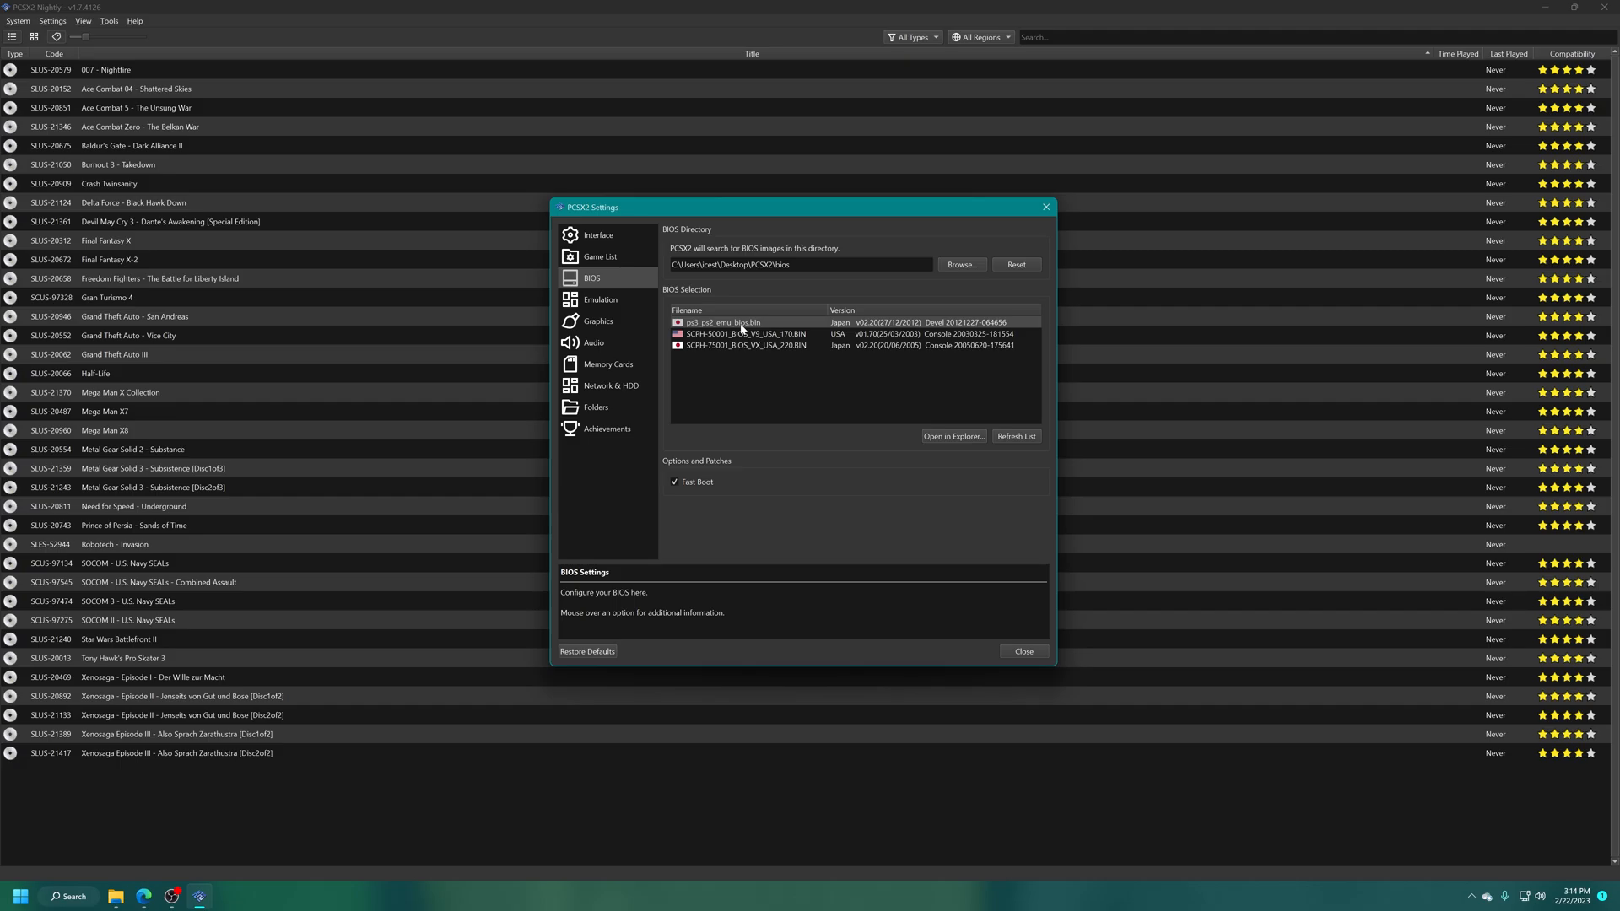
pyautogui.moveTo(769, 443)
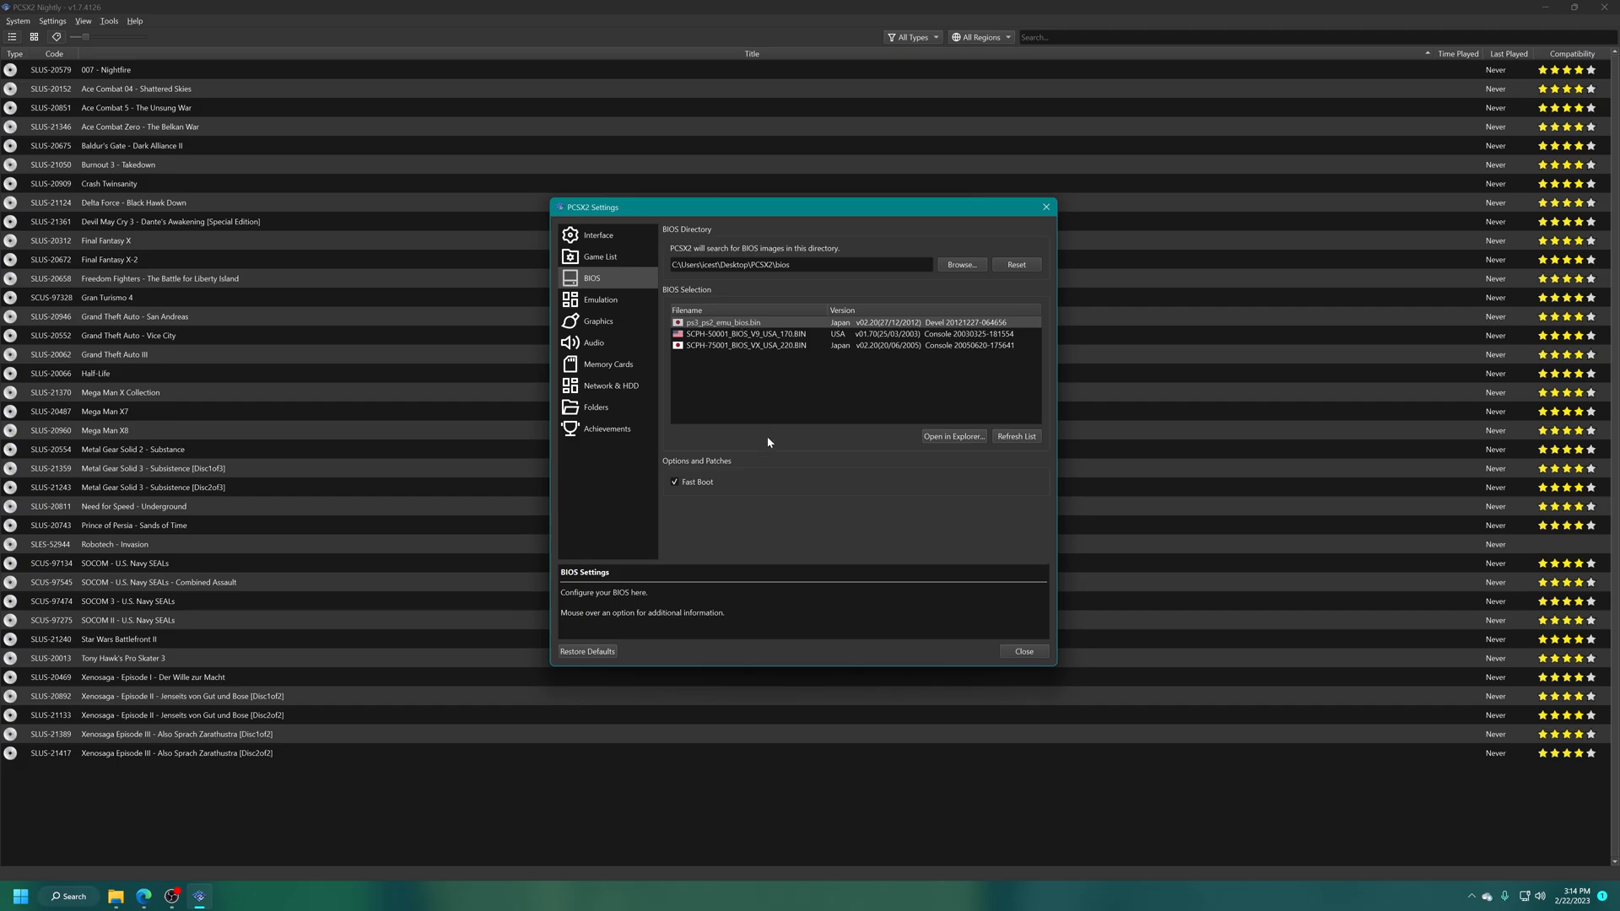
pyautogui.moveTo(704, 484)
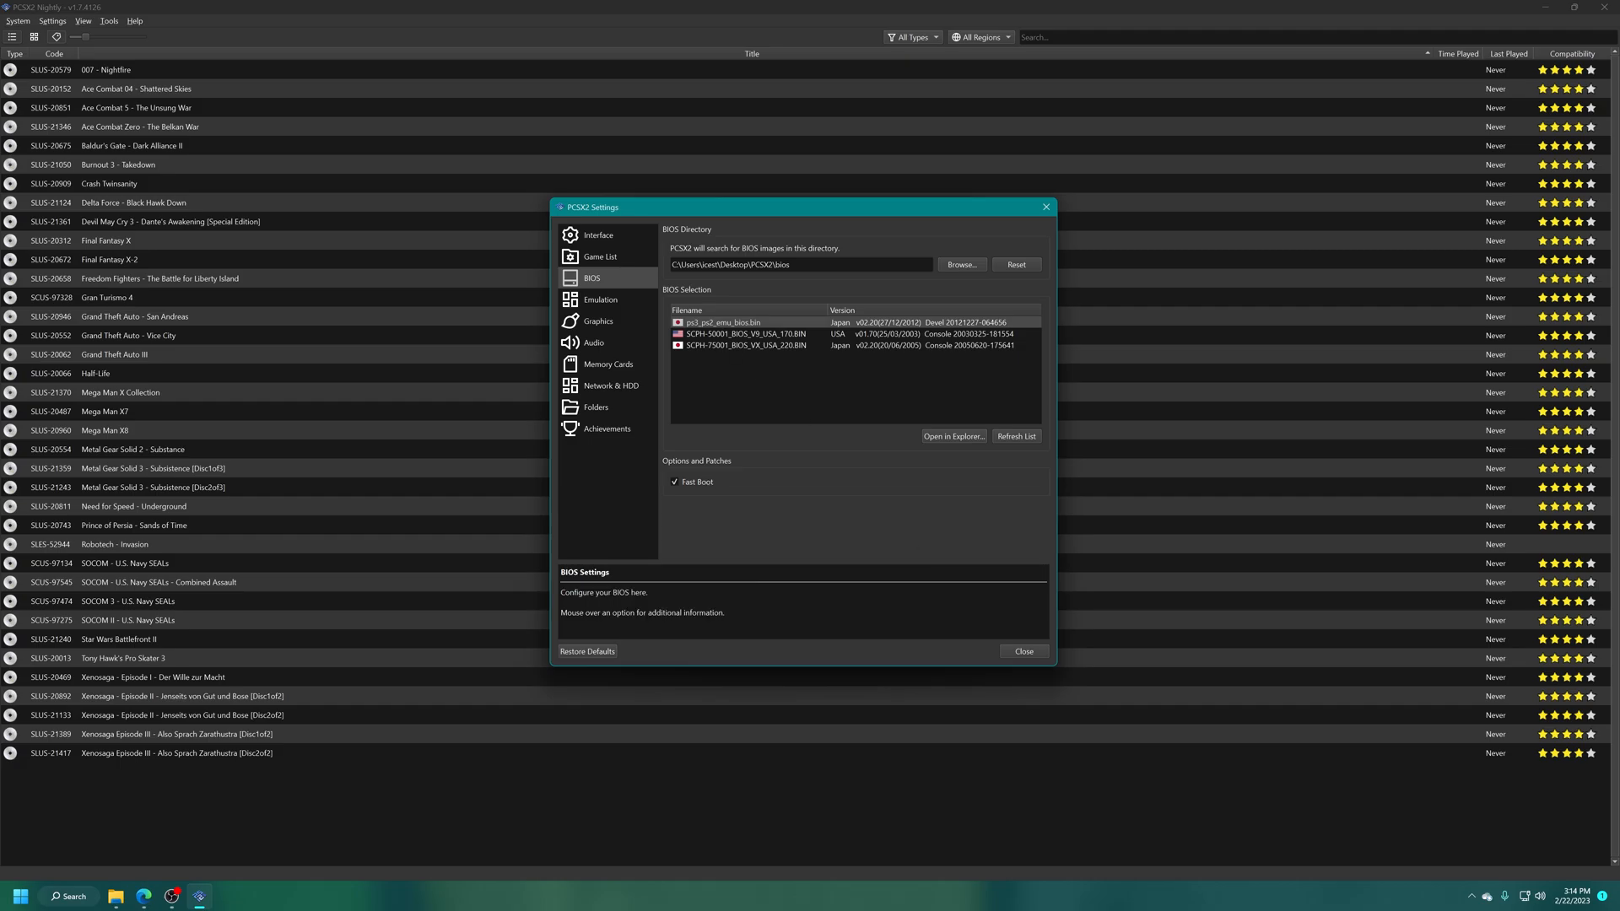
pyautogui.click(1024, 651)
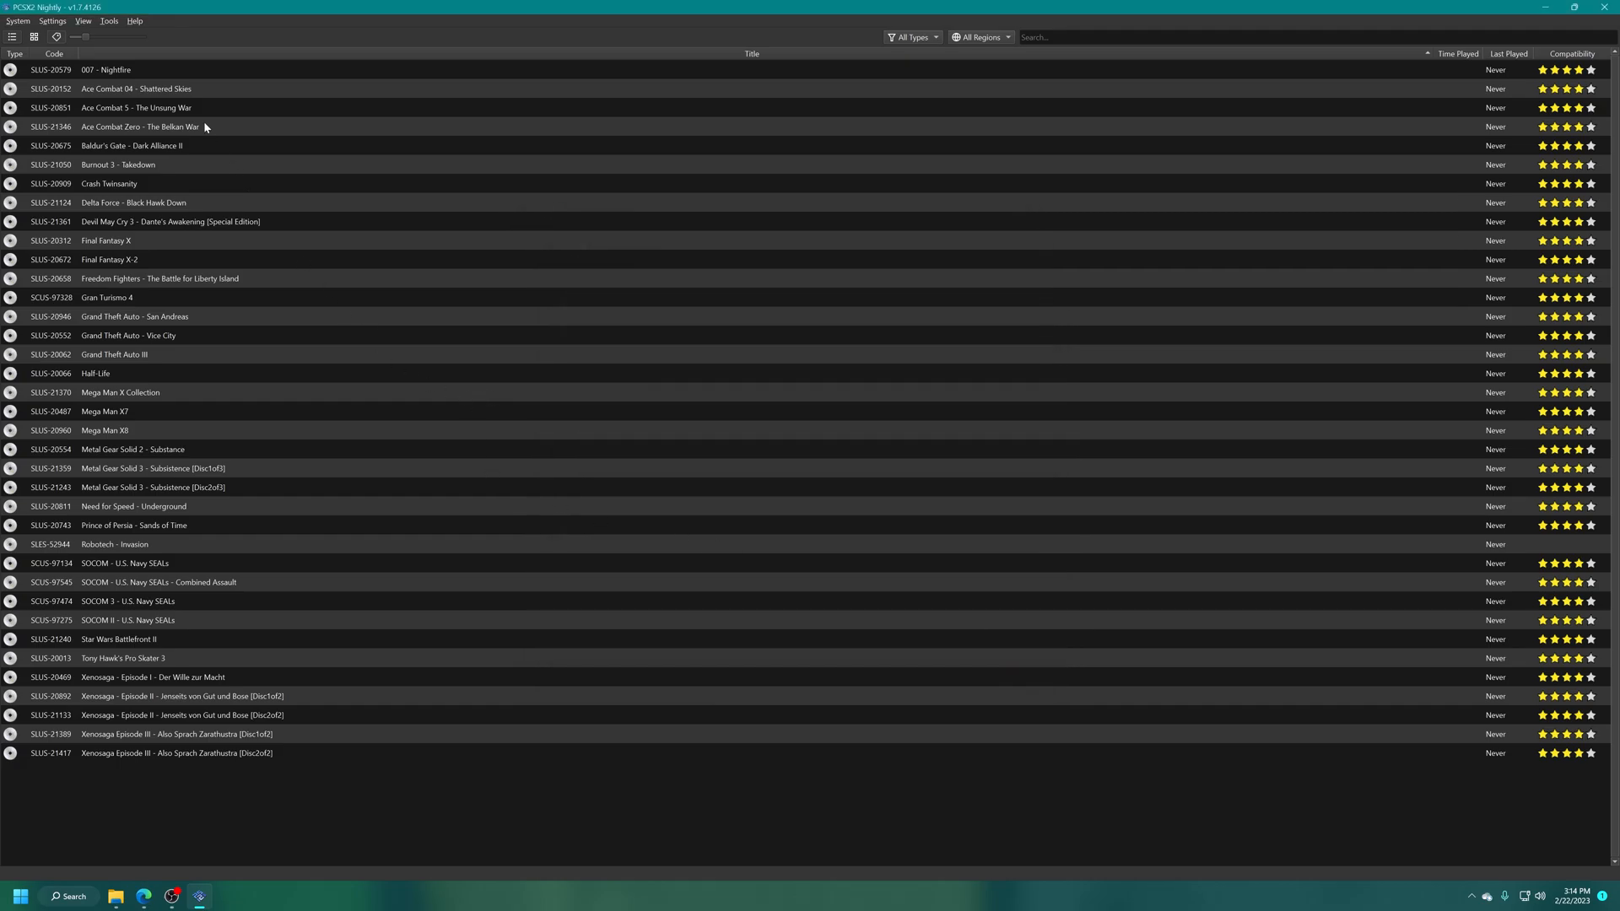
pyautogui.moveTo(142, 524)
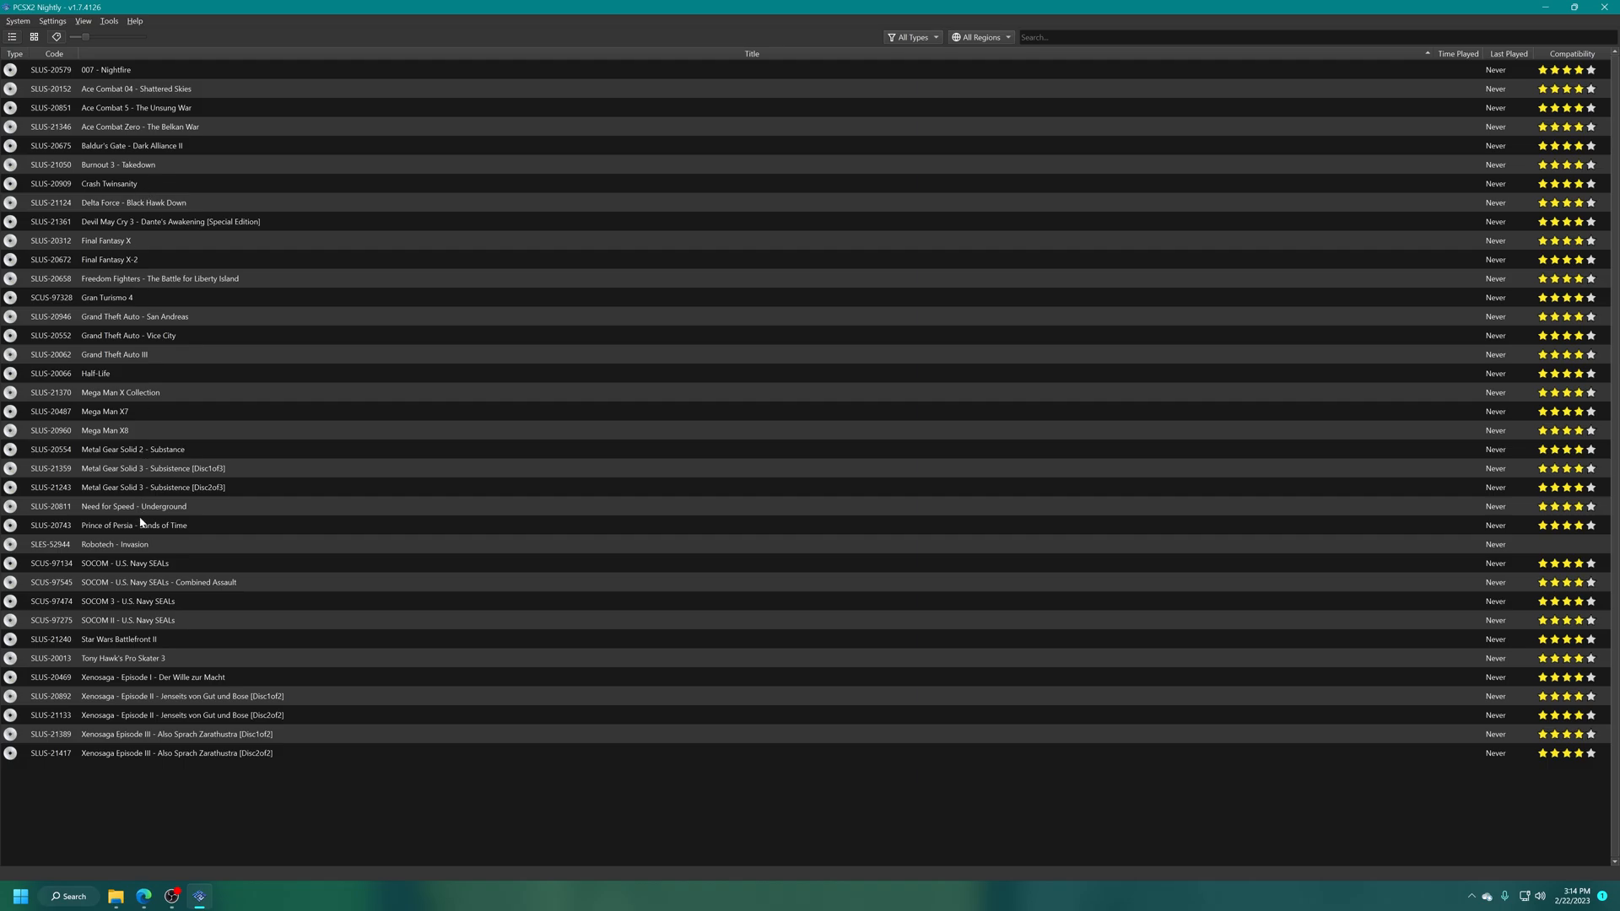
# Close PCSX2, leaving the desktop with the extracted PS1 BIOS file showing
pyautogui.doubleClick(133, 506)
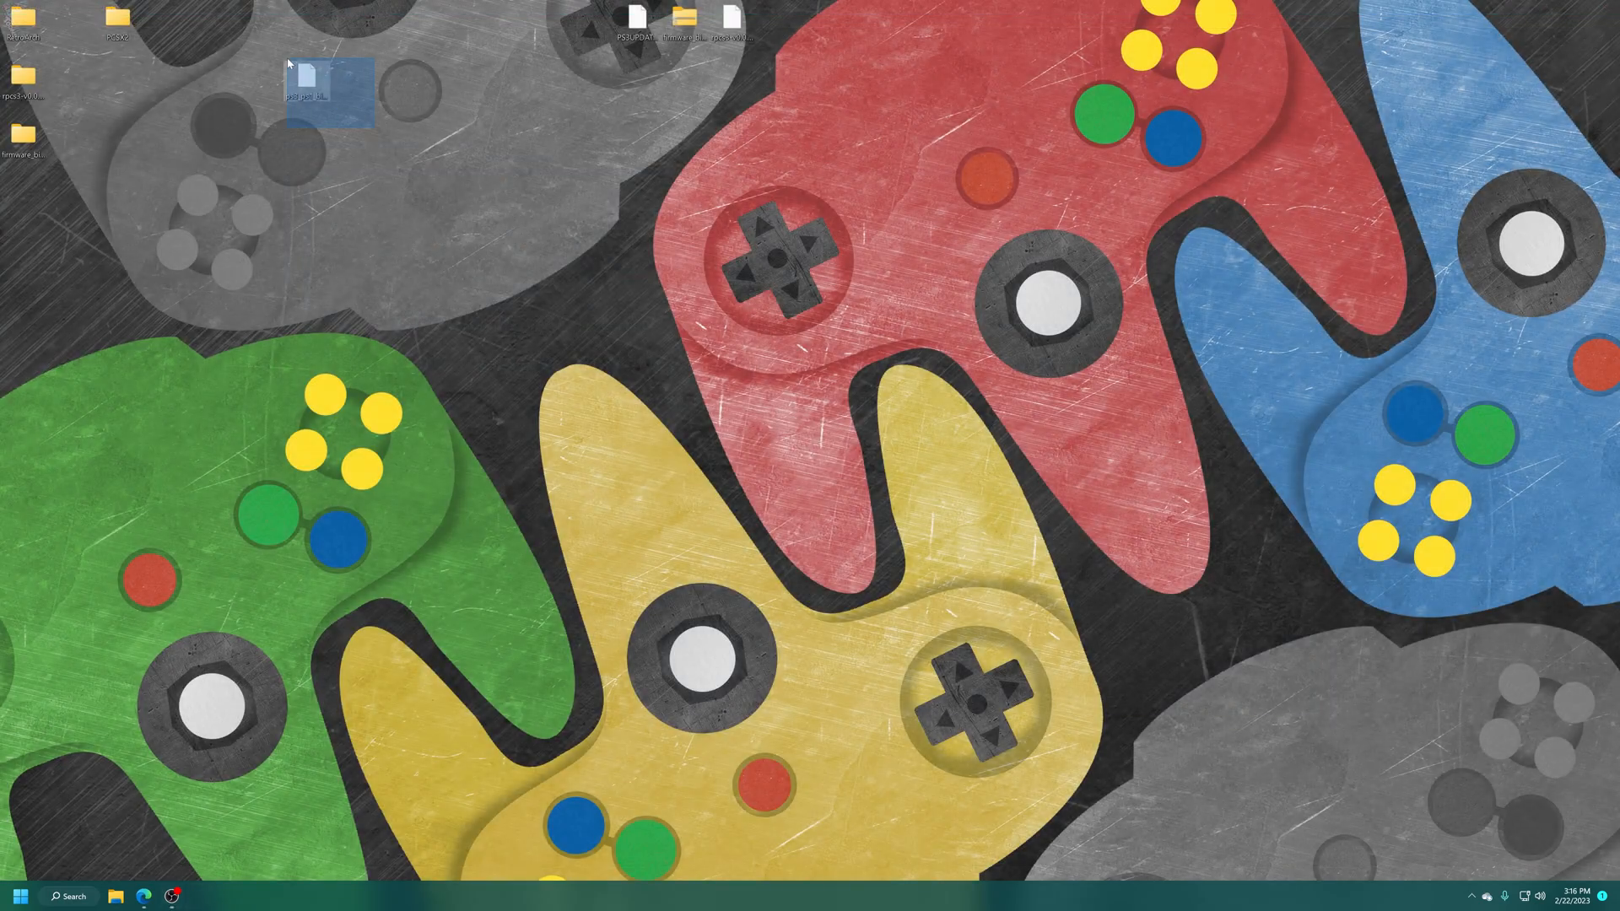
pyautogui.moveTo(300, 88)
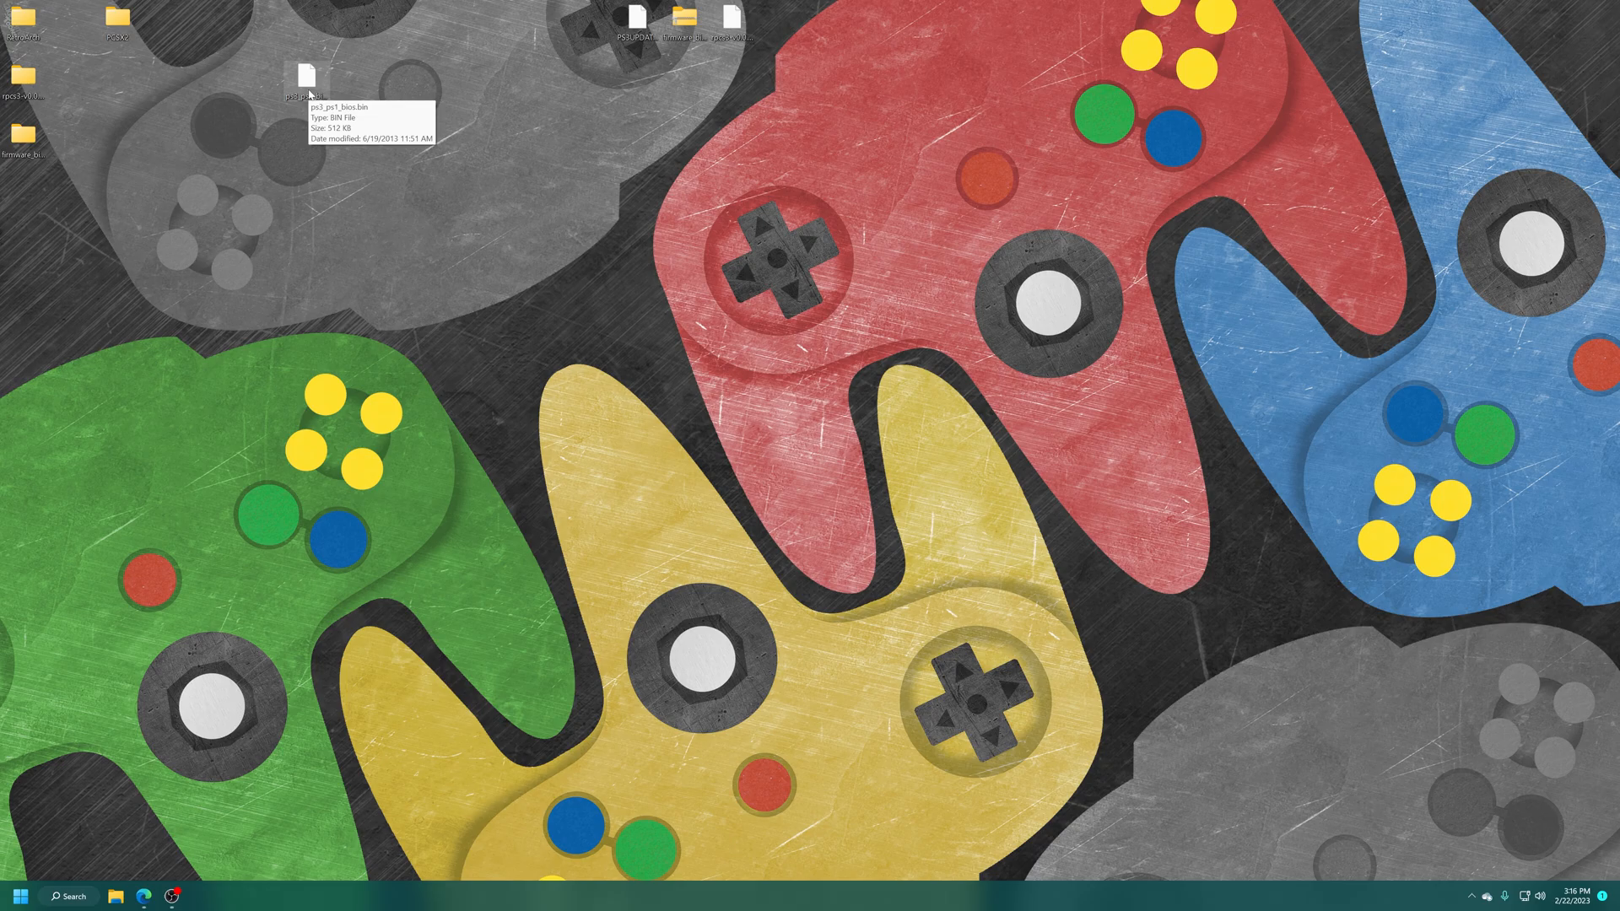
pyautogui.moveTo(390, 72)
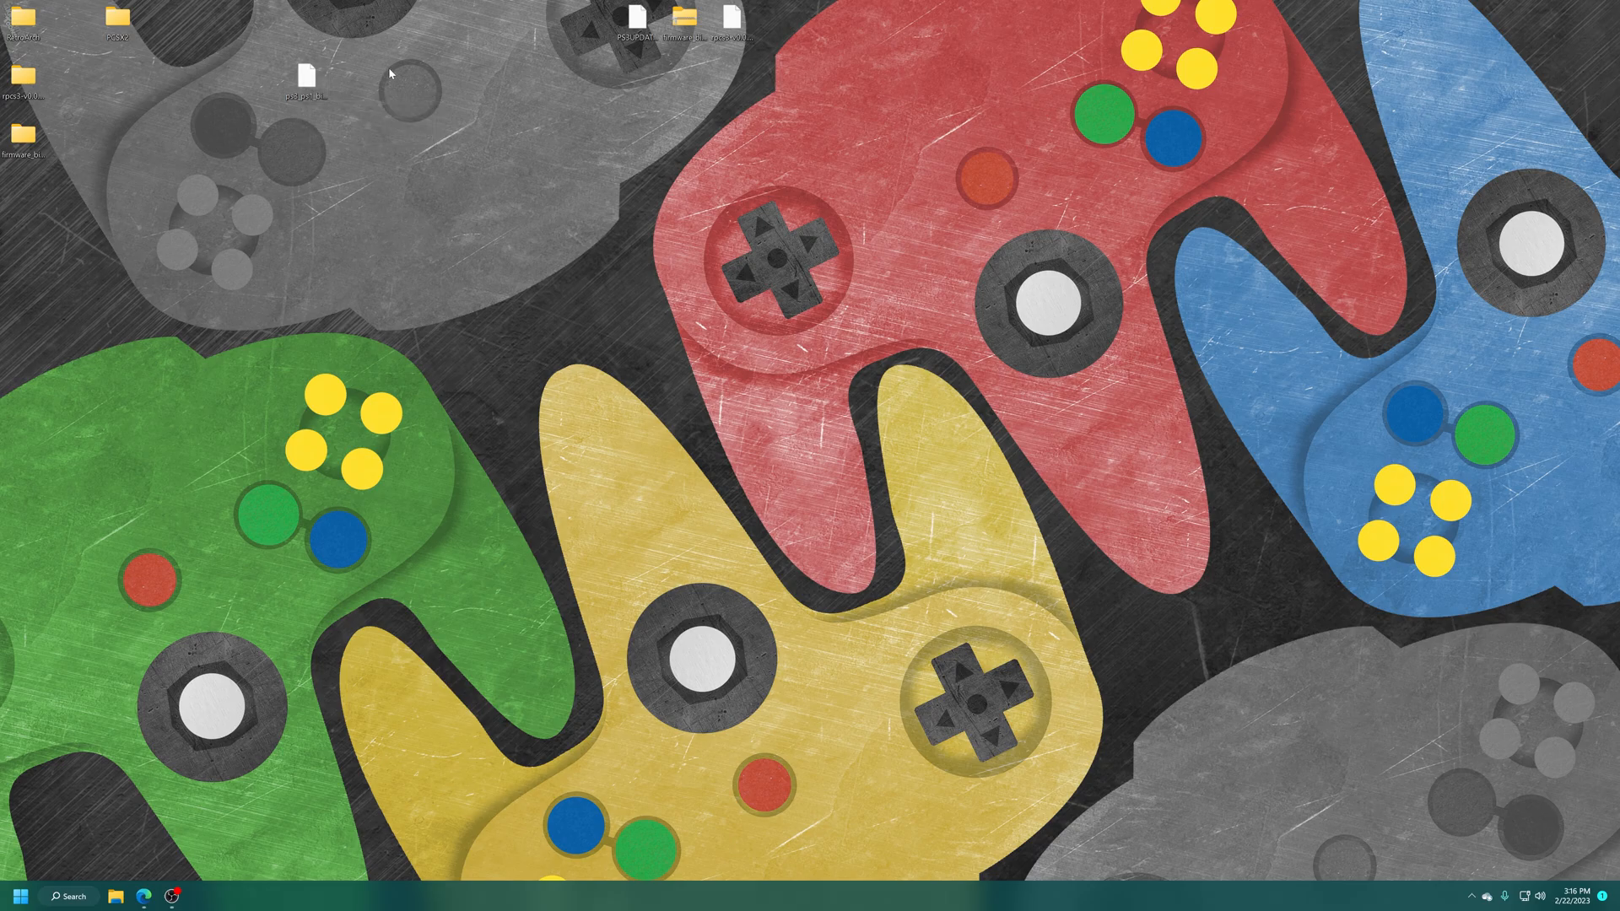
pyautogui.moveTo(157, 20)
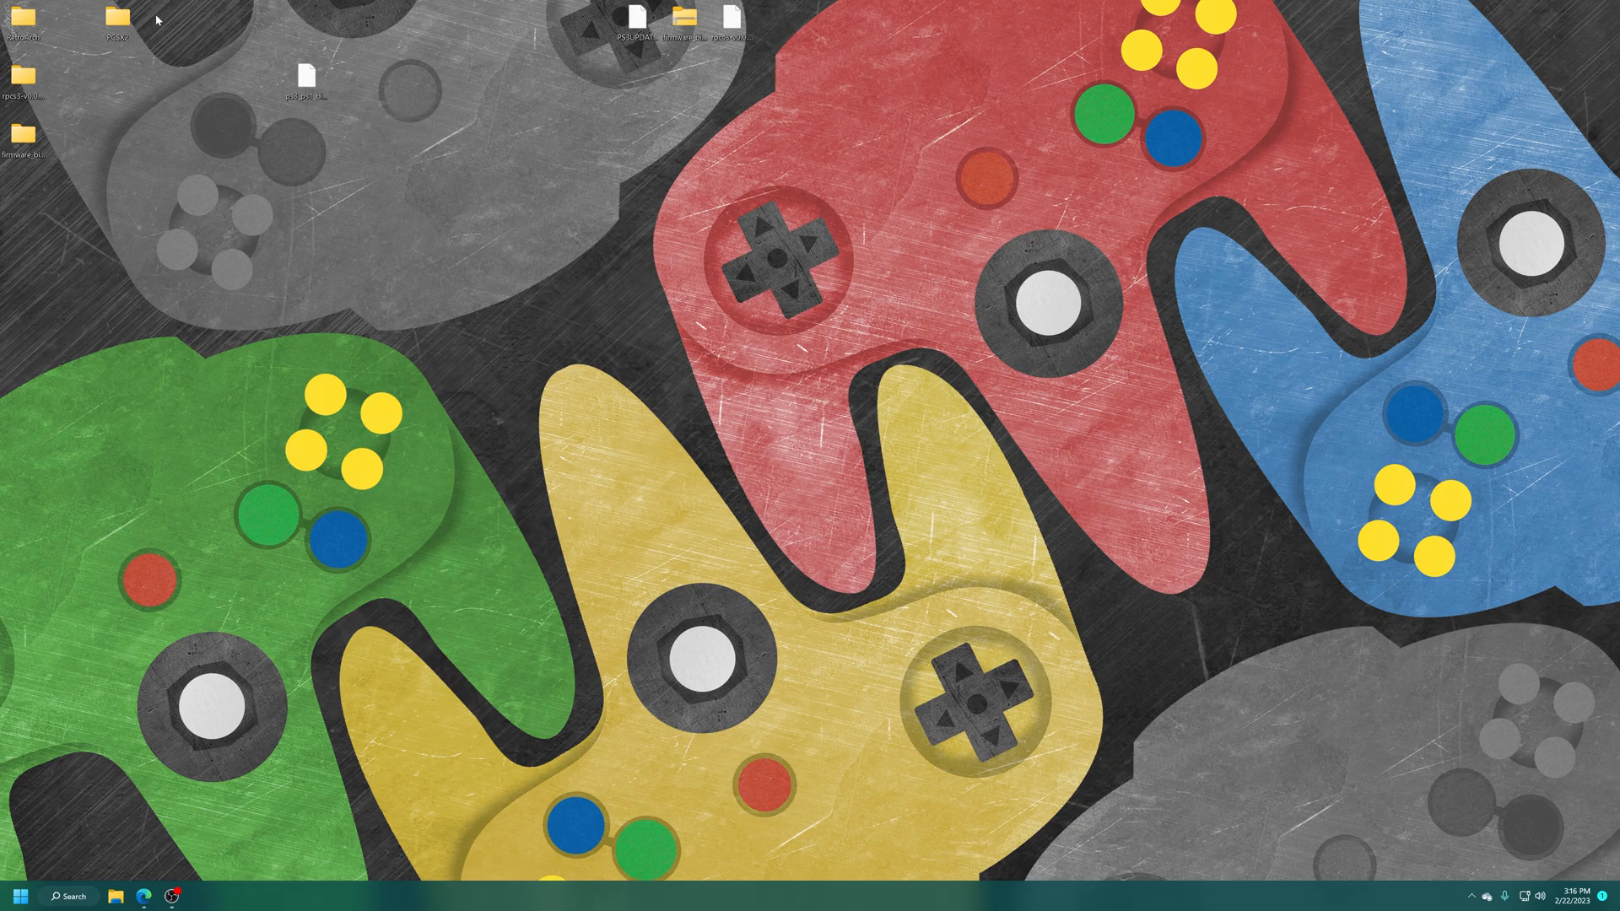
pyautogui.moveTo(119, 21)
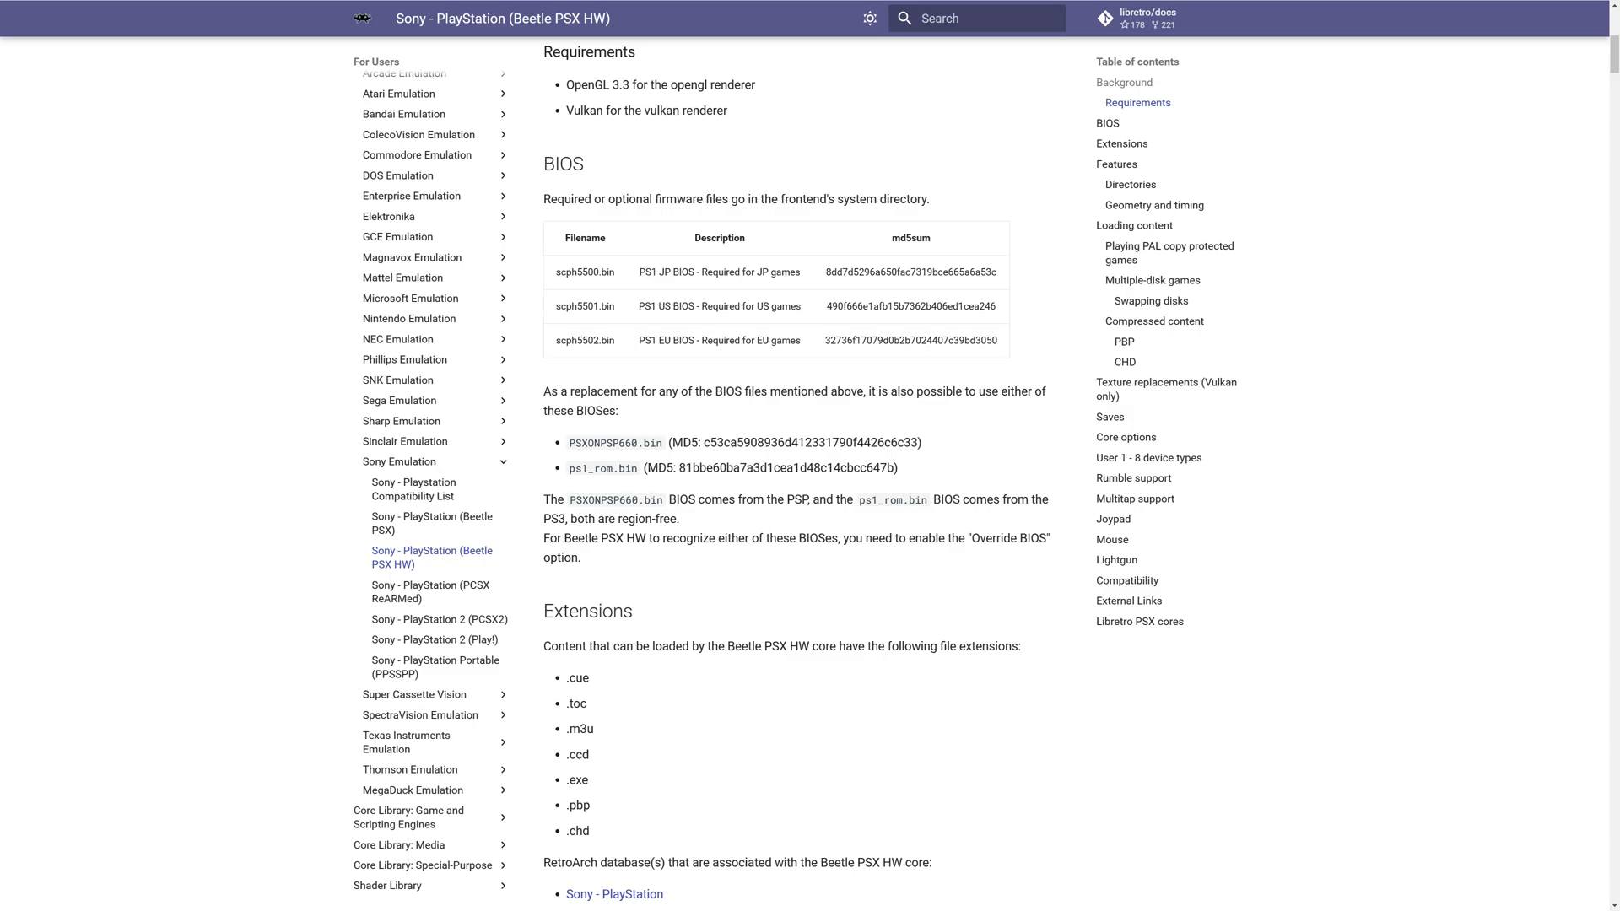
pyautogui.moveTo(629, 481)
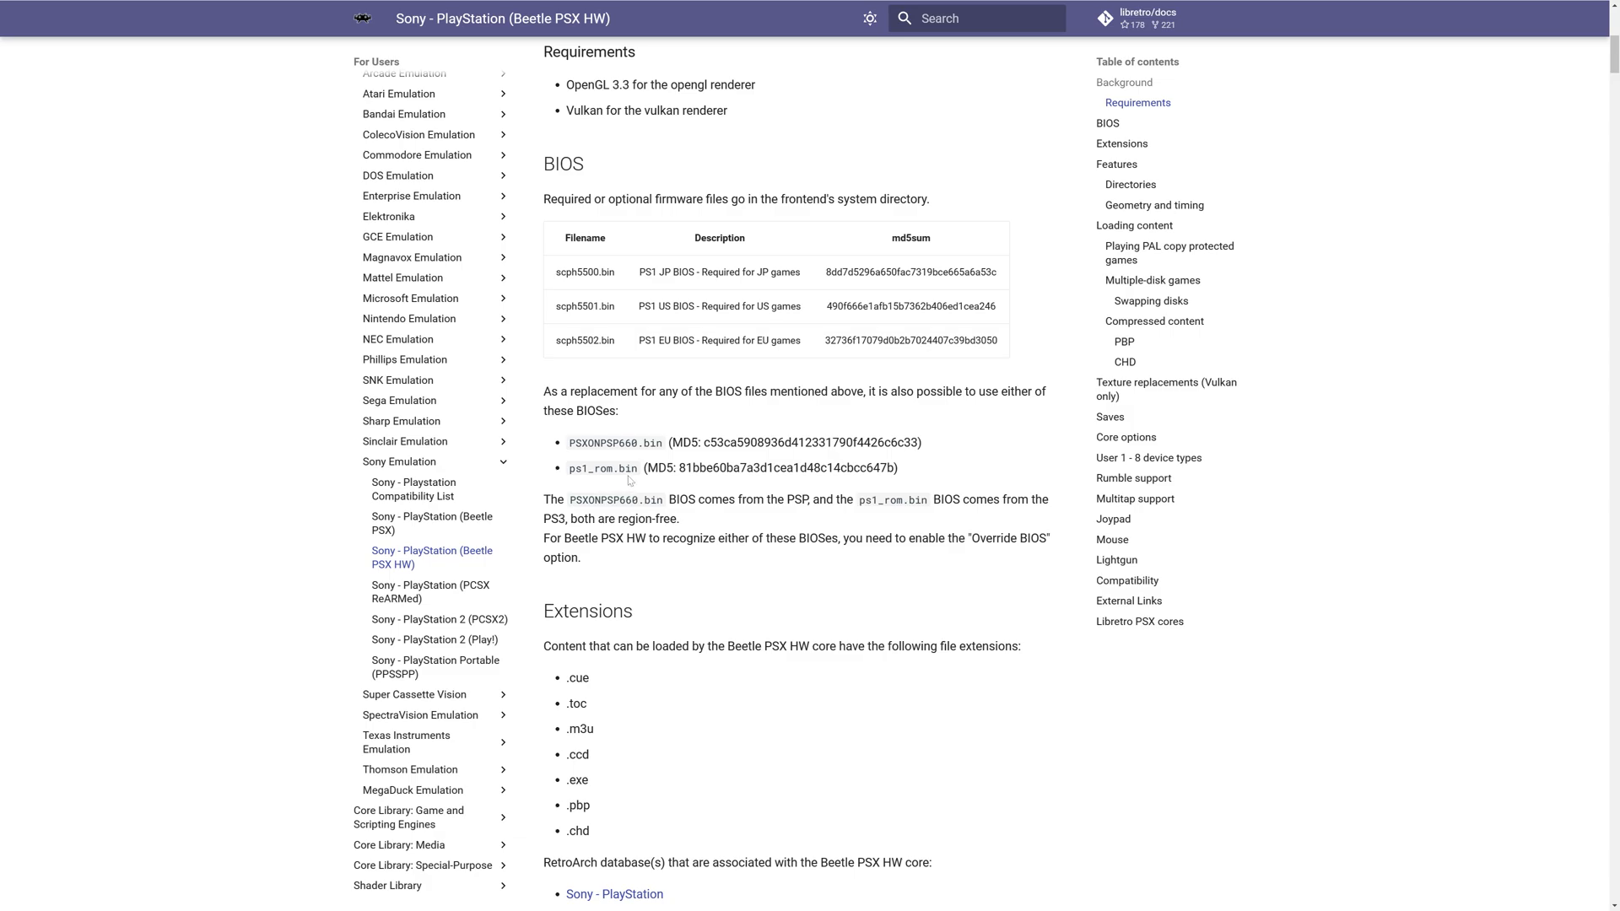
pyautogui.moveTo(643, 556)
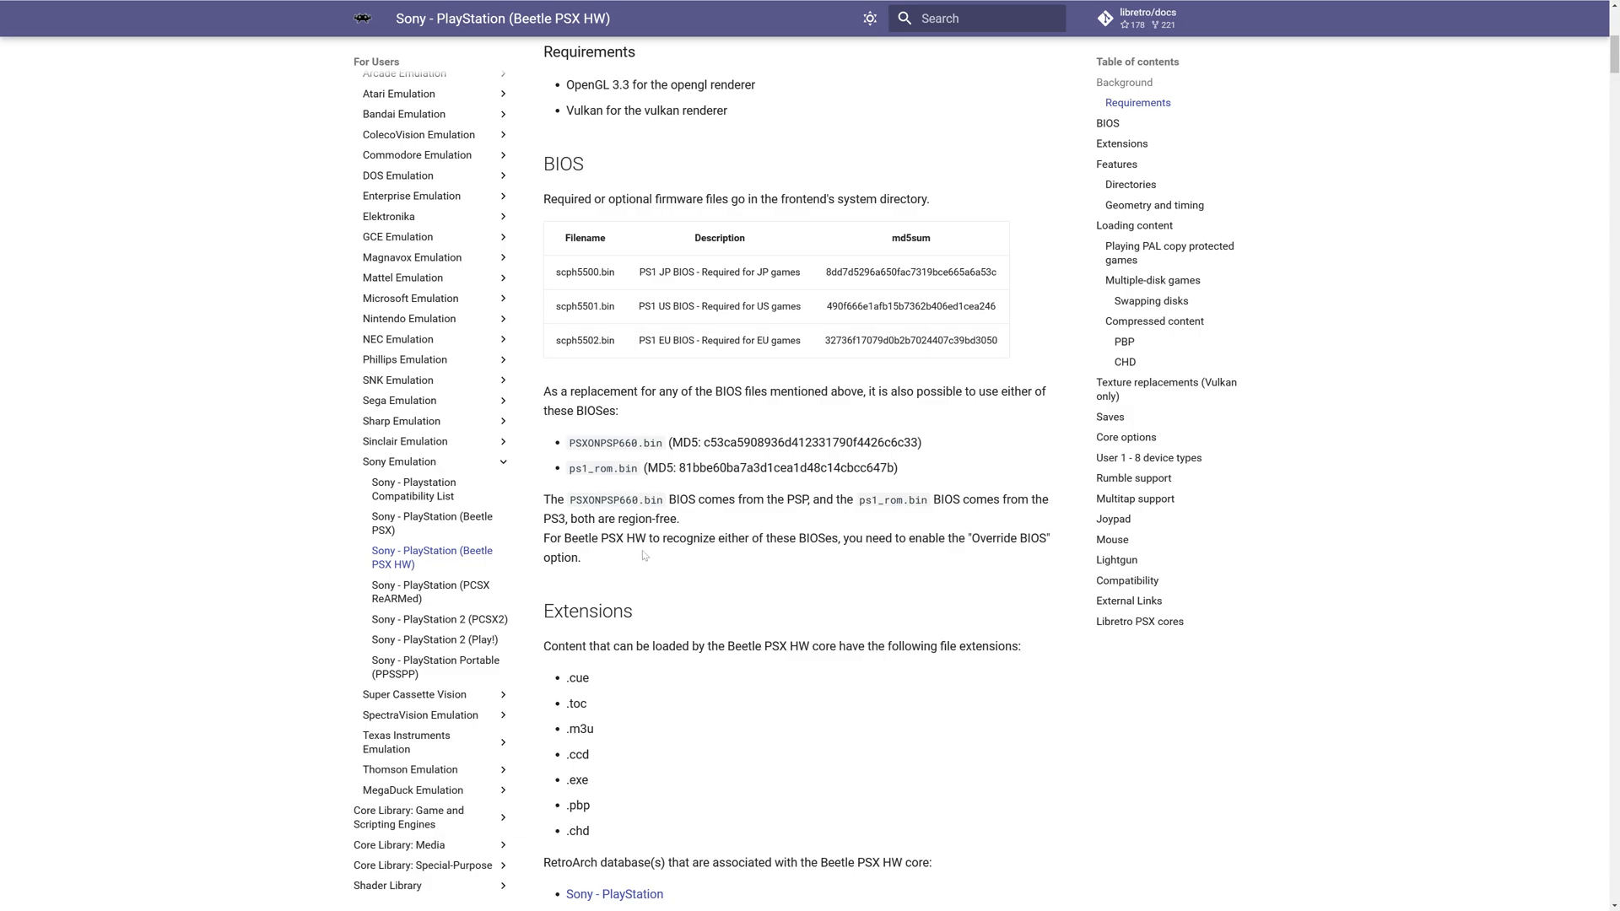
pyautogui.moveTo(958, 558)
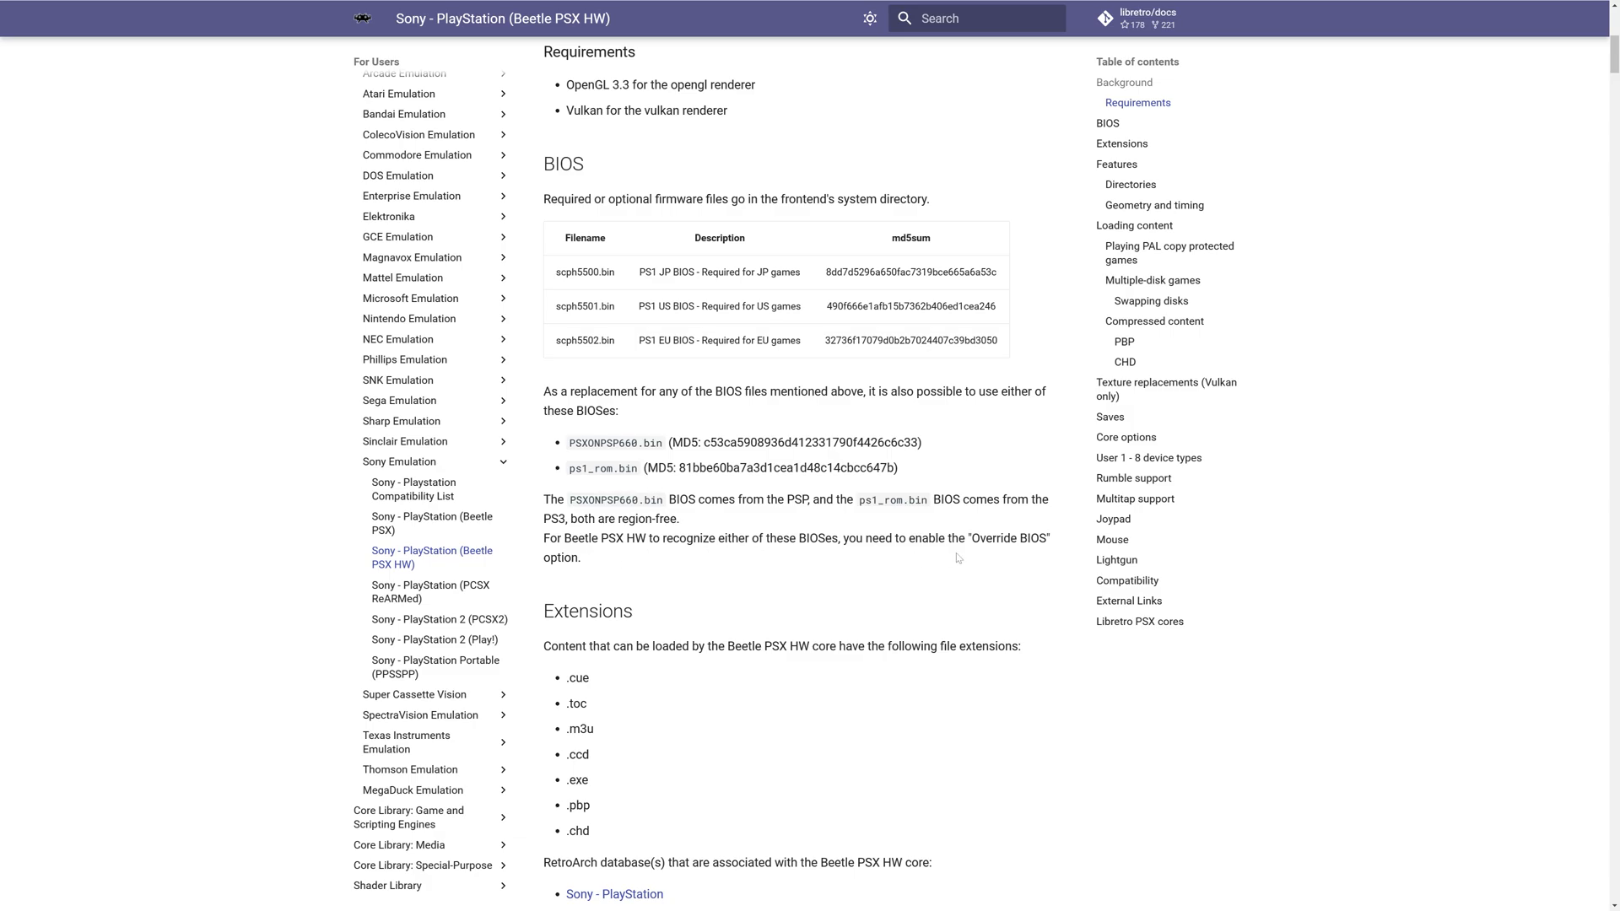
pyautogui.moveTo(751, 559)
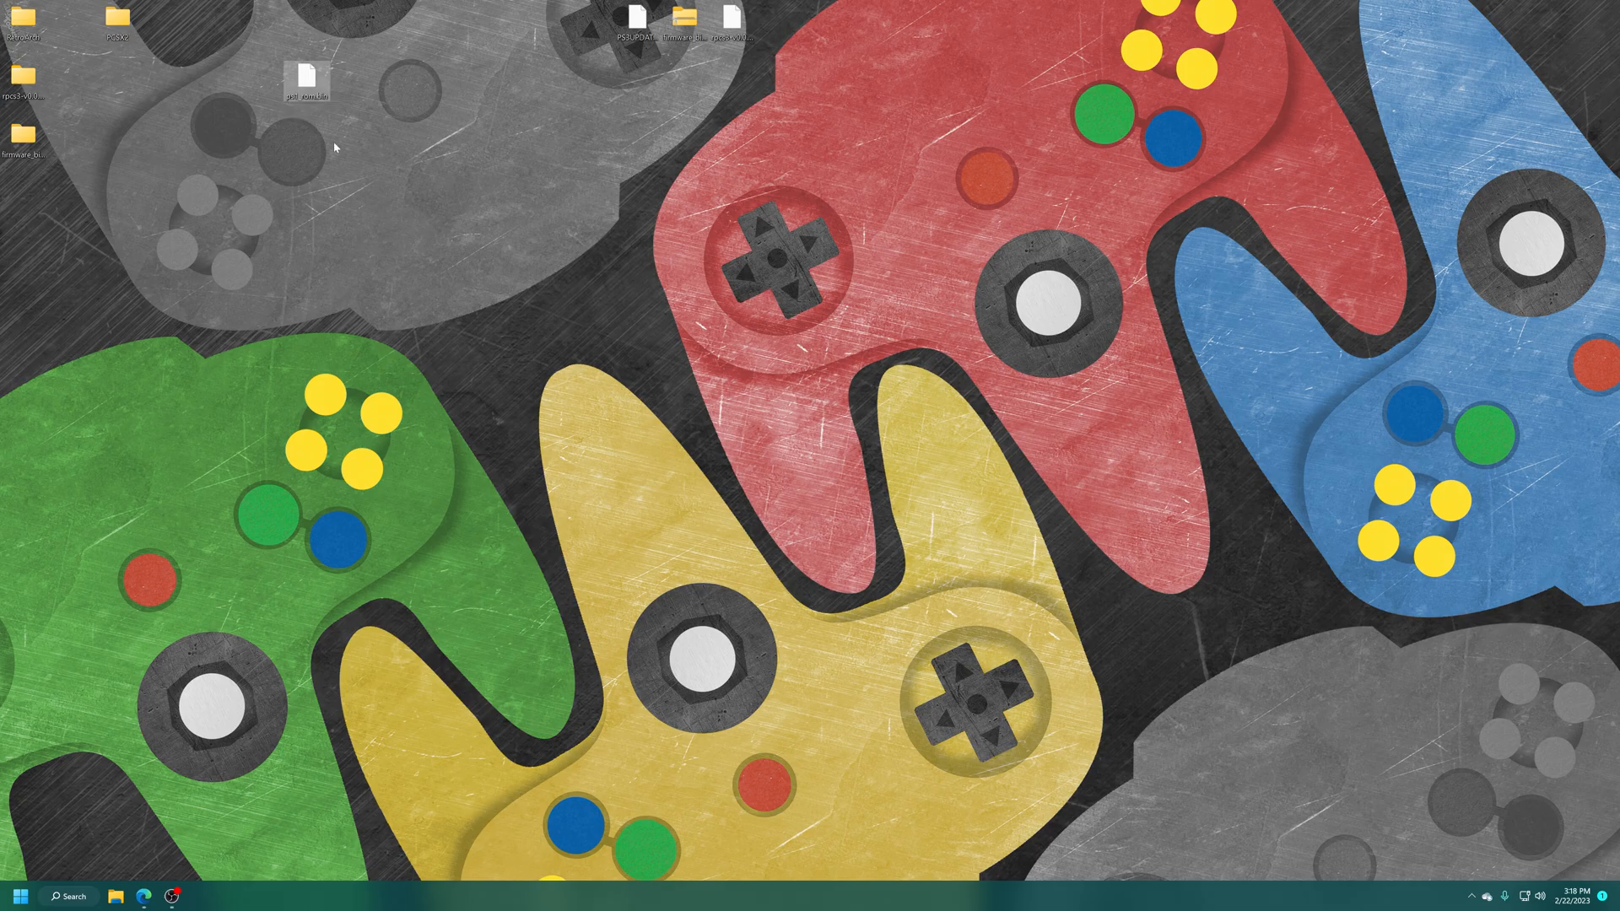
# Move scph5500/5501/5502.bin out of RetroArch-Win64's system folder, leaving ps1_rom.bin behind
pyautogui.doubleClick(23, 23)
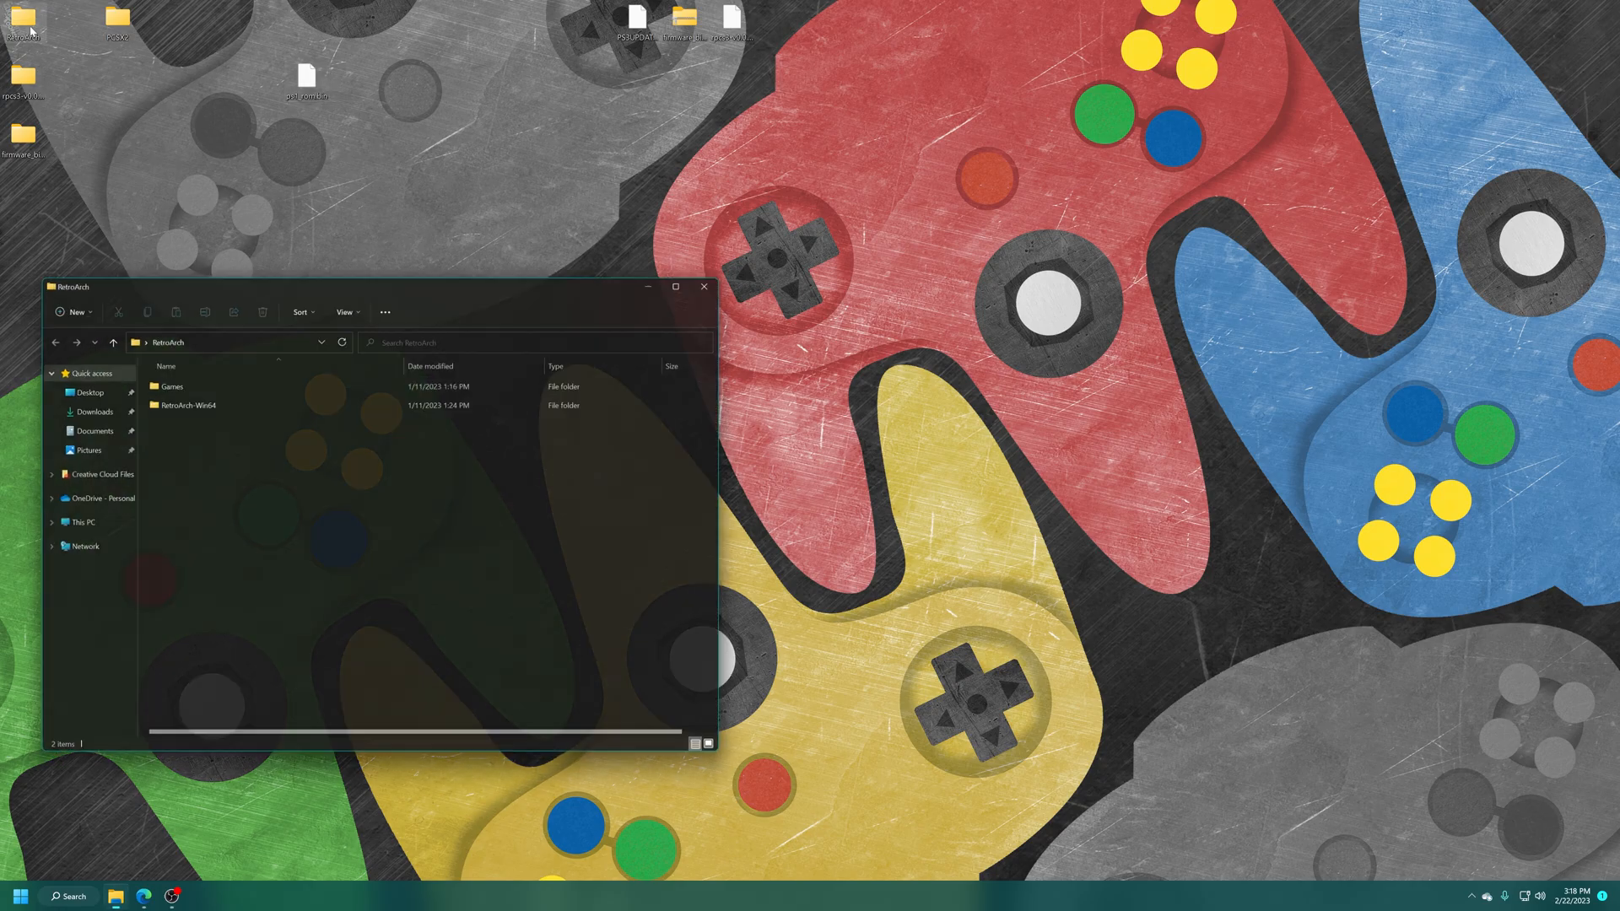
pyautogui.doubleClick(187, 405)
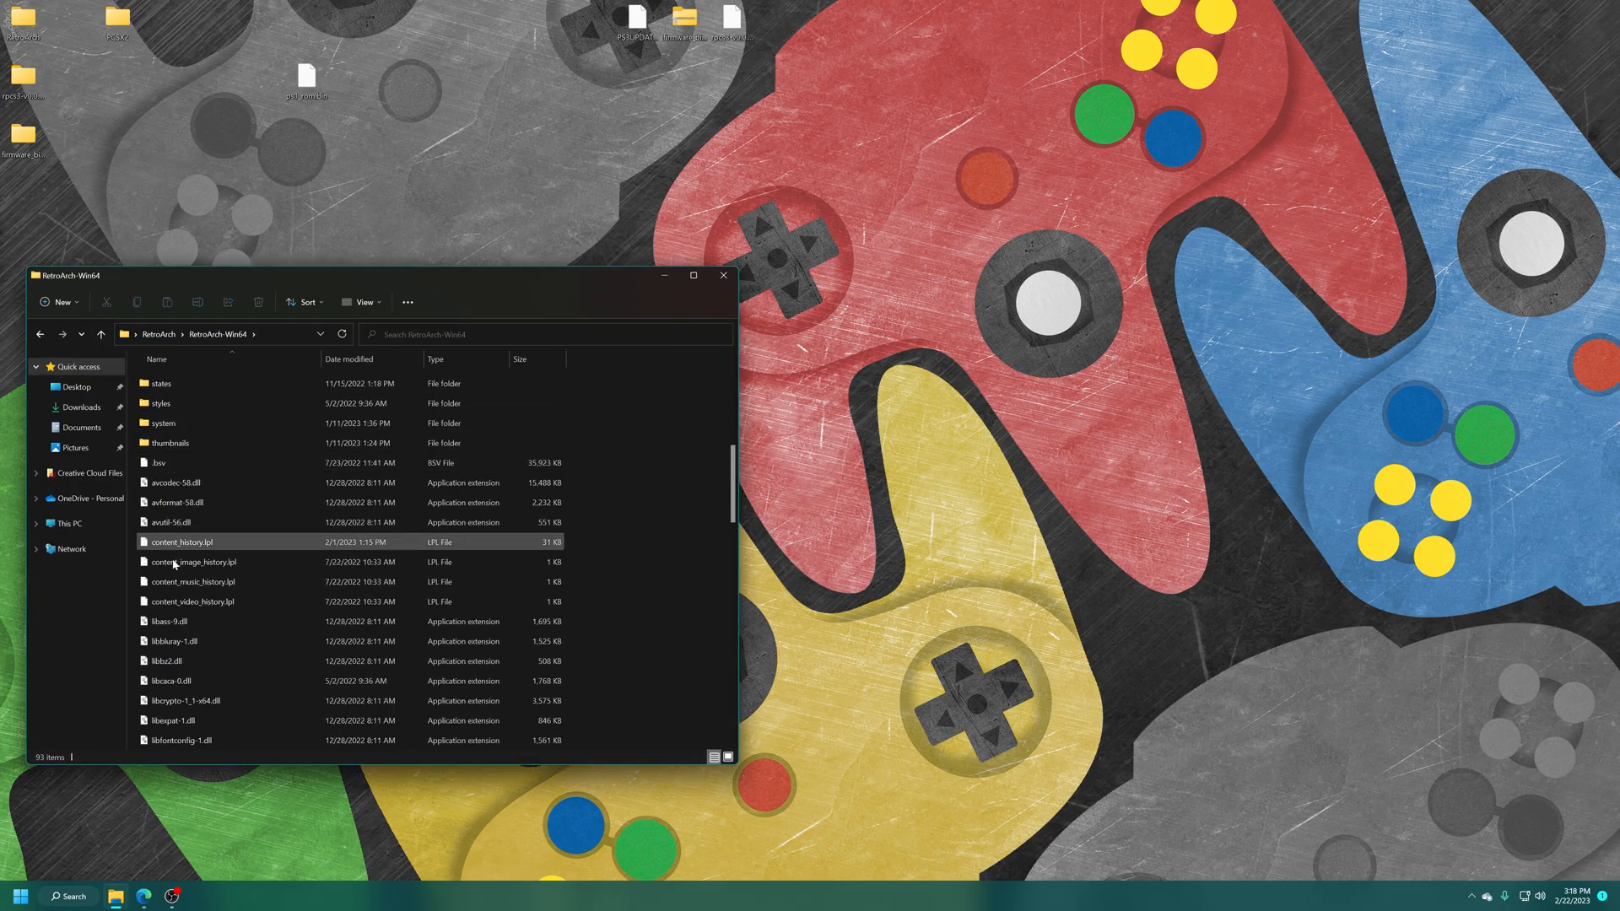
pyautogui.doubleClick(163, 423)
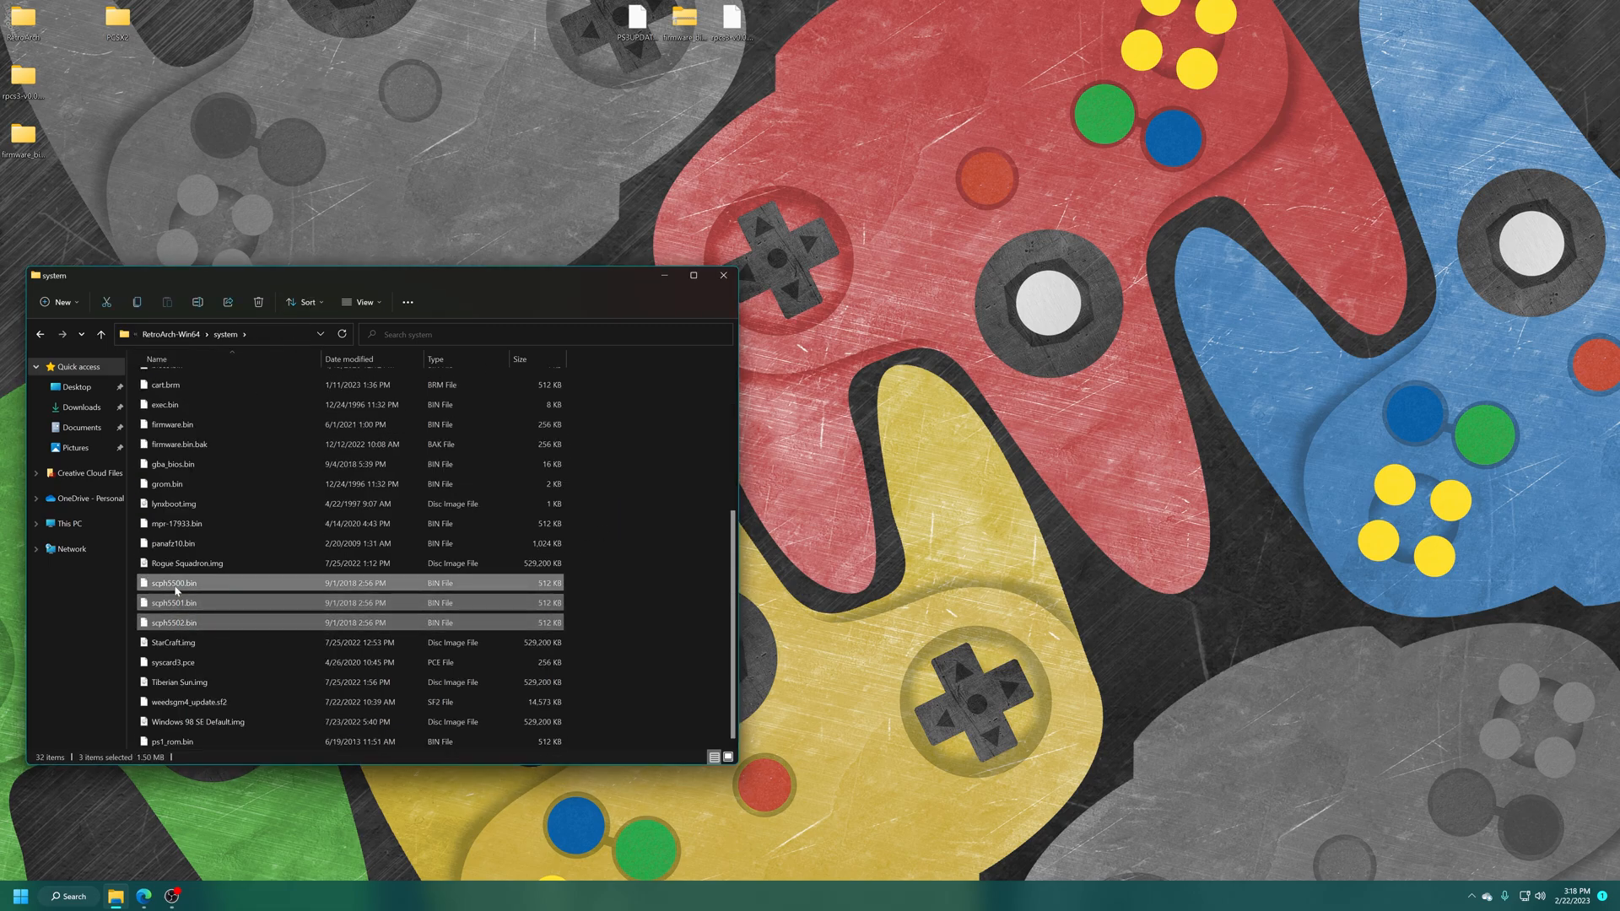
pyautogui.moveTo(175, 603); pyautogui.dragTo(351, 145)
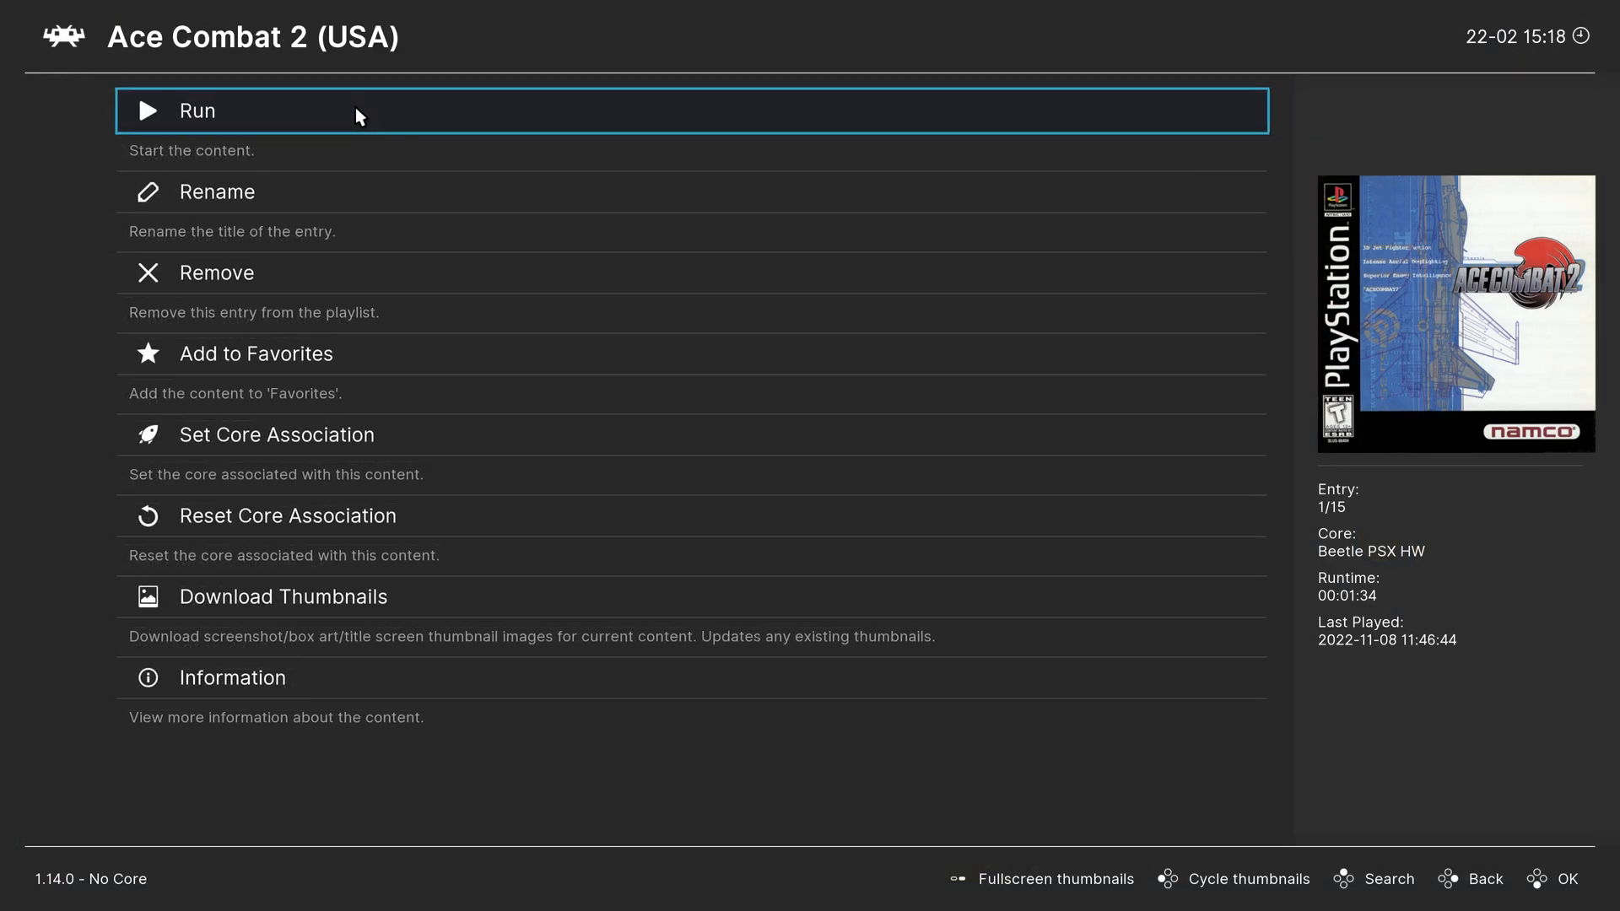
# Run Ace Combat 2 (scph5501.bin reported missing) and reach the core's Emulation hacks settings
pyautogui.click(195, 110)
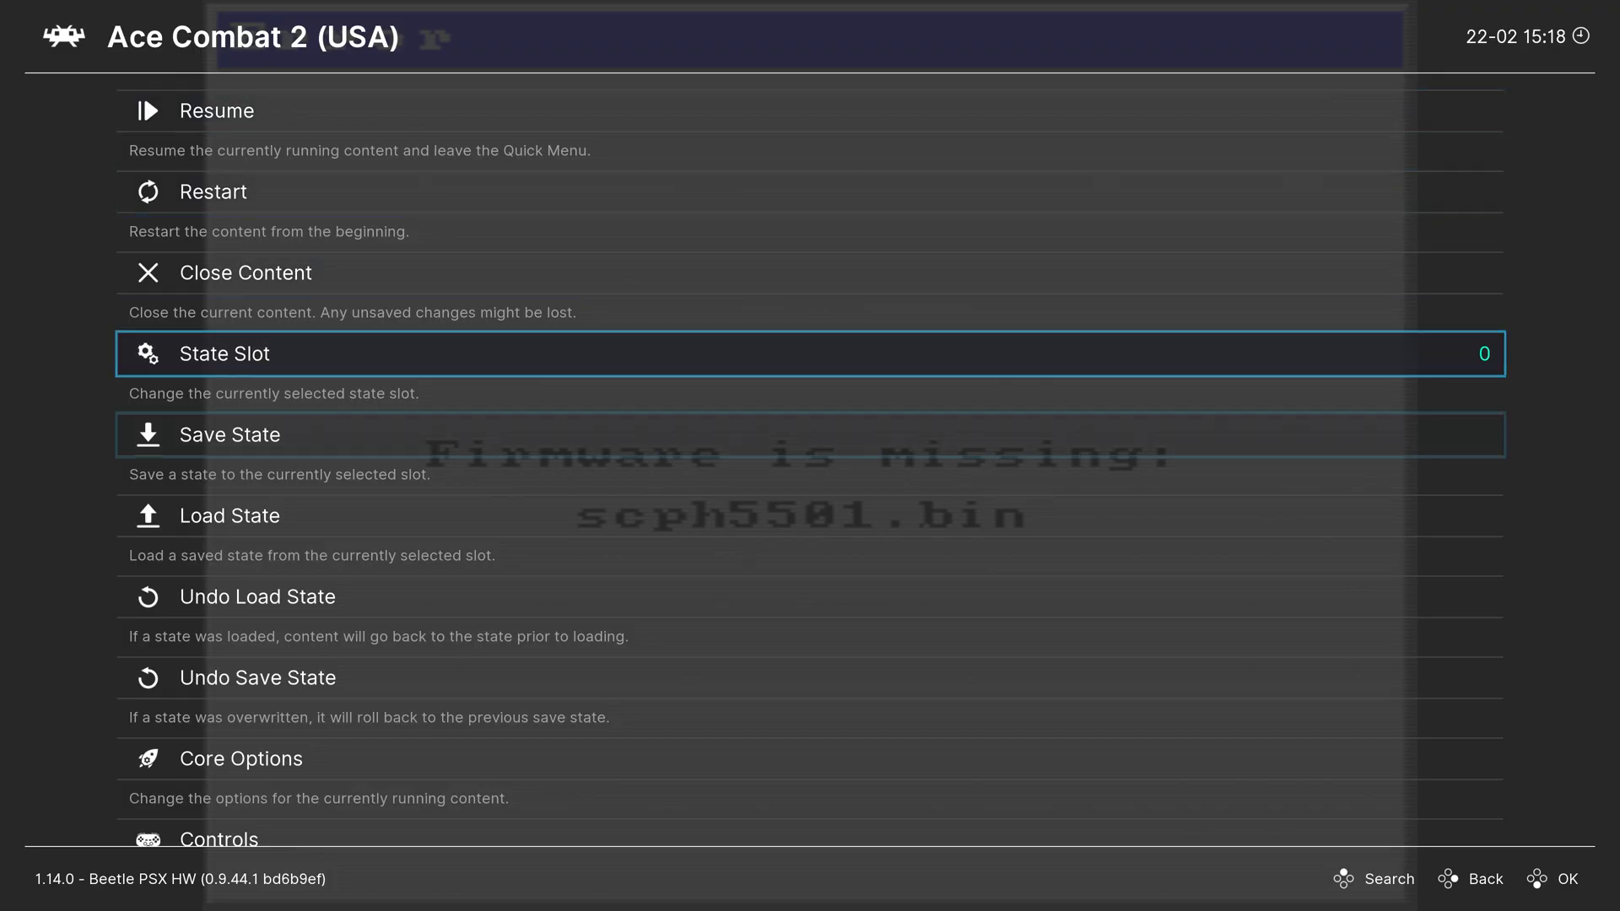
pyautogui.click(241, 759)
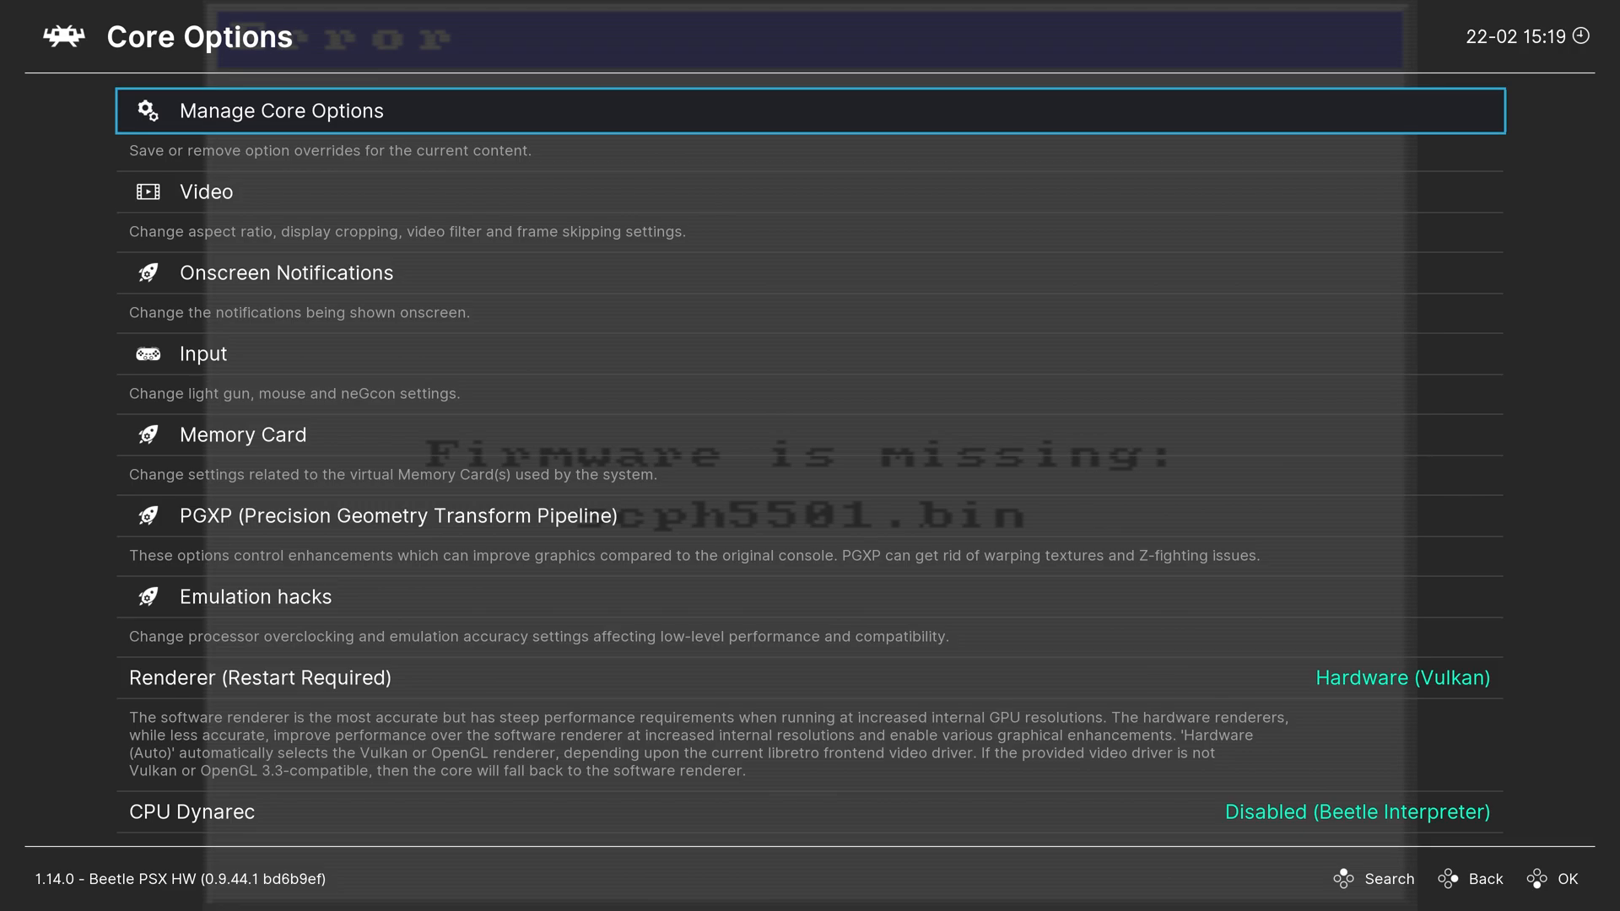
pyautogui.click(255, 596)
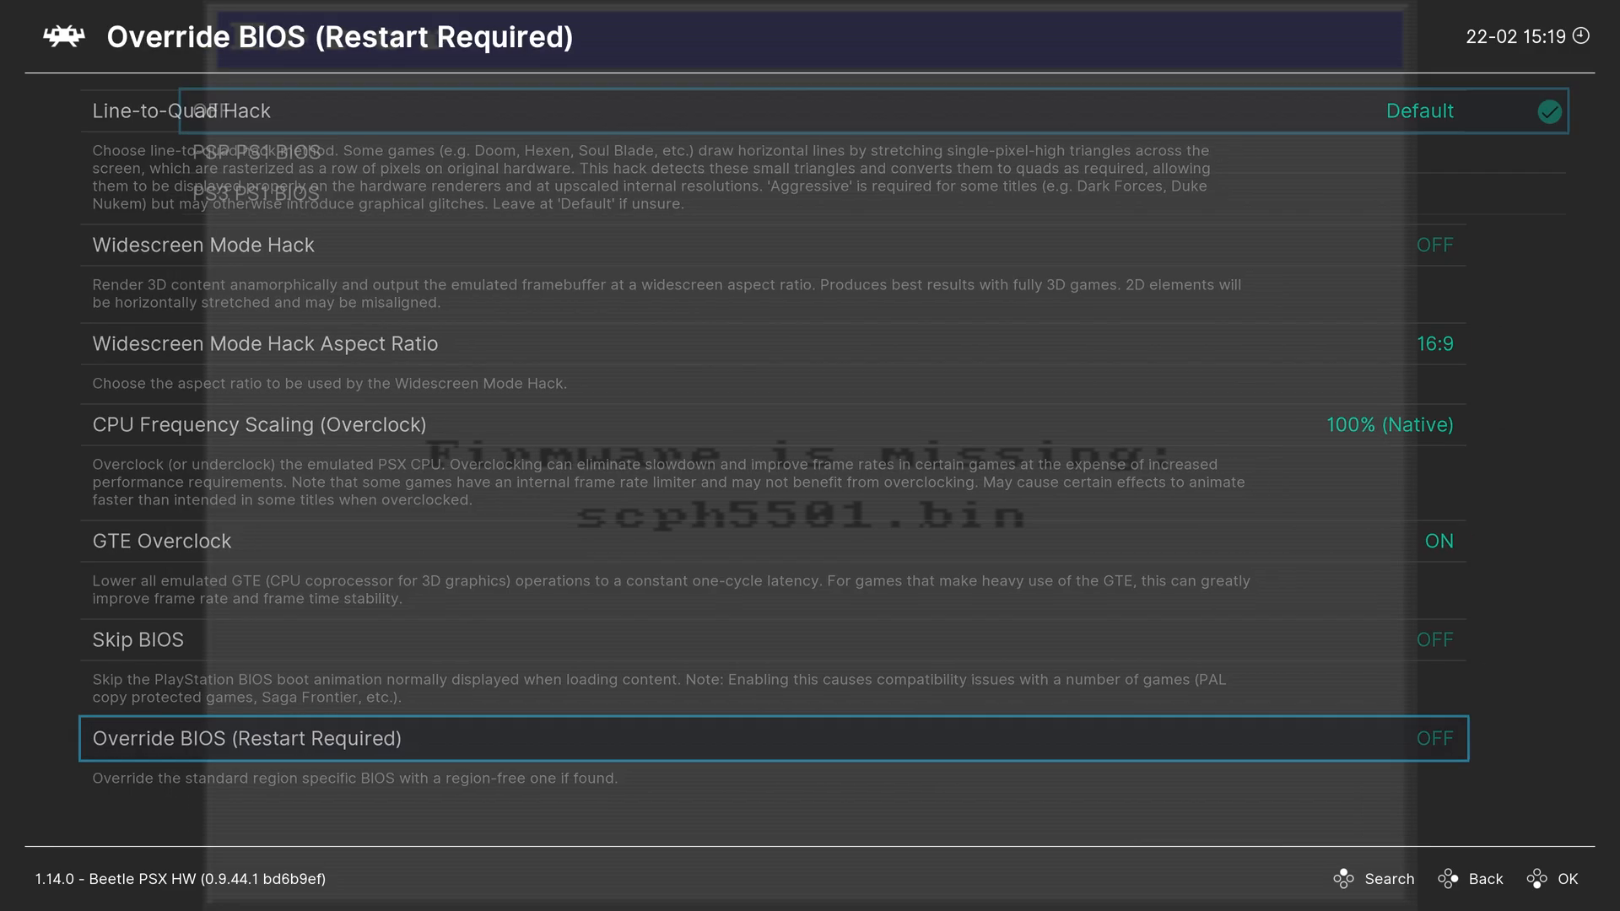
# Set Override BIOS to the PS3 BIOS and rerun Ace Combat 2 to the PlayStation logo
pyautogui.click(245, 738)
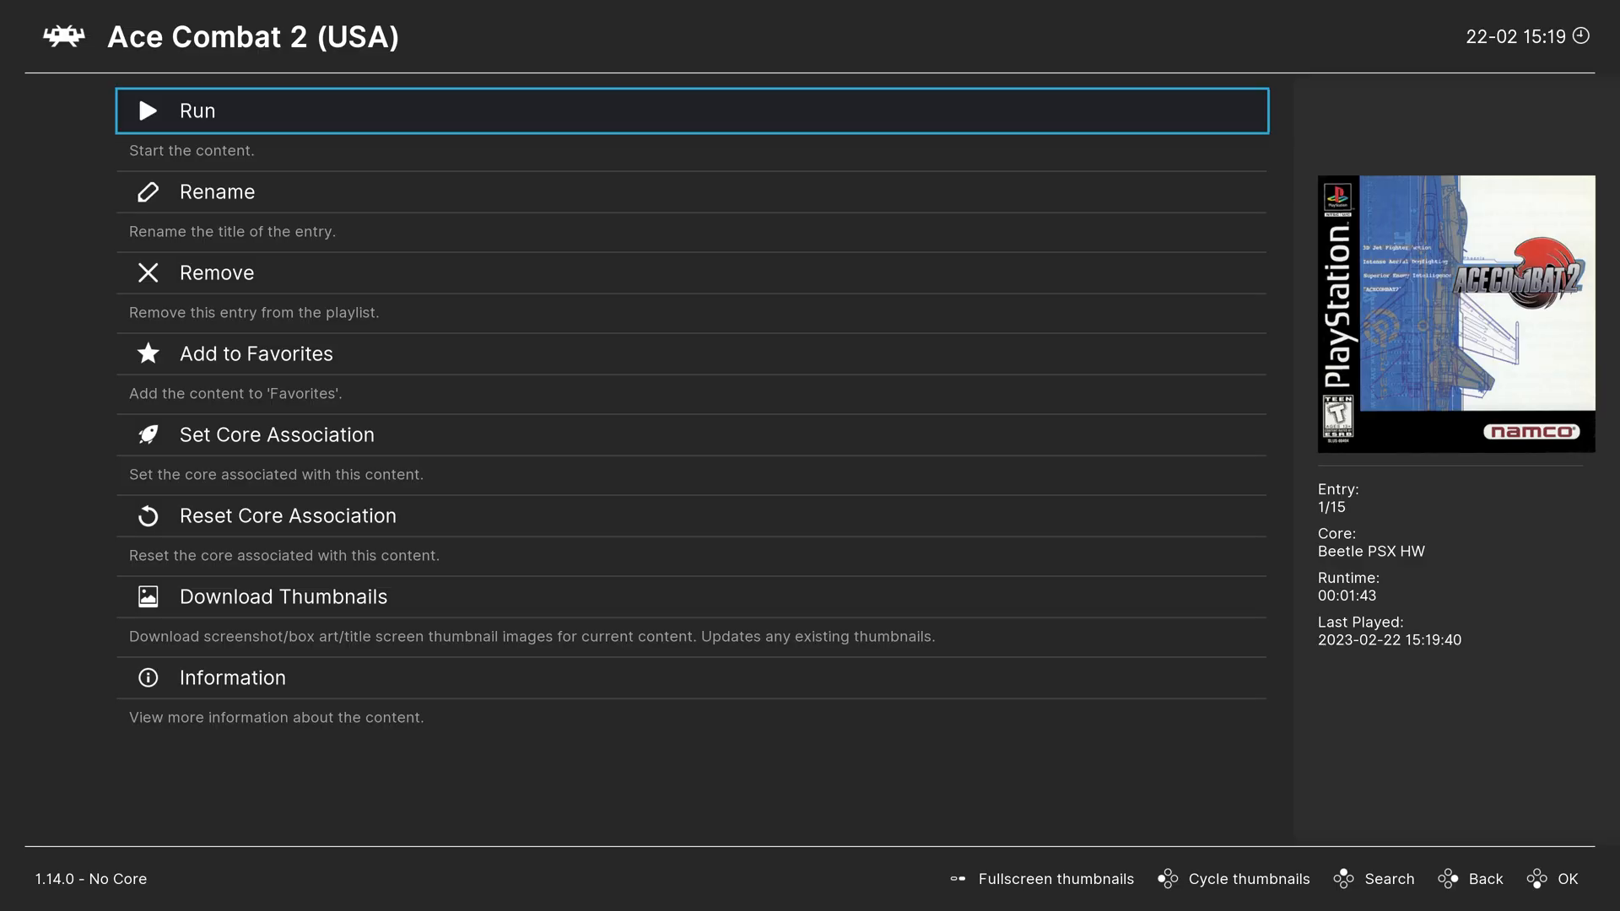
pyautogui.click(195, 110)
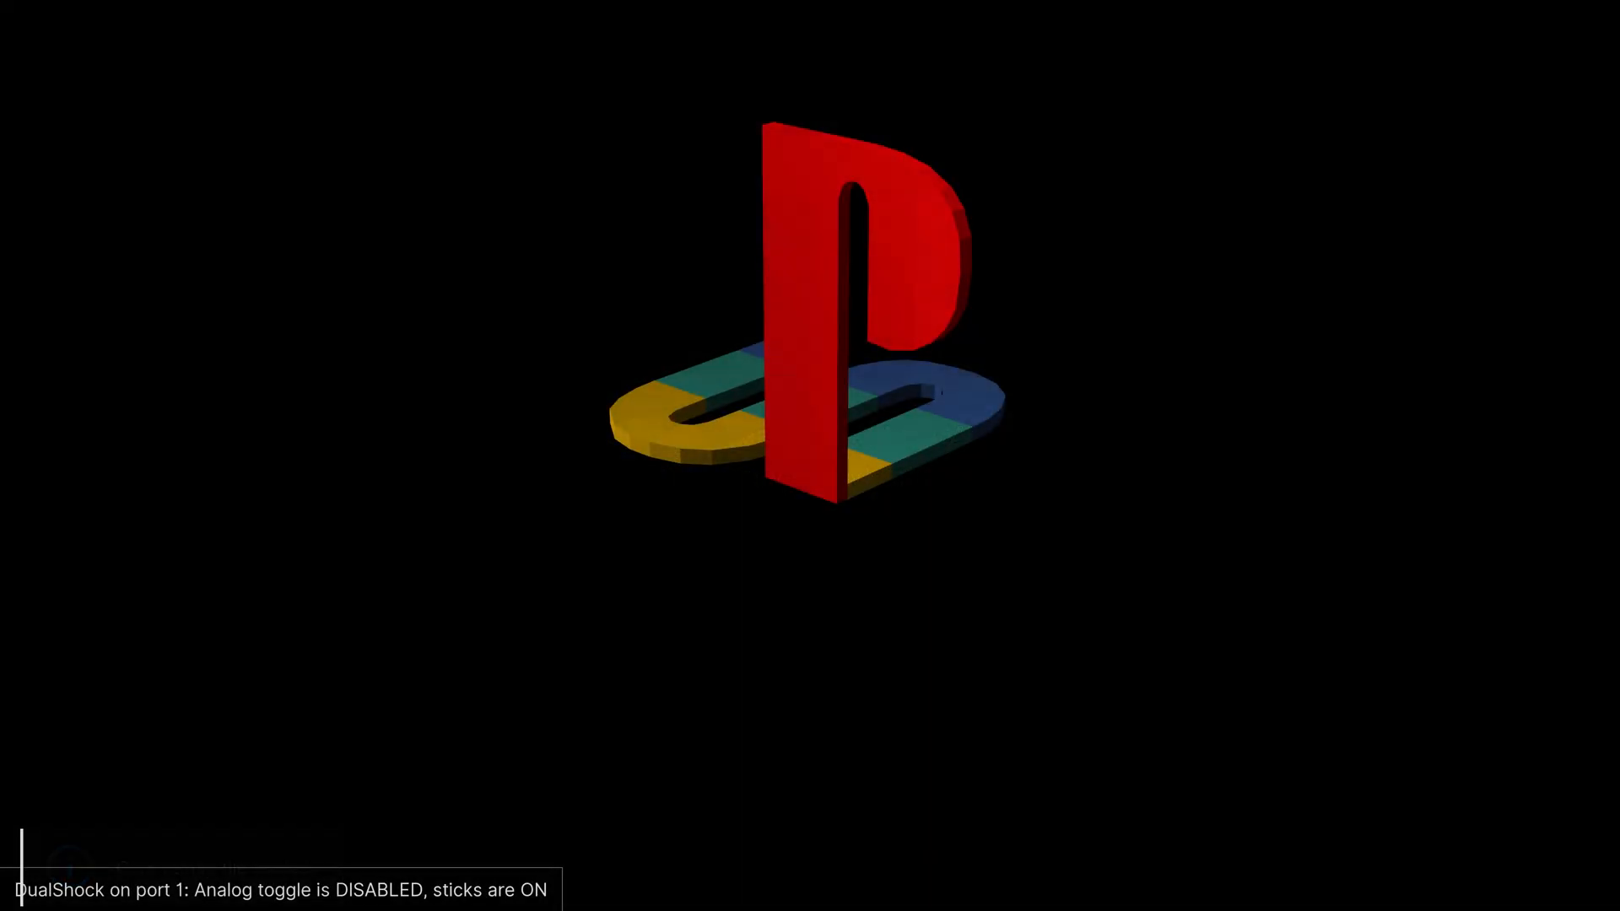